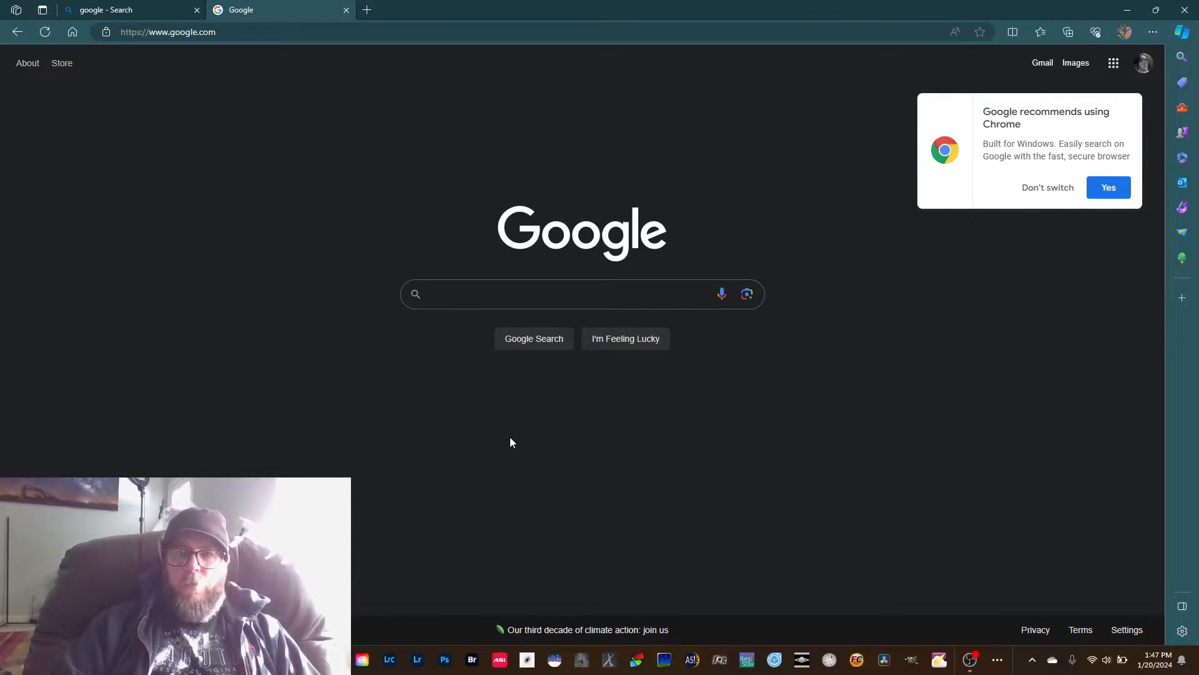
Step: Search Google for 'siril' and reach the official siril.org website
{"action": "left_click", "coordinate": [581, 293]}
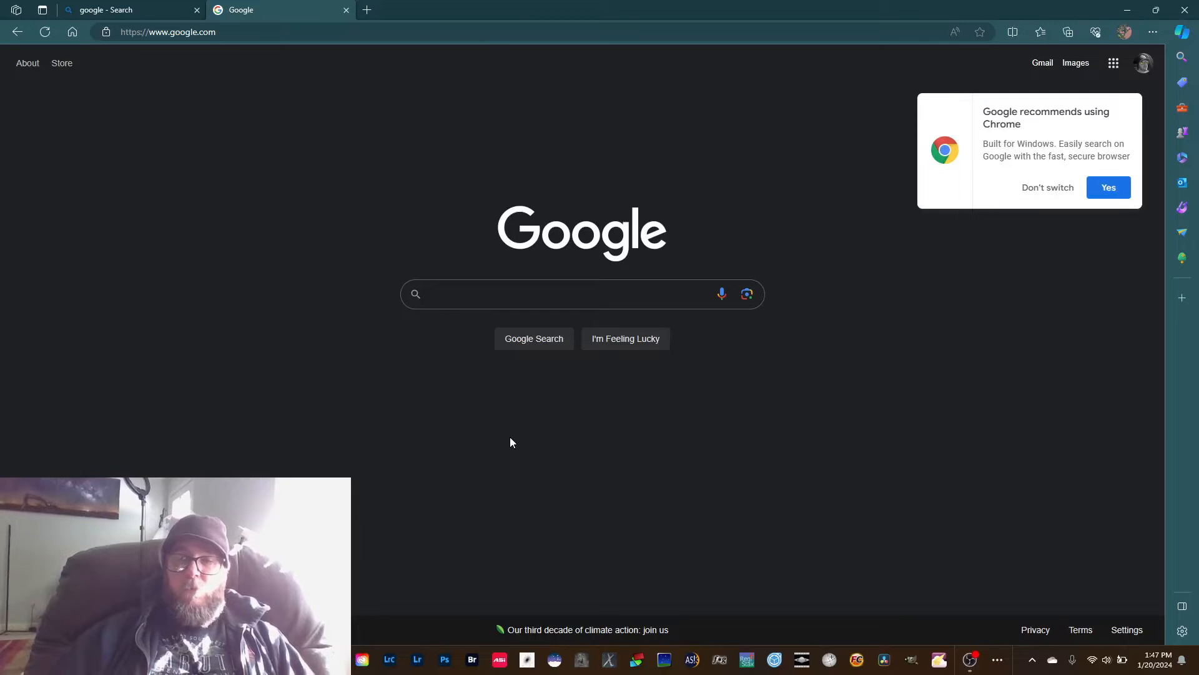
{"action": "left_click", "coordinate": [581, 294]}
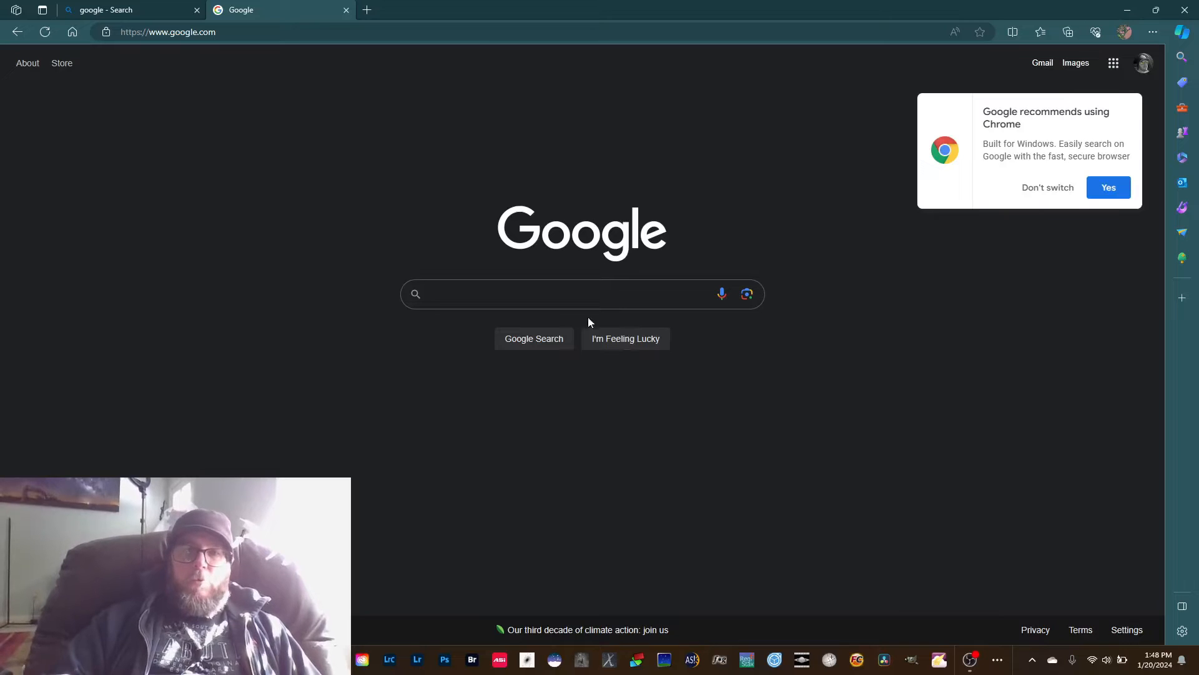
{"action": "type", "text": "s"}
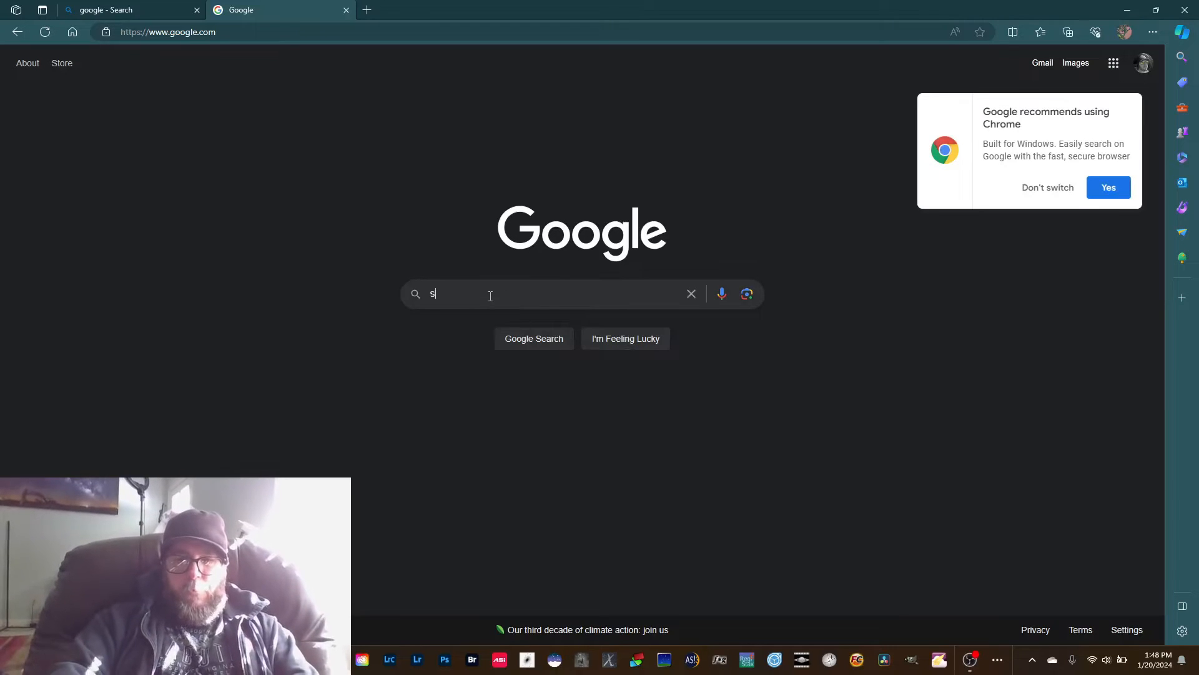
{"action": "type", "text": "ir"}
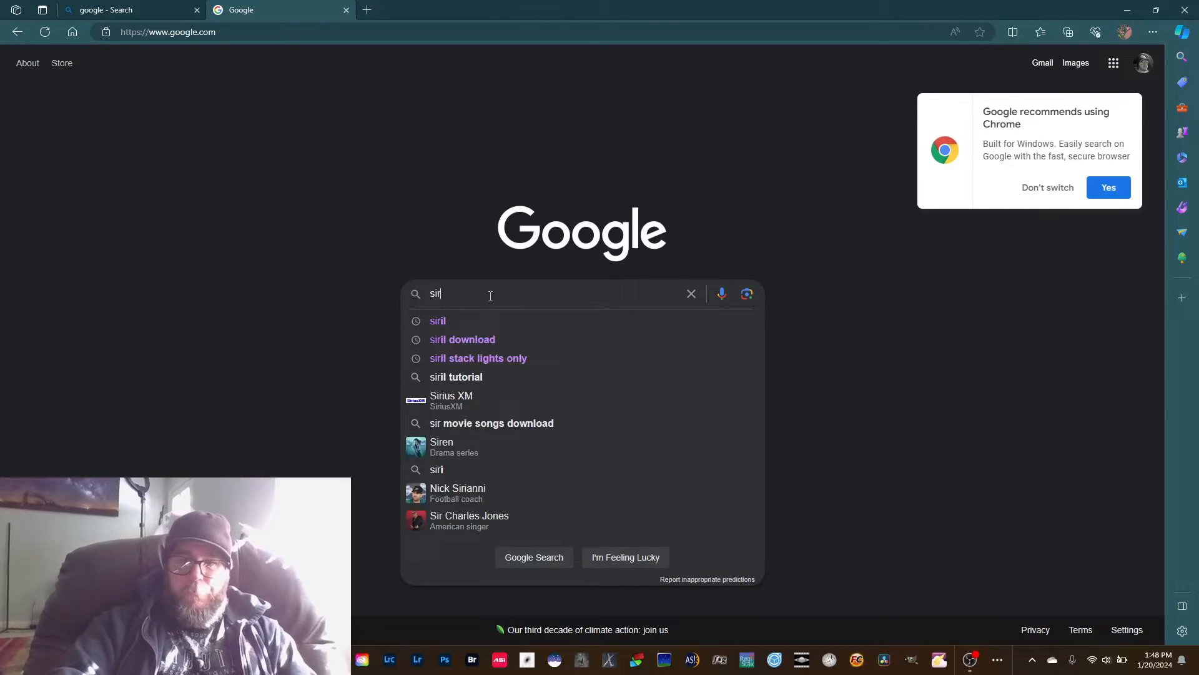
{"action": "type", "text": "l"}
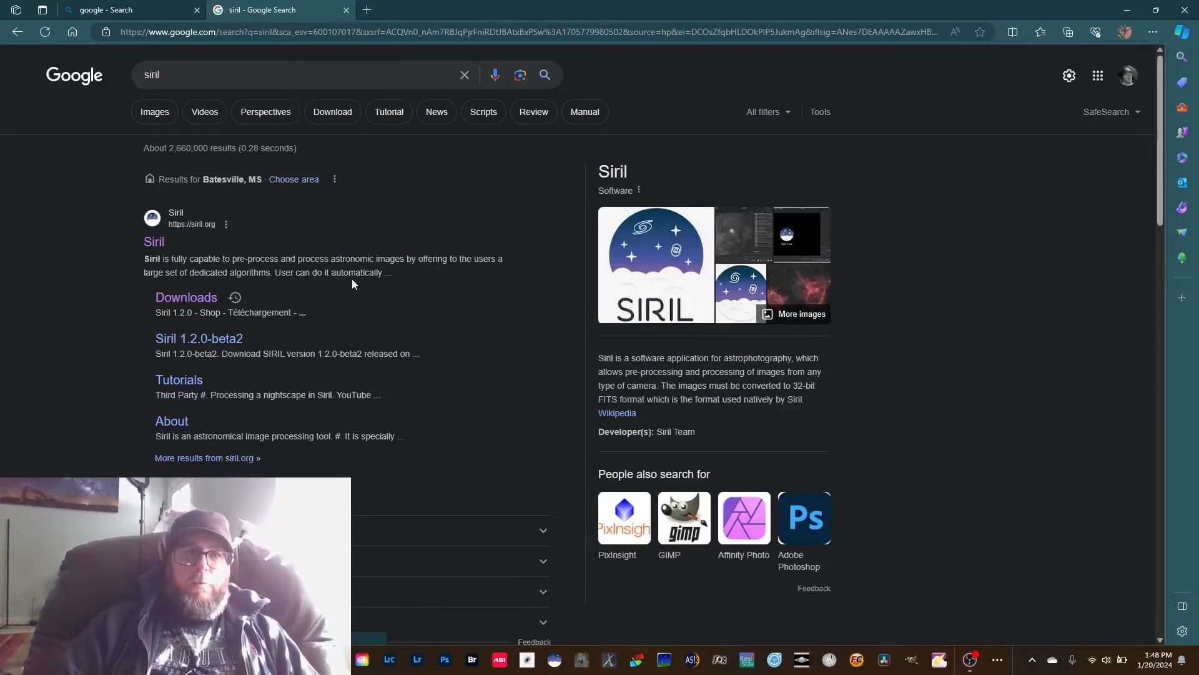
{"action": "left_click", "coordinate": [153, 241]}
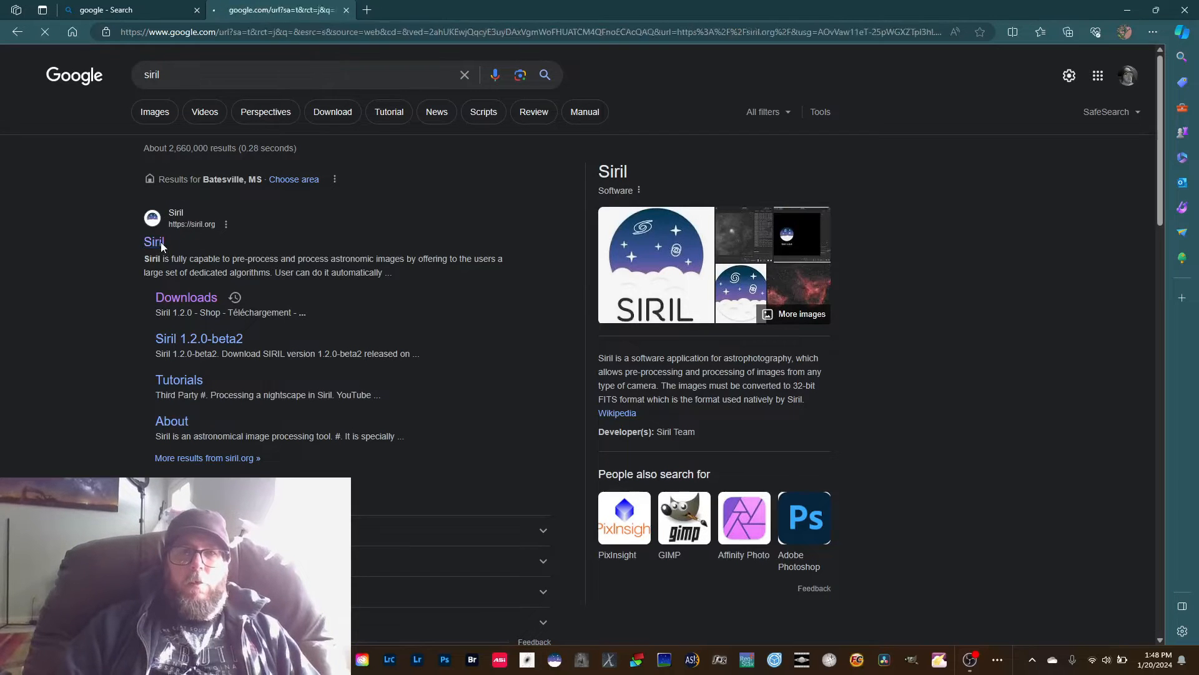
{"action": "left_click", "coordinate": [153, 242]}
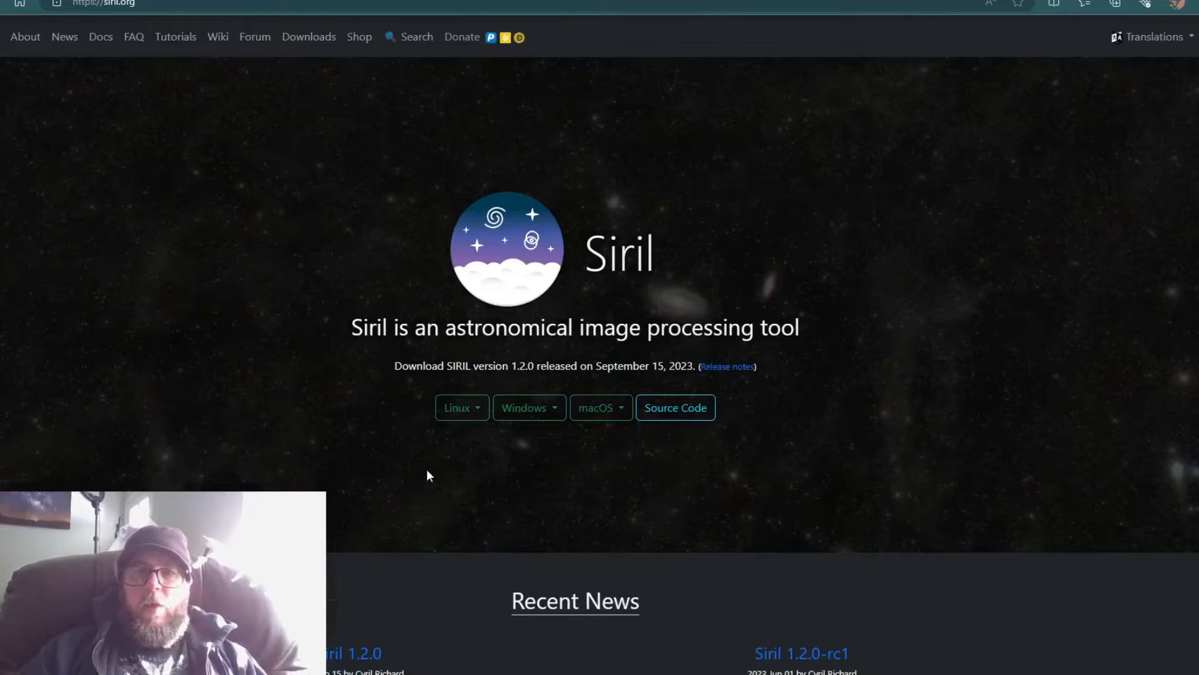
{"action": "mouse_move", "coordinate": [609, 435]}
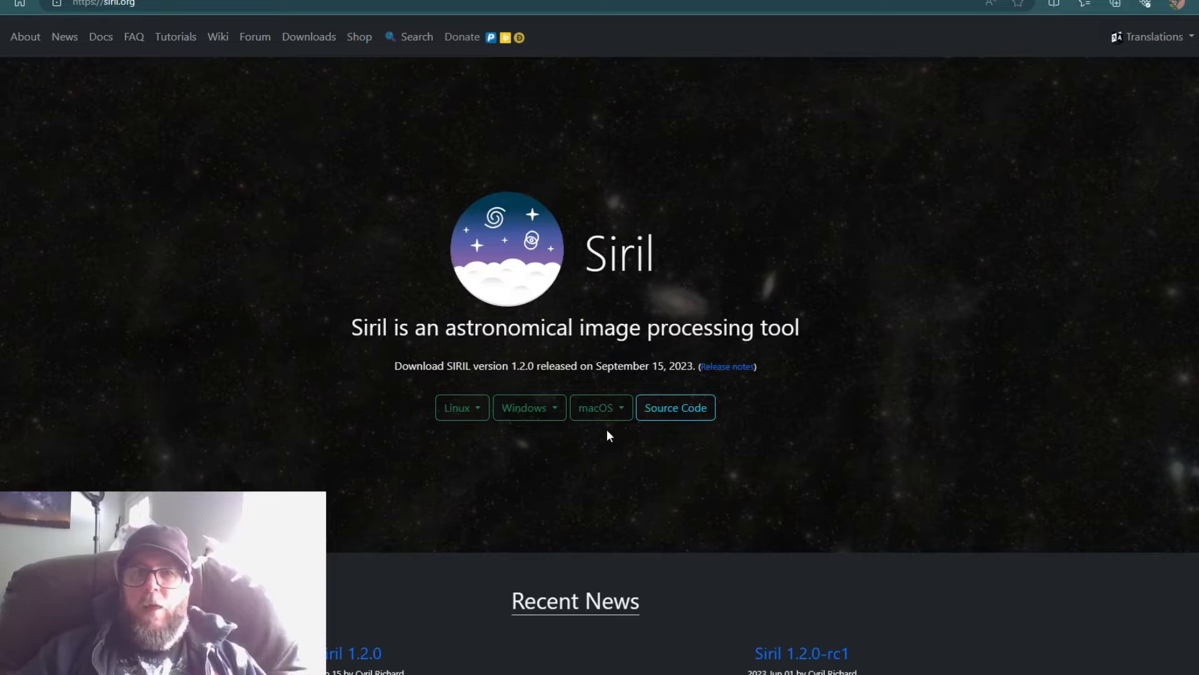
{"action": "mouse_move", "coordinate": [711, 458]}
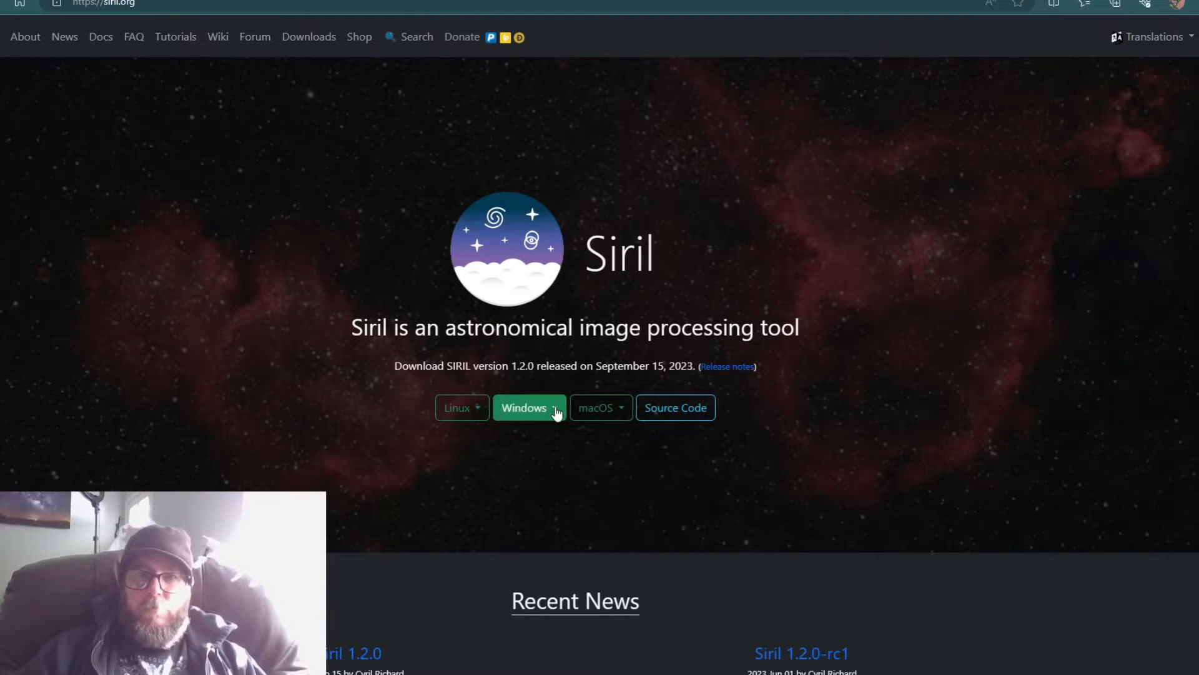
Step: Reach the Siril 1.2.0 release post and expand its Windows download options
{"action": "left_click", "coordinate": [530, 408]}
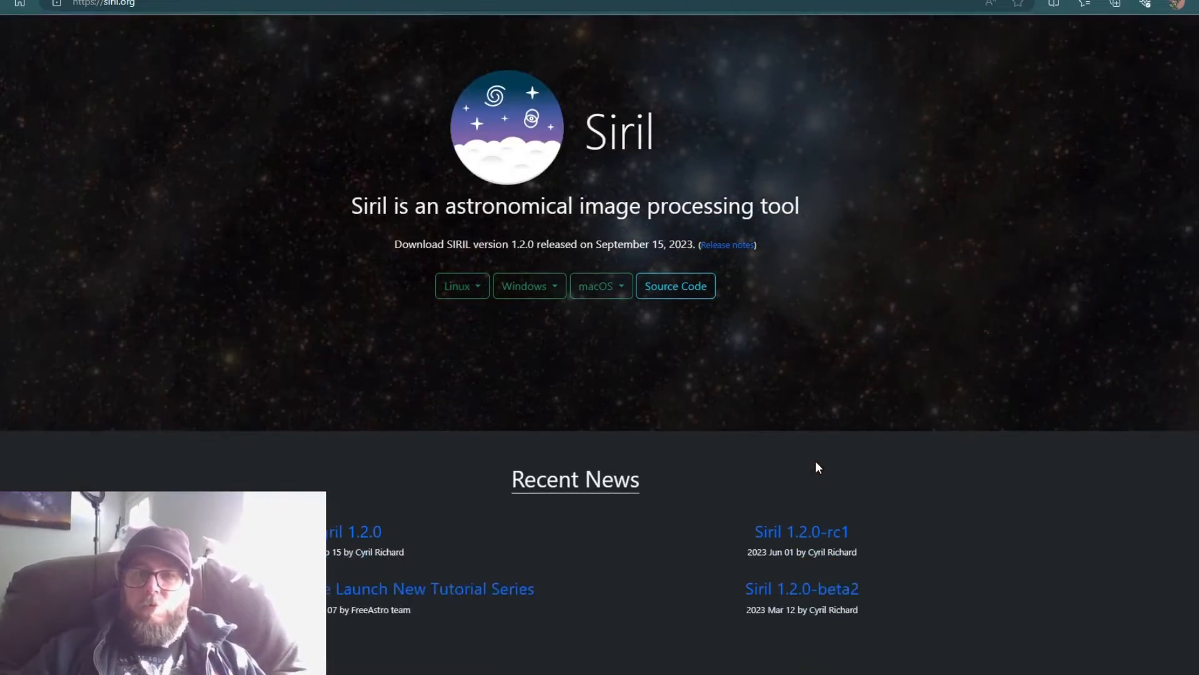
{"action": "scroll", "scroll_direction": "down", "scroll_amount": 3}
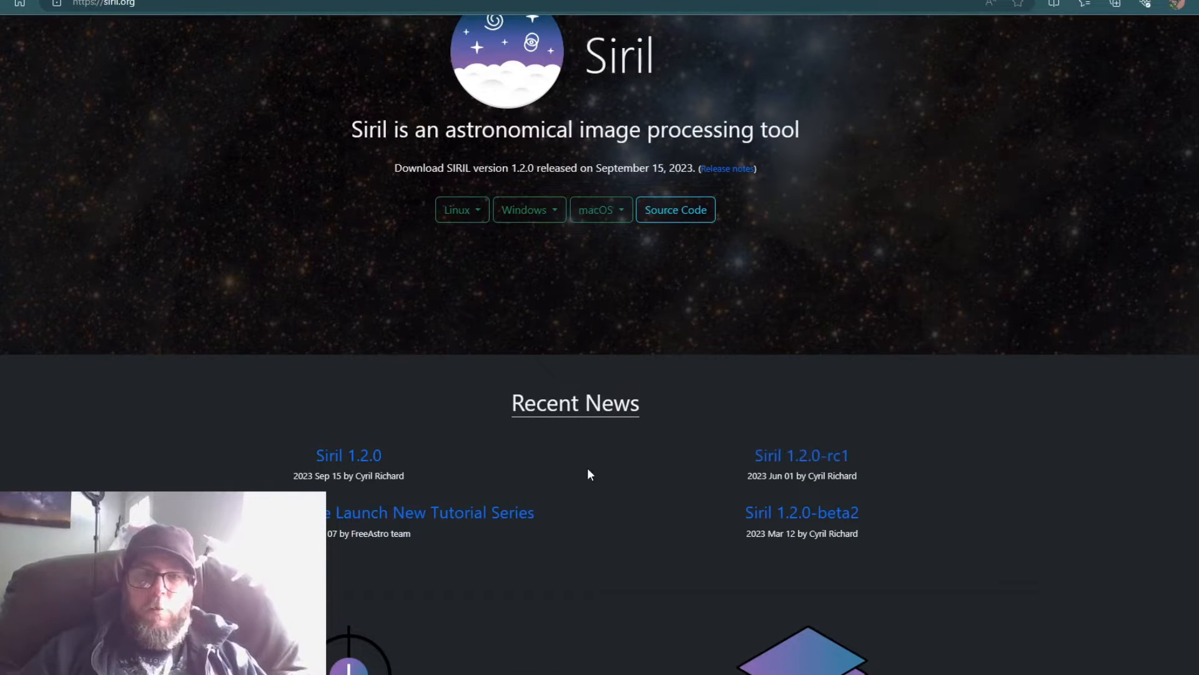
{"action": "left_click", "coordinate": [349, 455]}
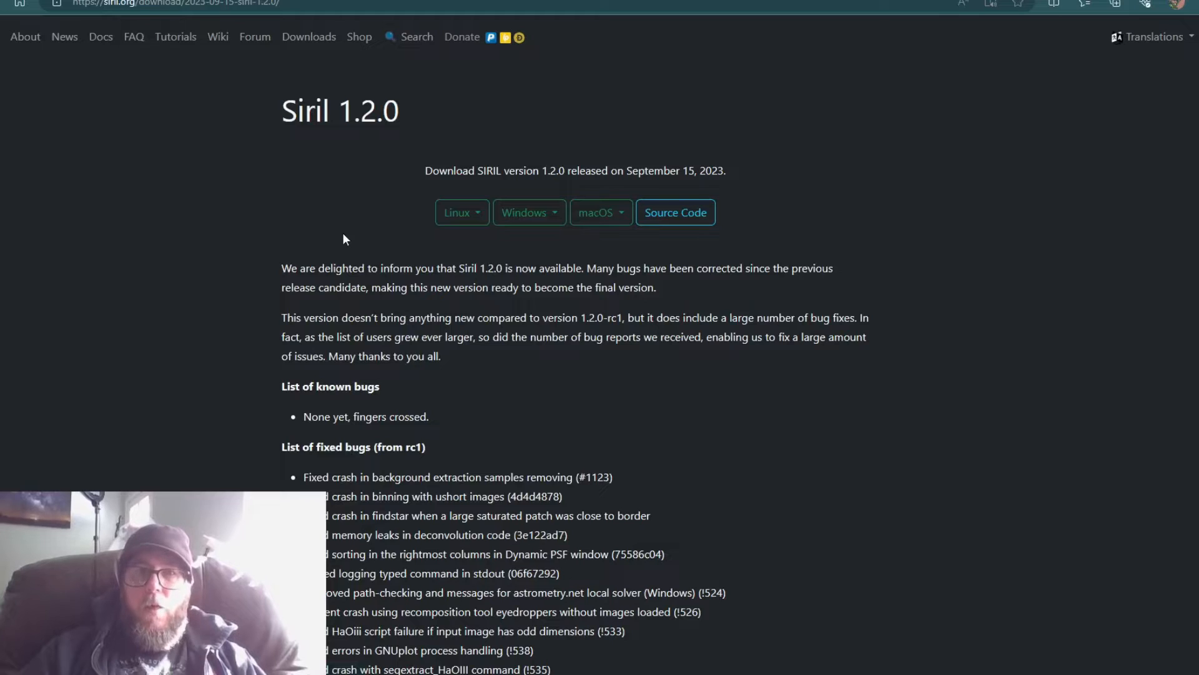
{"action": "mouse_move", "coordinate": [527, 212]}
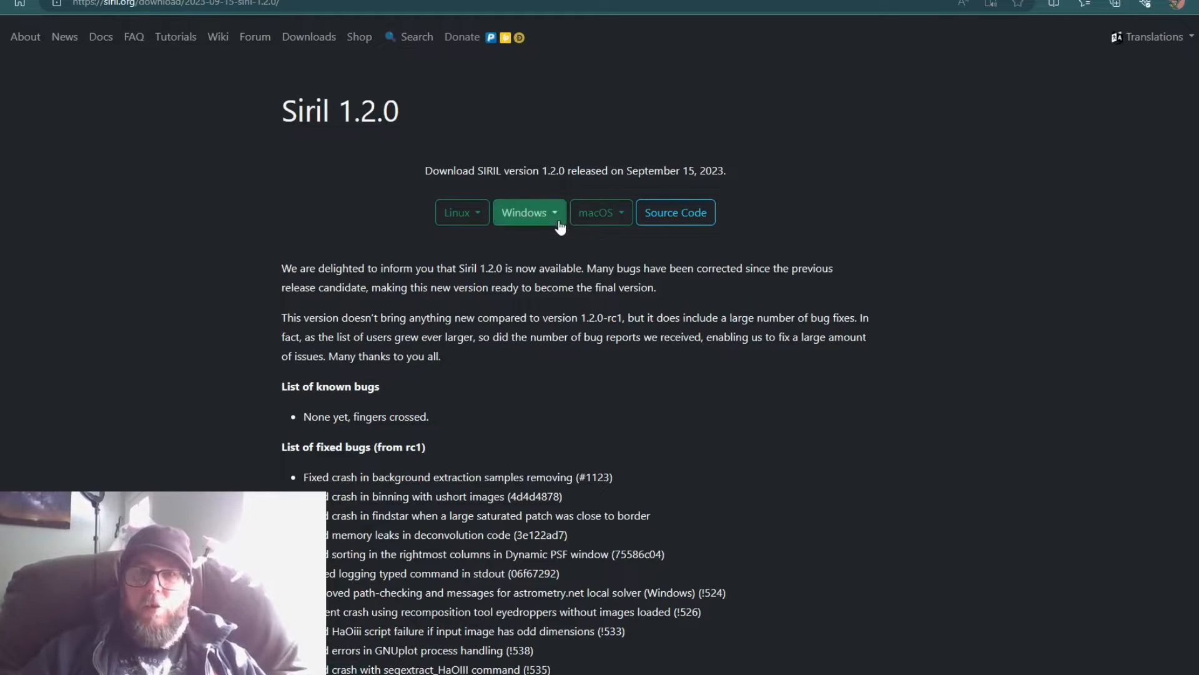
{"action": "mouse_move", "coordinate": [532, 244]}
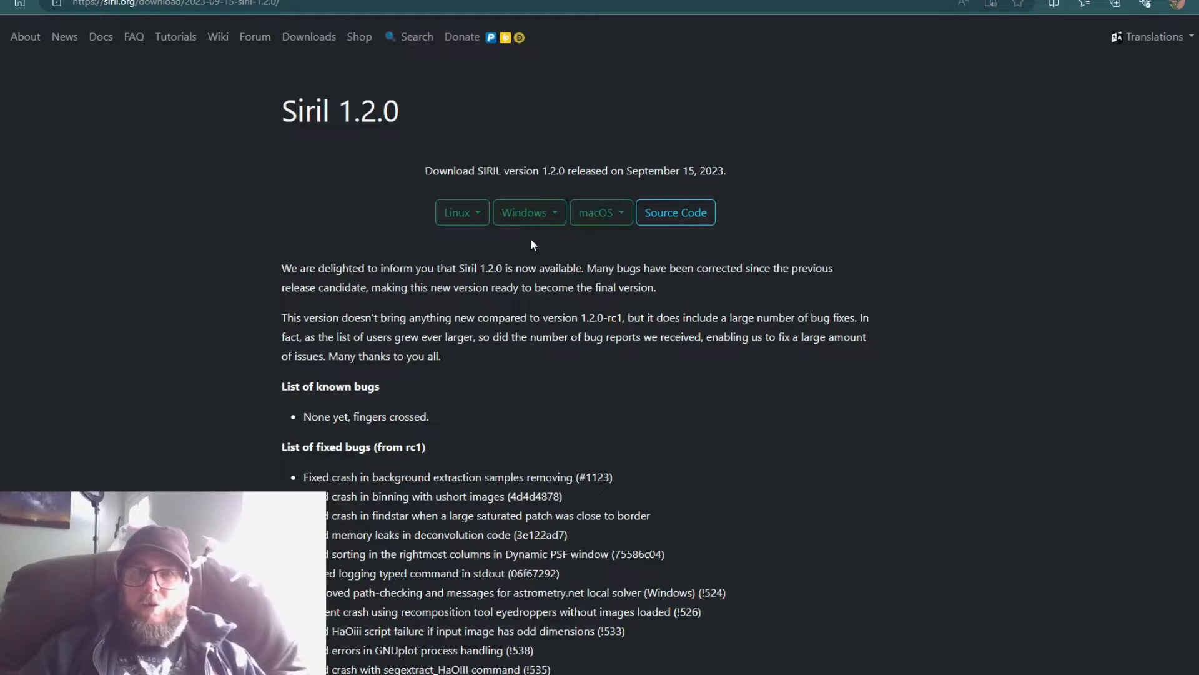
{"action": "left_click", "coordinate": [528, 212]}
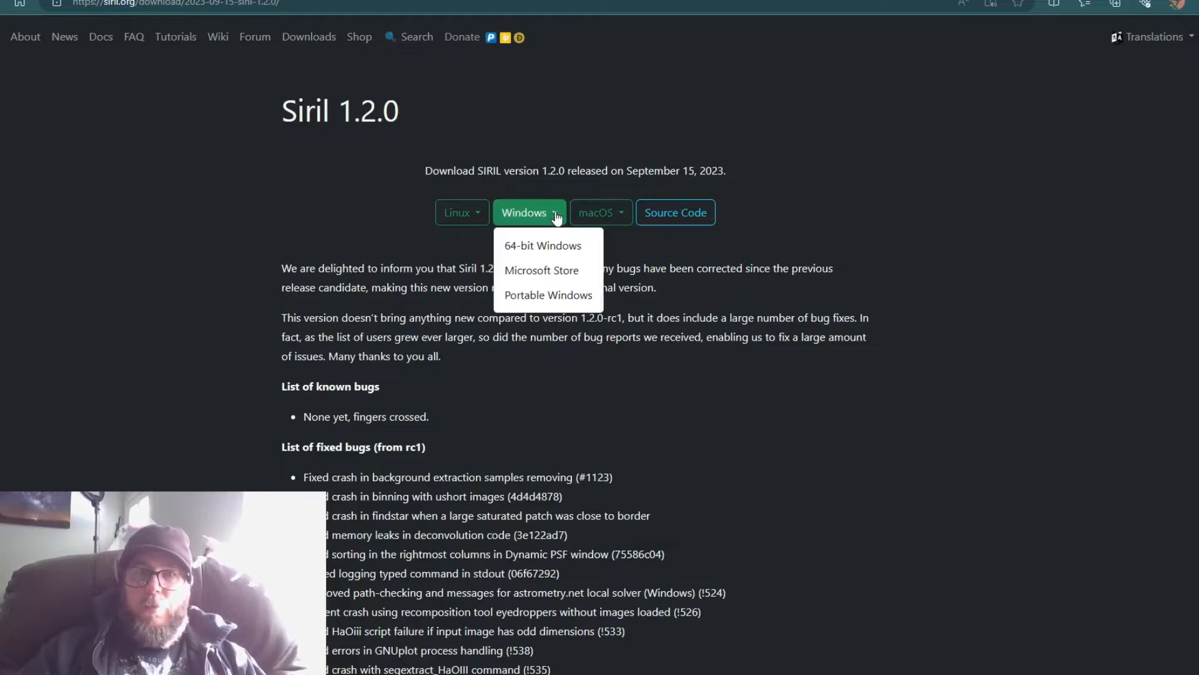
{"action": "left_click", "coordinate": [728, 527]}
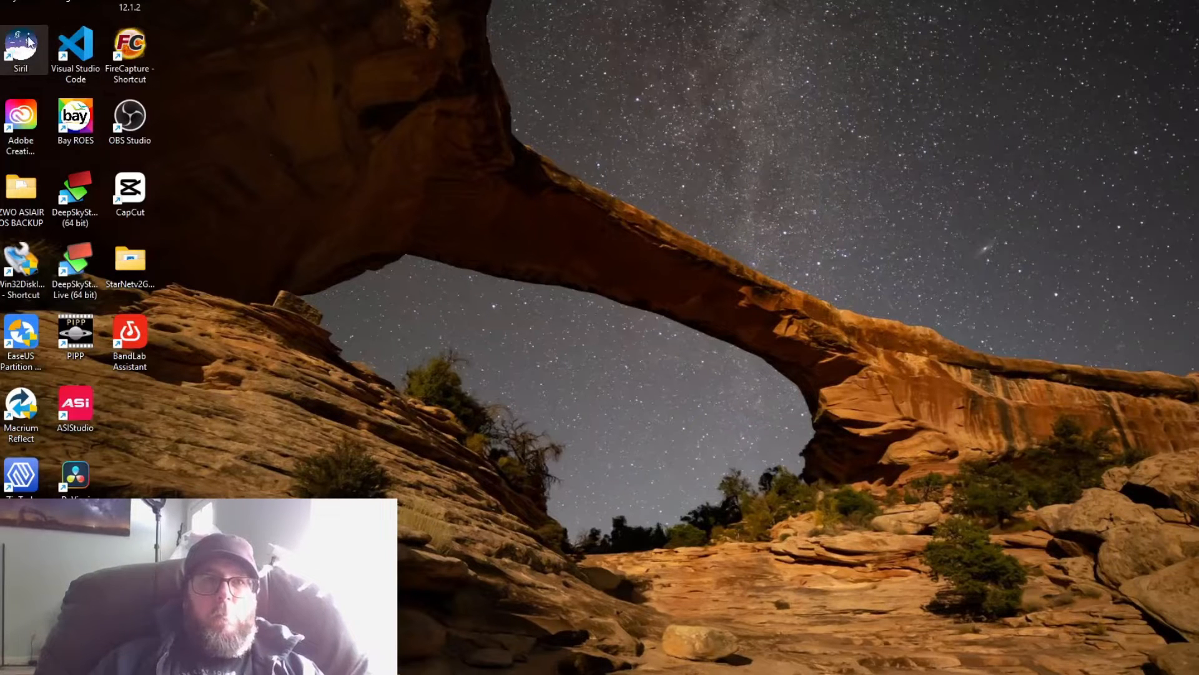
{"action": "mouse_move", "coordinate": [749, 557]}
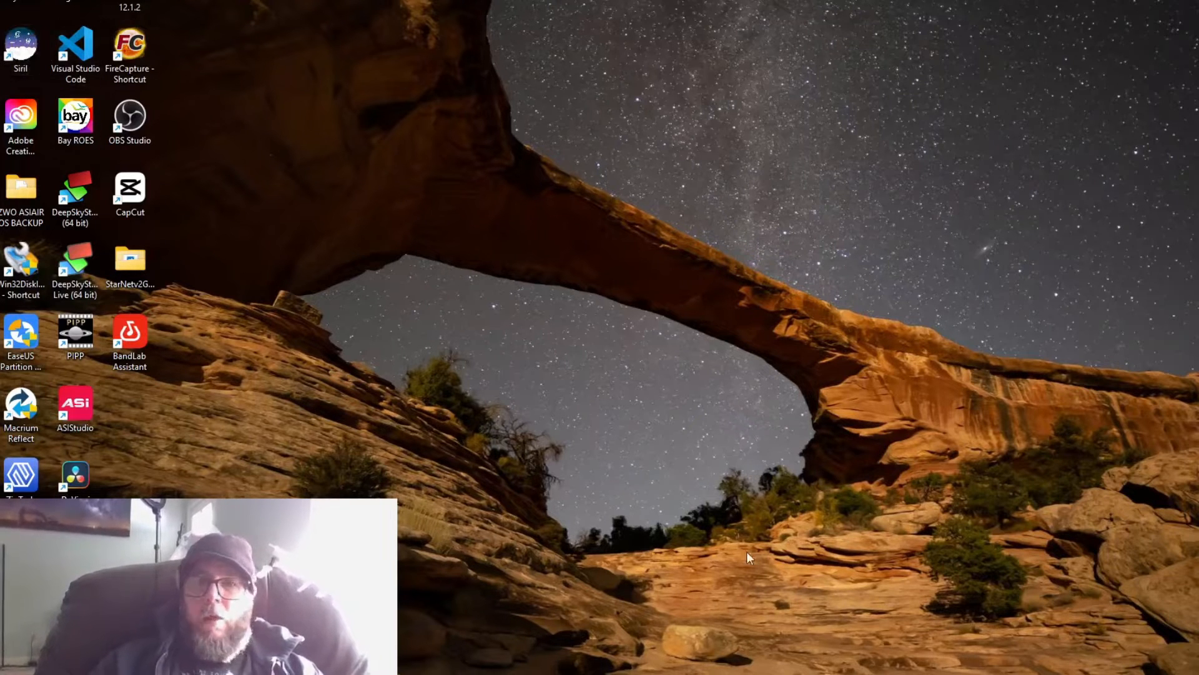
{"action": "mouse_move", "coordinate": [597, 587]}
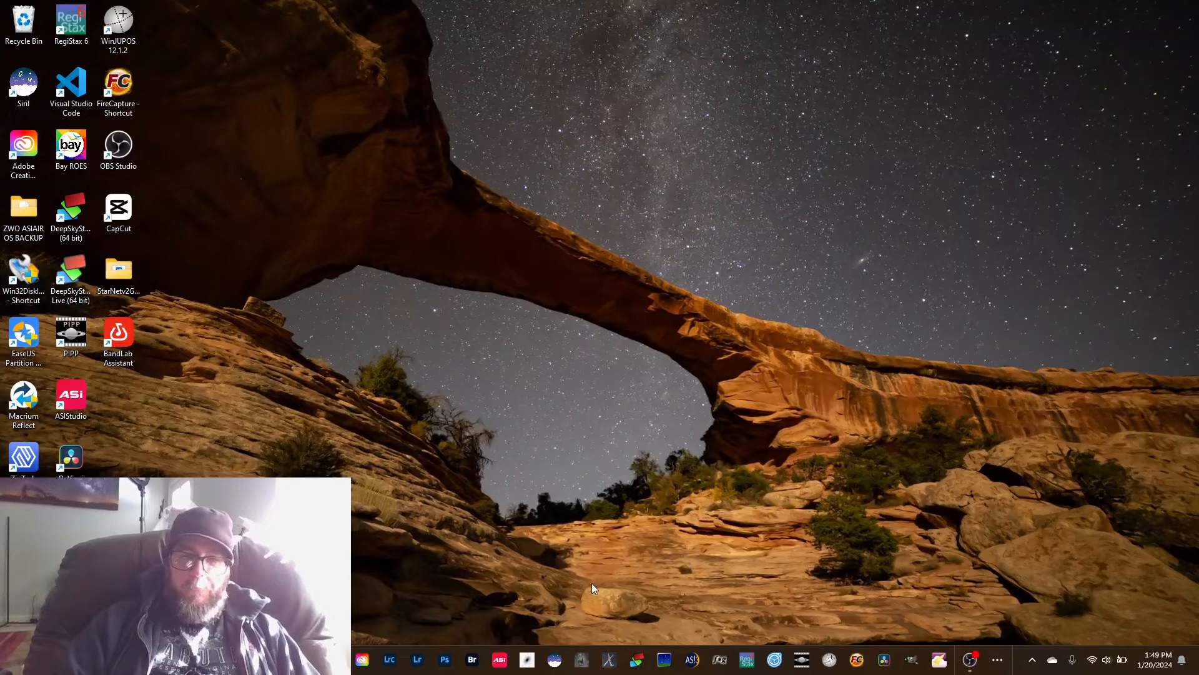
{"action": "mouse_move", "coordinate": [553, 660]}
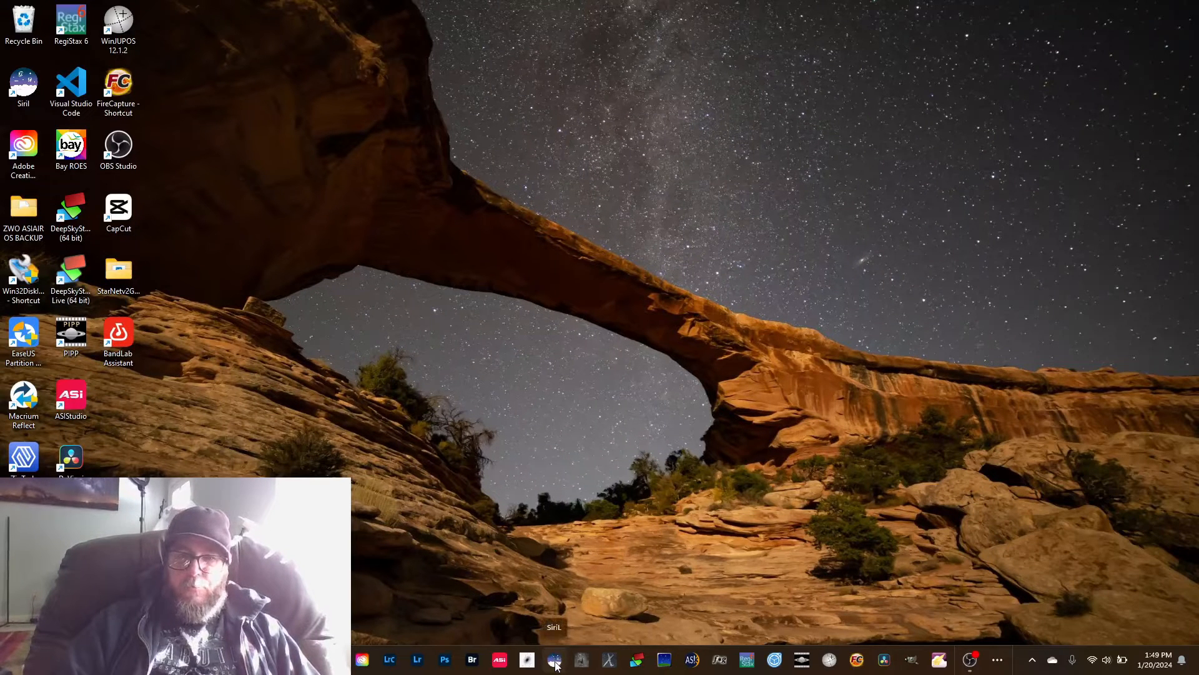
{"action": "mouse_move", "coordinate": [606, 501]}
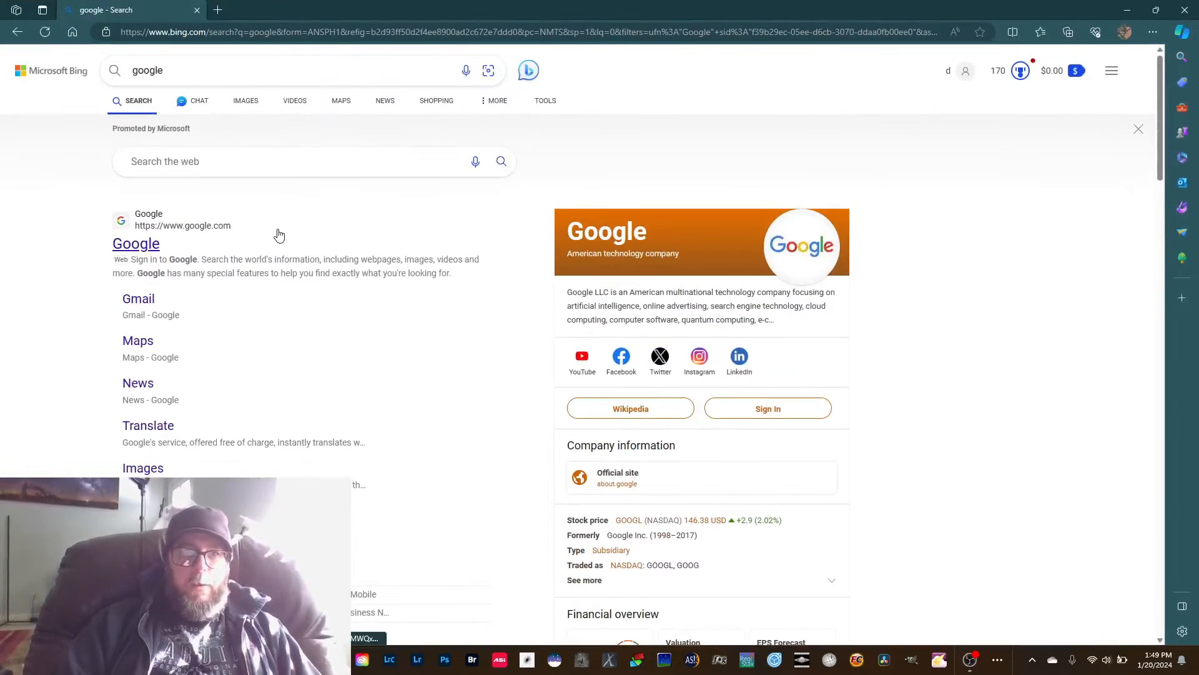
Step: Search Google for 'star', reach starnetastro.com and go to its DOWNLOAD page
{"action": "left_click", "coordinate": [136, 244]}
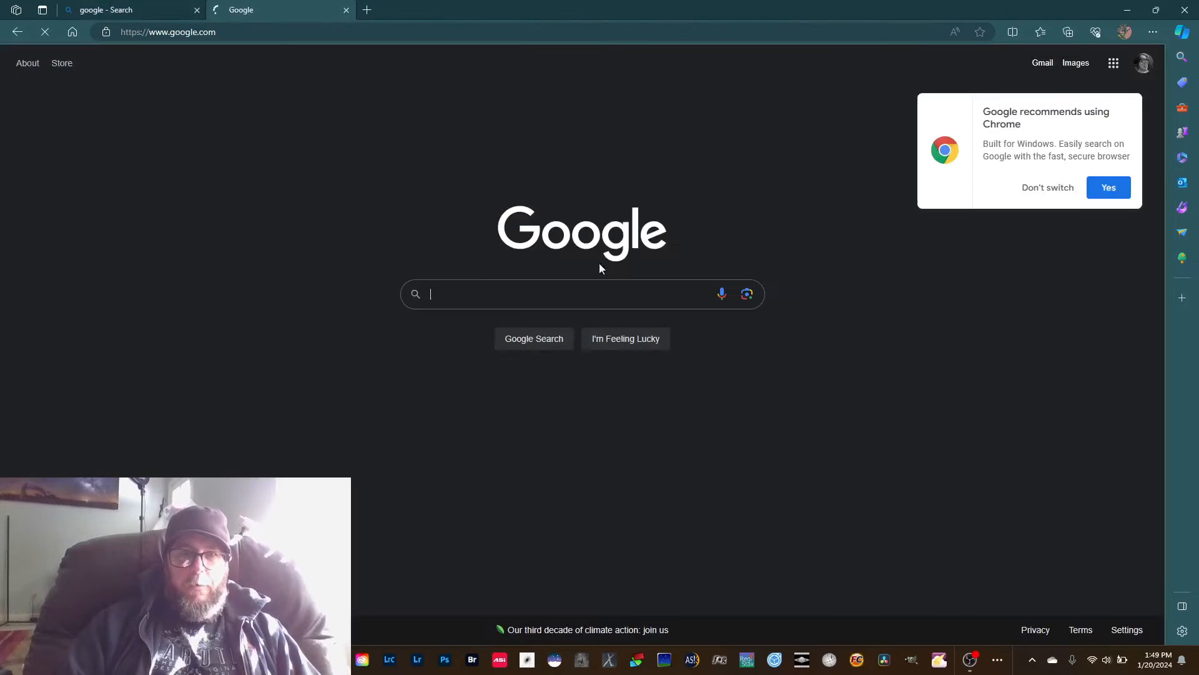
{"action": "type", "text": "starnet"}
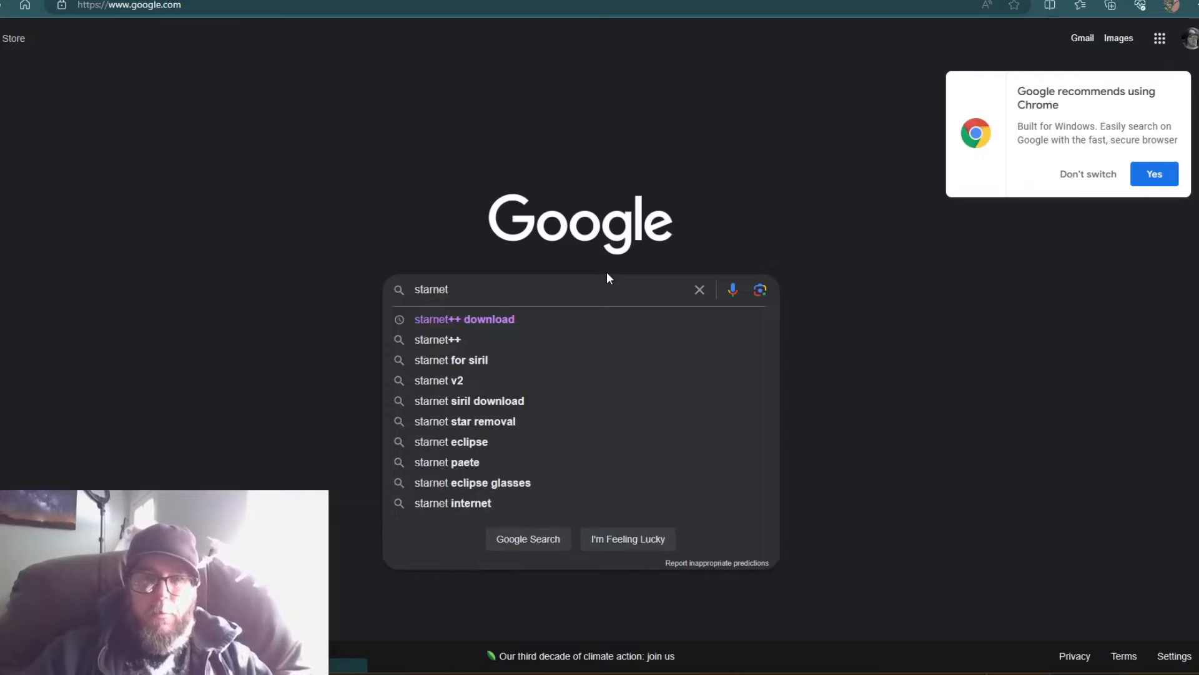
{"action": "mouse_move", "coordinate": [505, 318]}
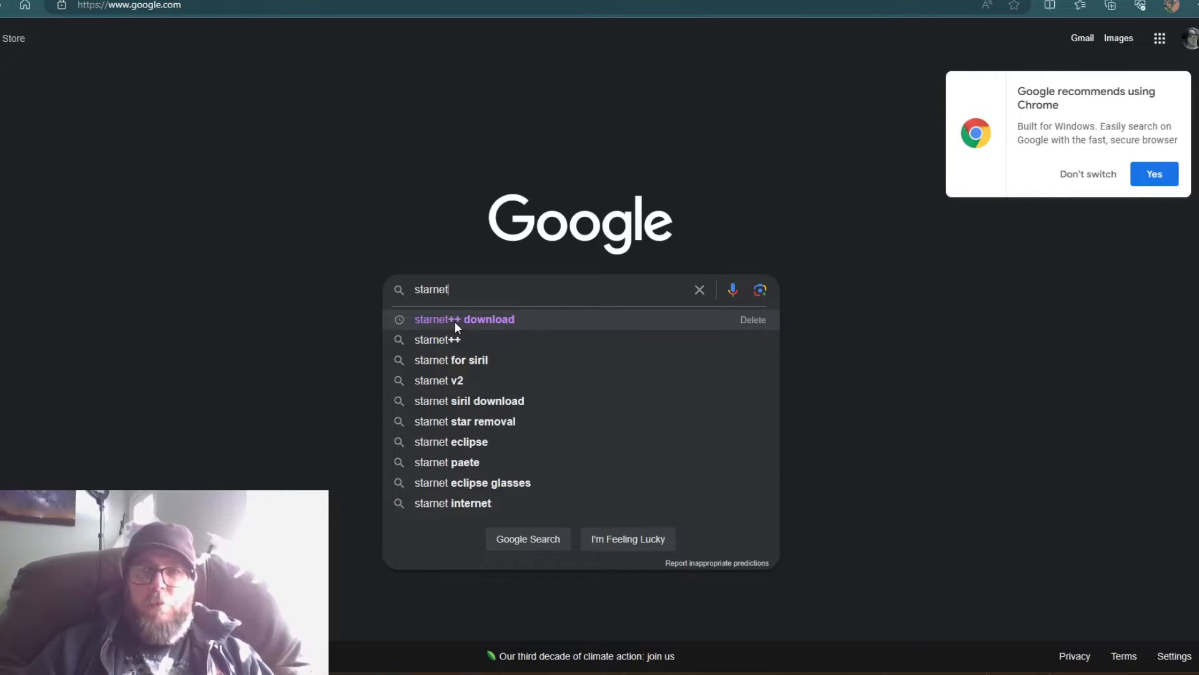
{"action": "left_click", "coordinate": [463, 319]}
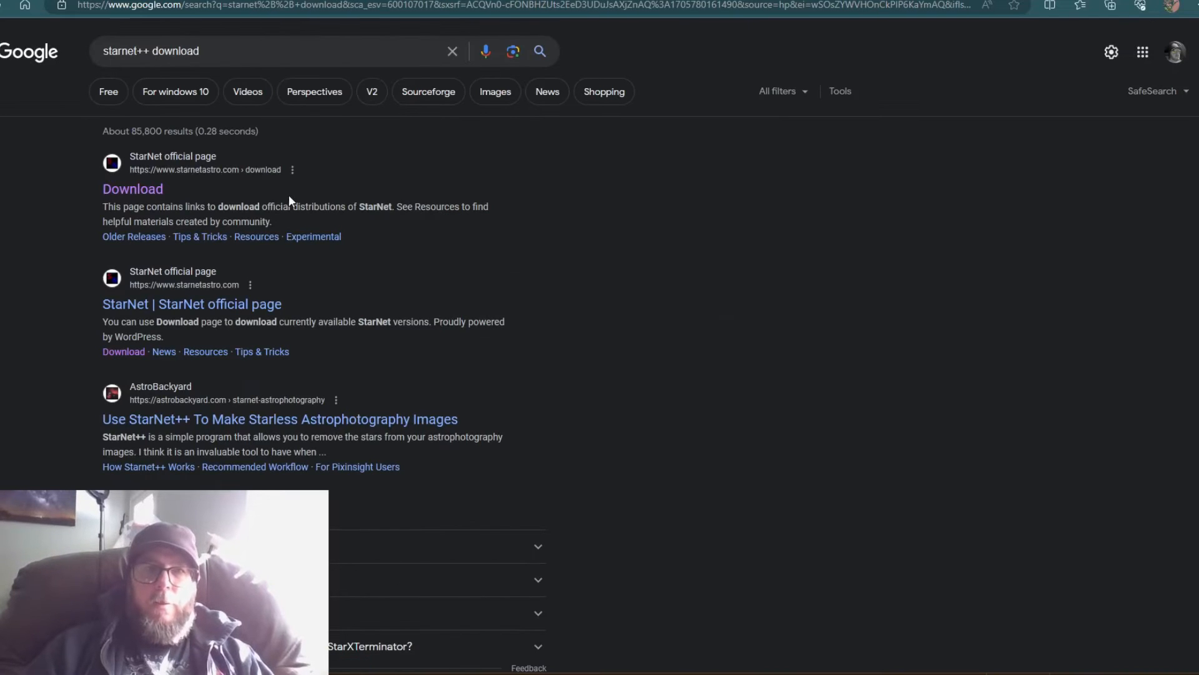
{"action": "mouse_move", "coordinate": [204, 190]}
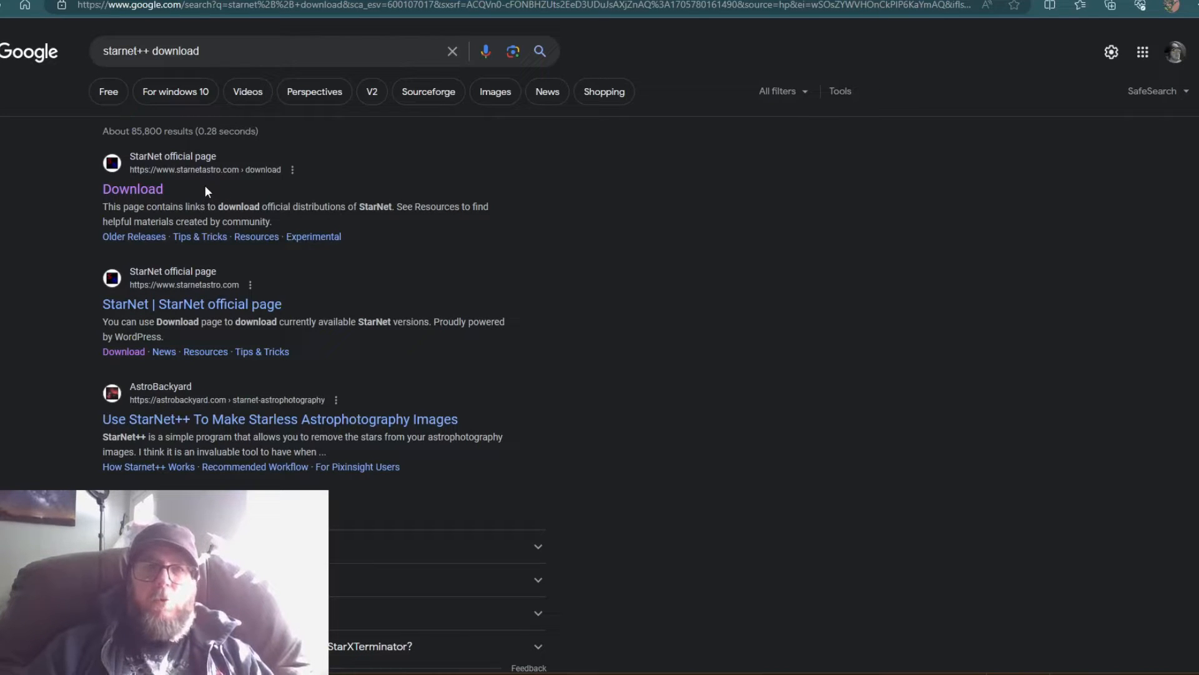
{"action": "mouse_move", "coordinate": [137, 303]}
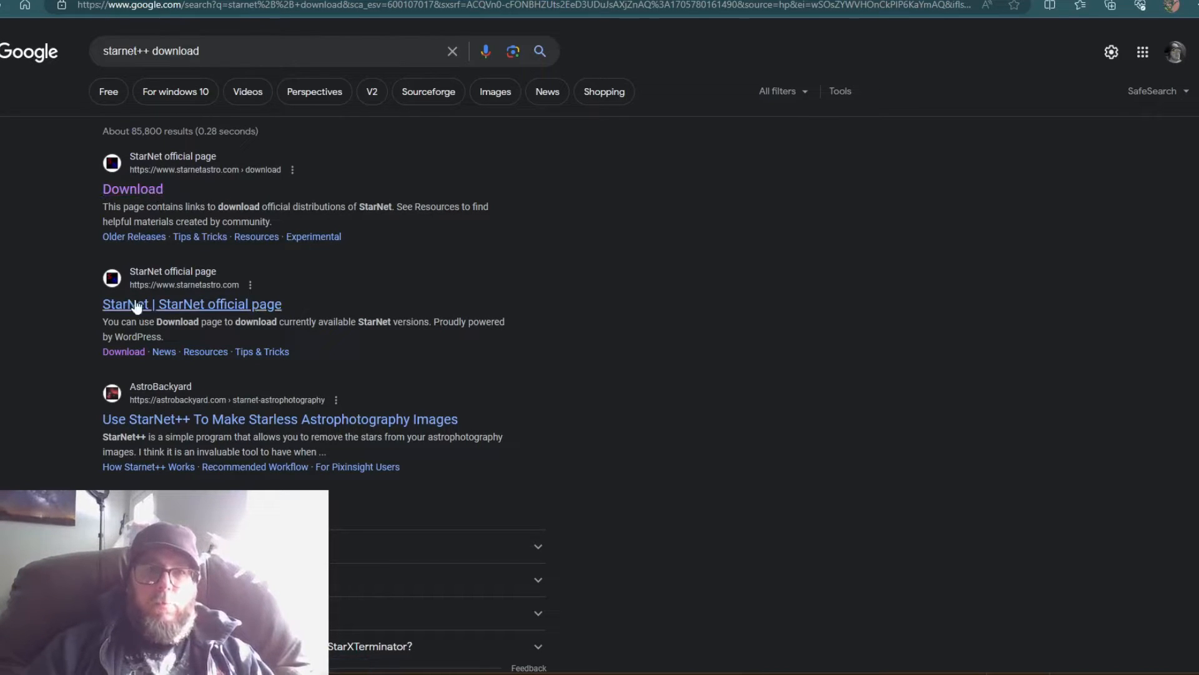
{"action": "left_click", "coordinate": [191, 303]}
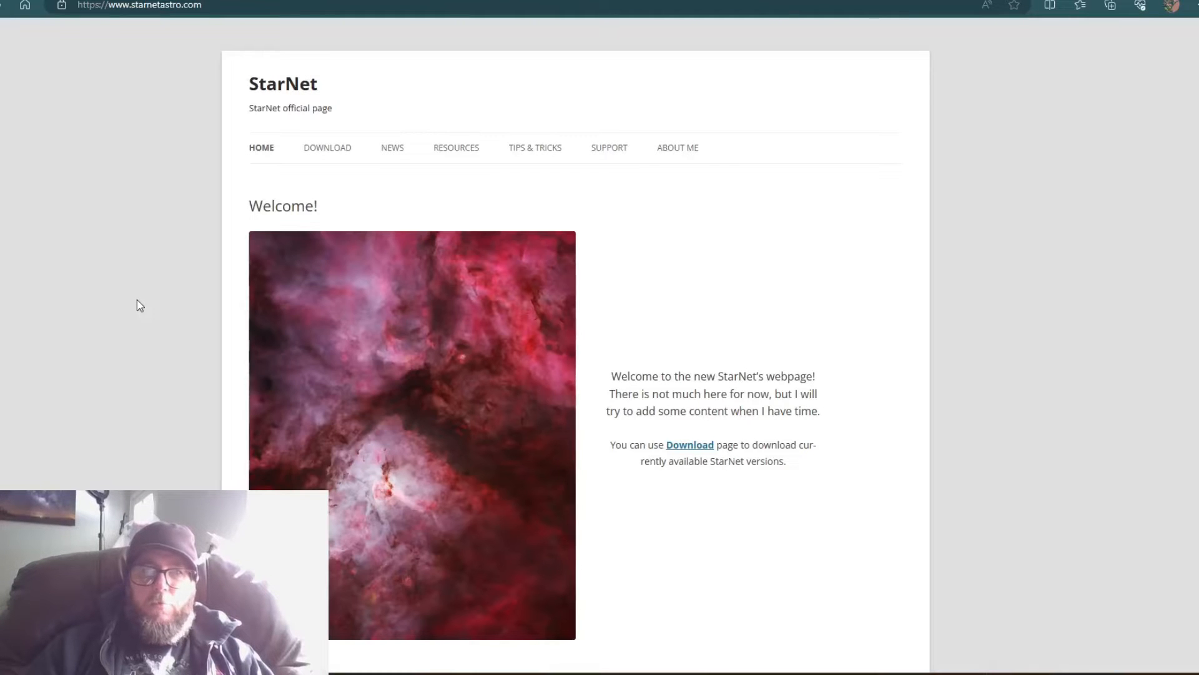
{"action": "mouse_move", "coordinate": [702, 193]}
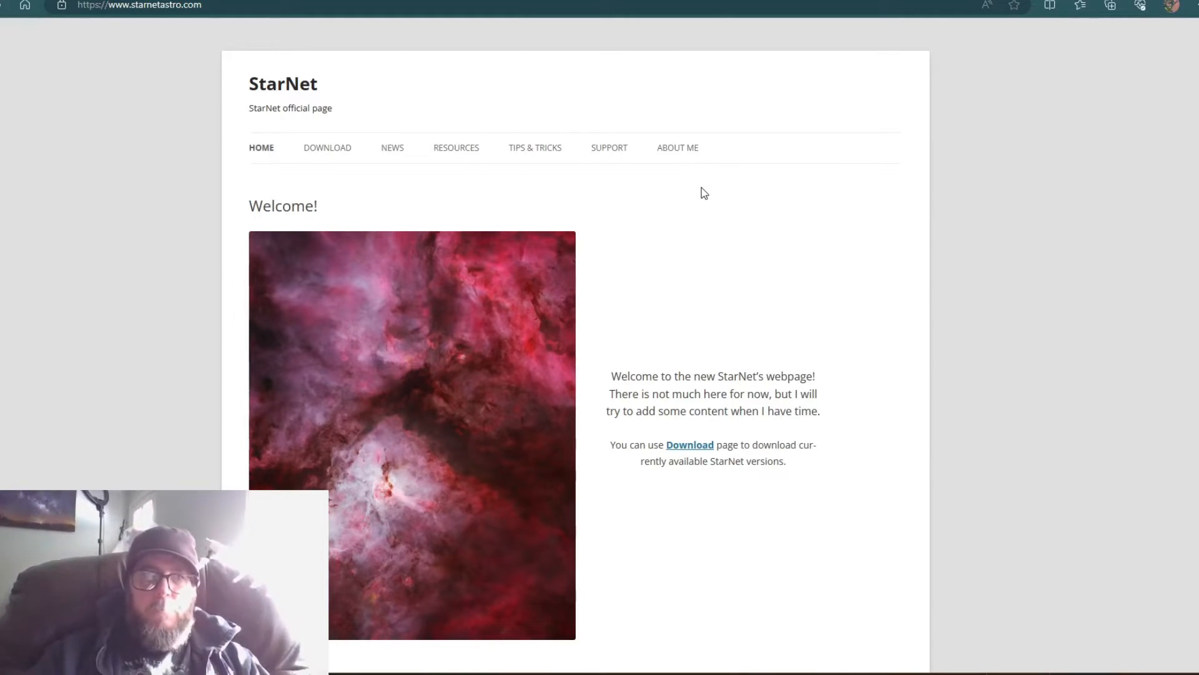
{"action": "mouse_move", "coordinate": [327, 153]}
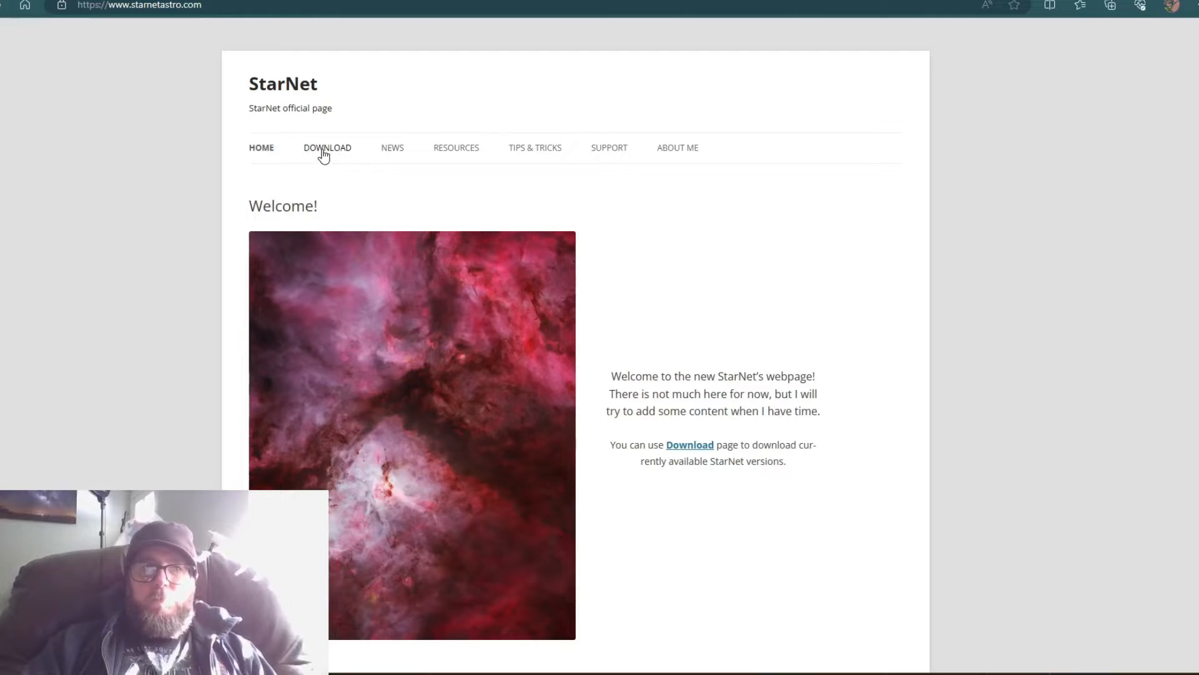
{"action": "left_click", "coordinate": [326, 147]}
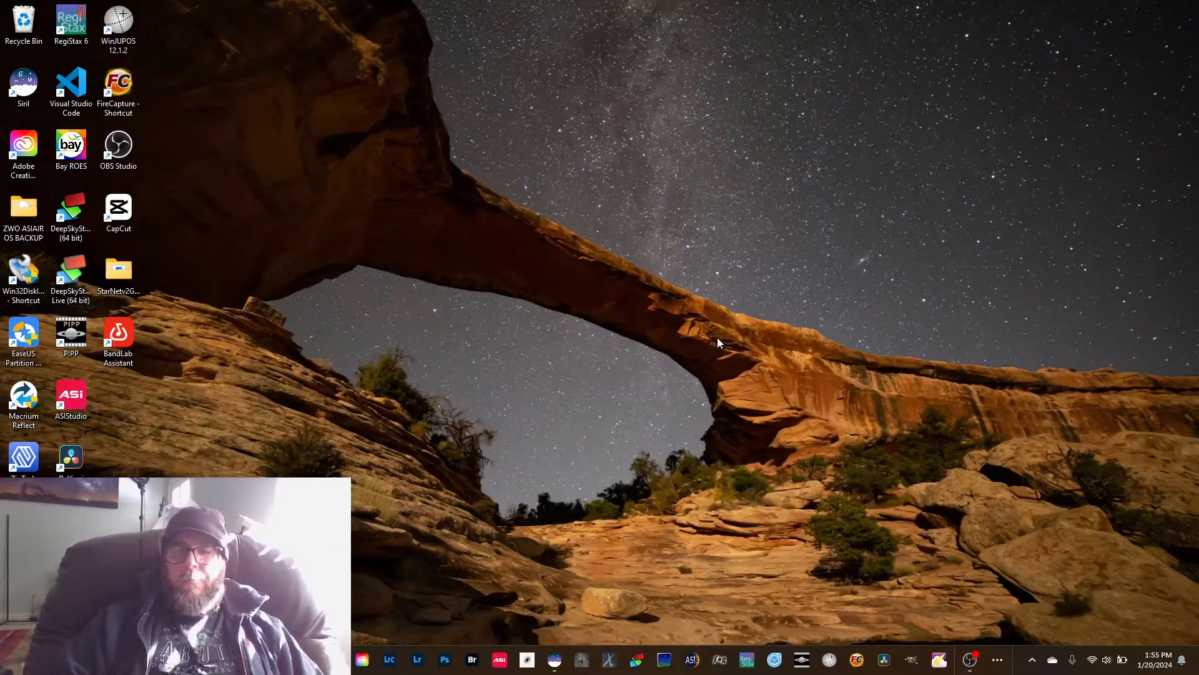
{"action": "mouse_move", "coordinate": [498, 456]}
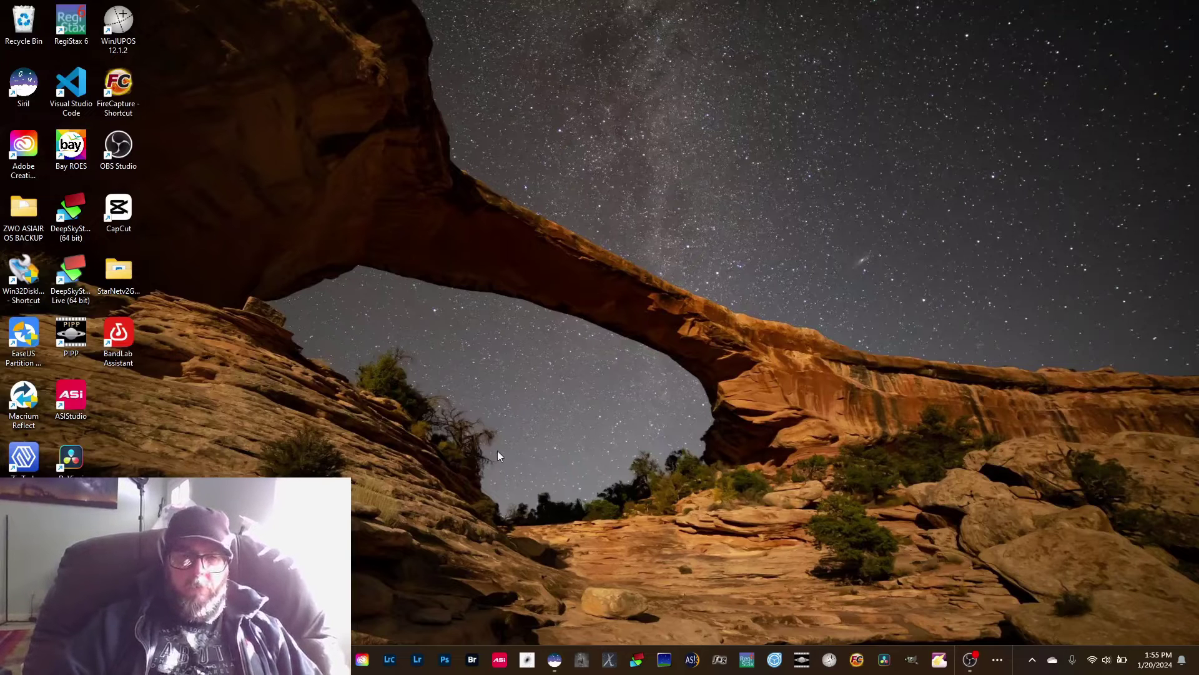
{"action": "mouse_move", "coordinate": [369, 529]}
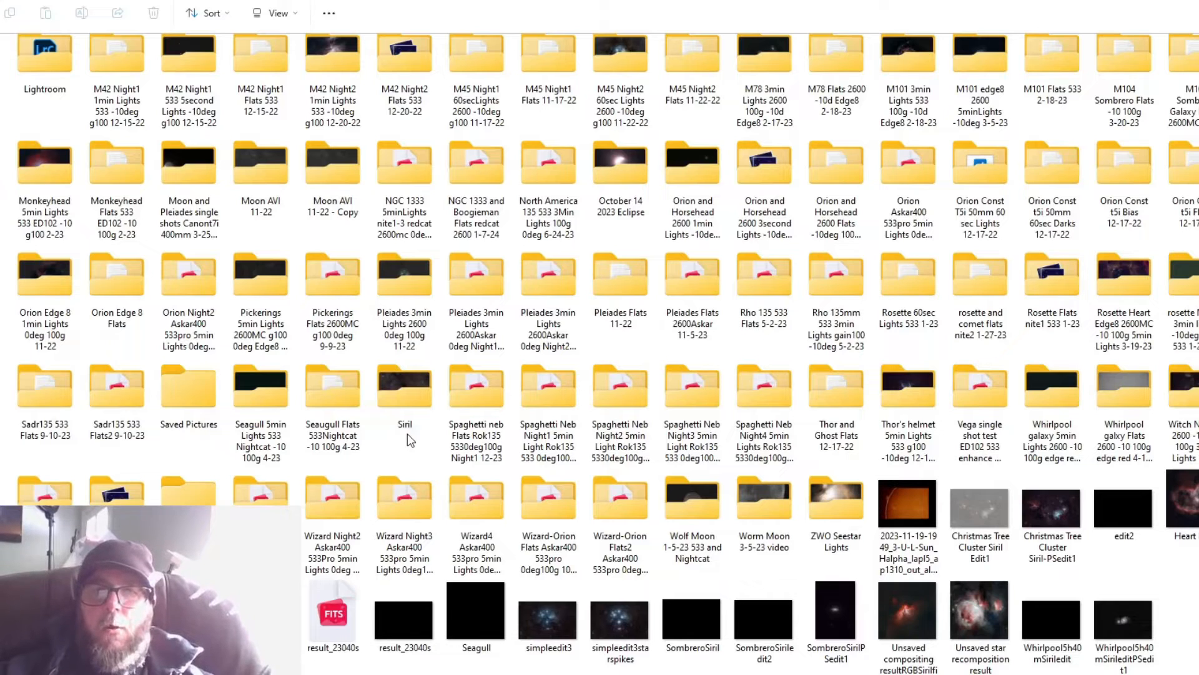
Step: Enter the Siril project folder and look at its lights subfolder
{"action": "left_click", "coordinate": [44, 276]}
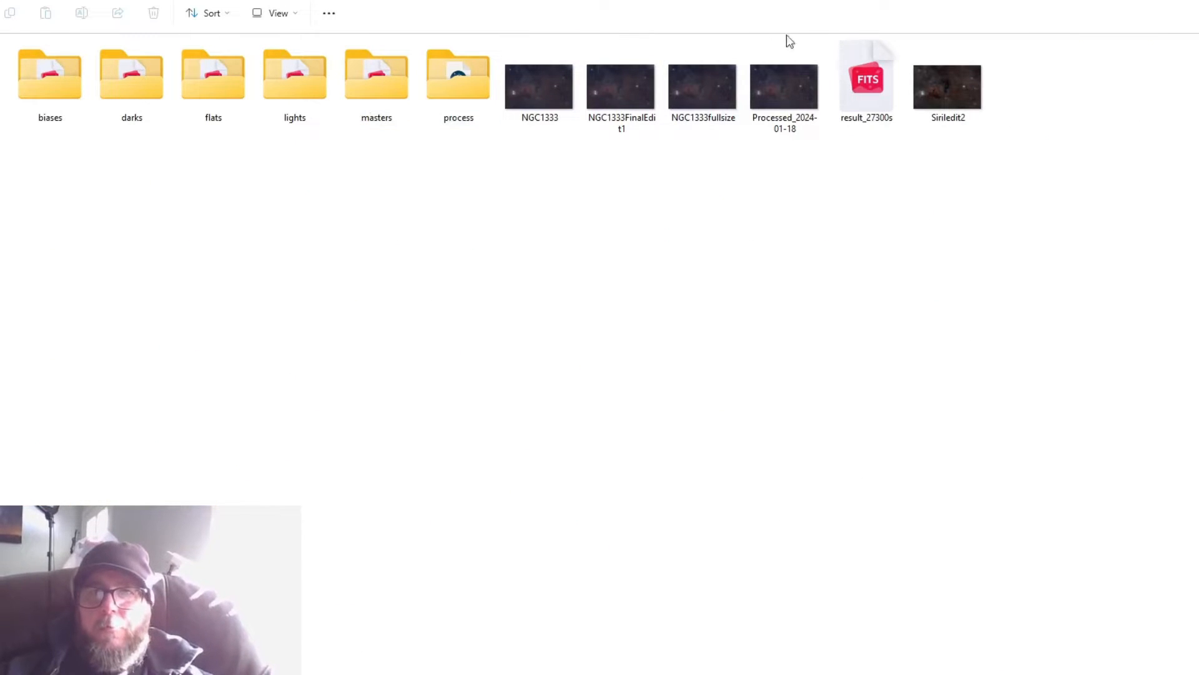
{"action": "left_click", "coordinate": [295, 74]}
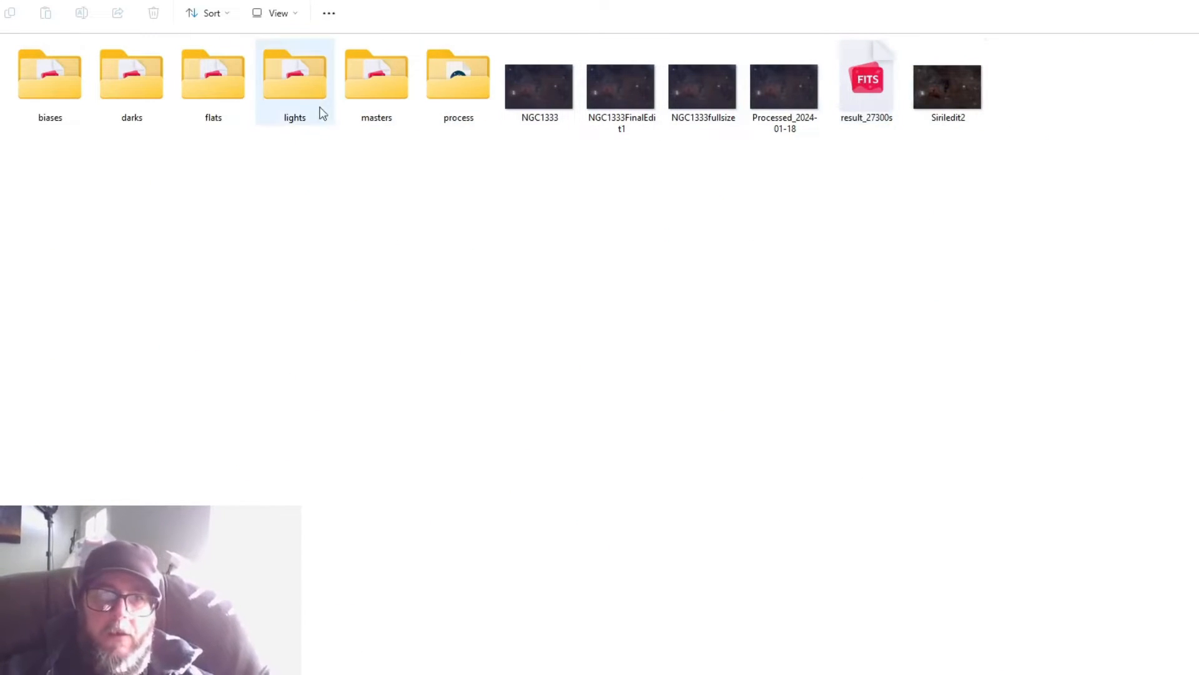
{"action": "left_click", "coordinate": [570, 282]}
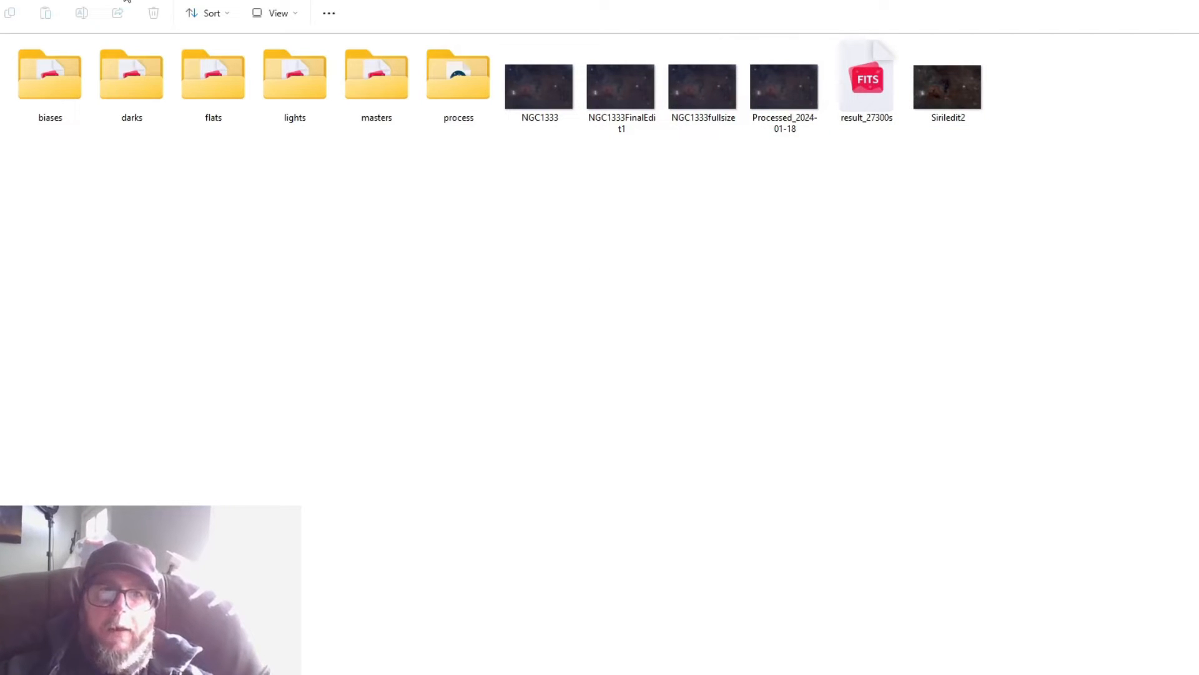
{"action": "mouse_move", "coordinate": [226, 232]}
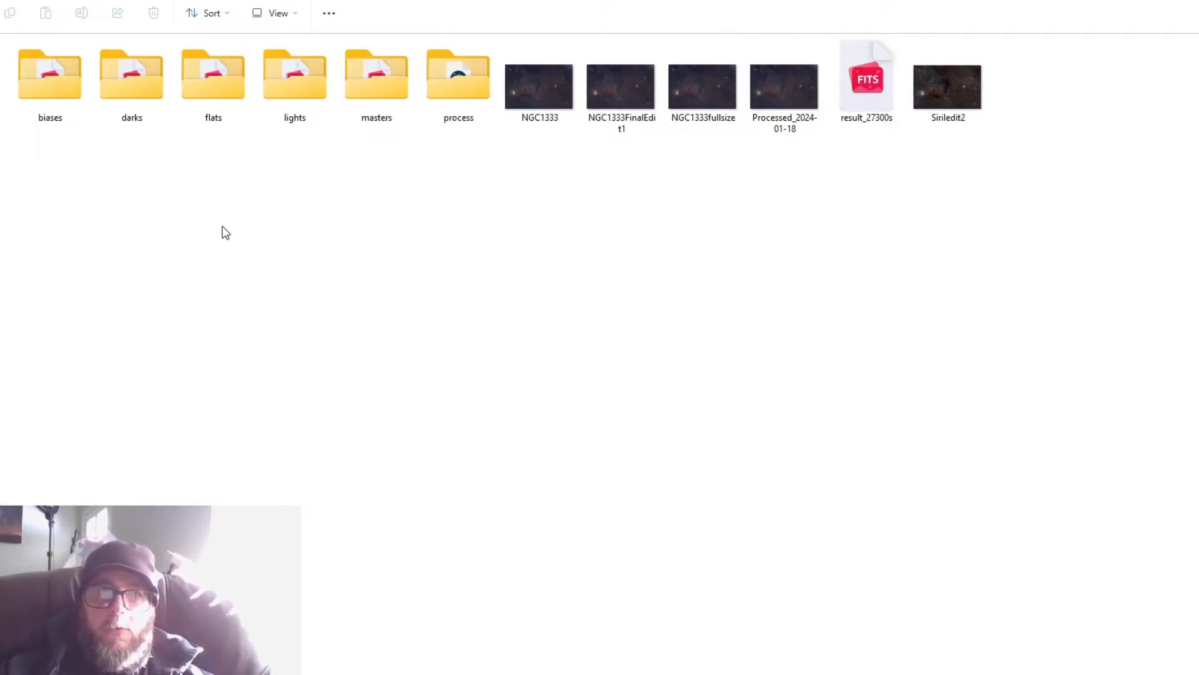
{"action": "left_click", "coordinate": [295, 74]}
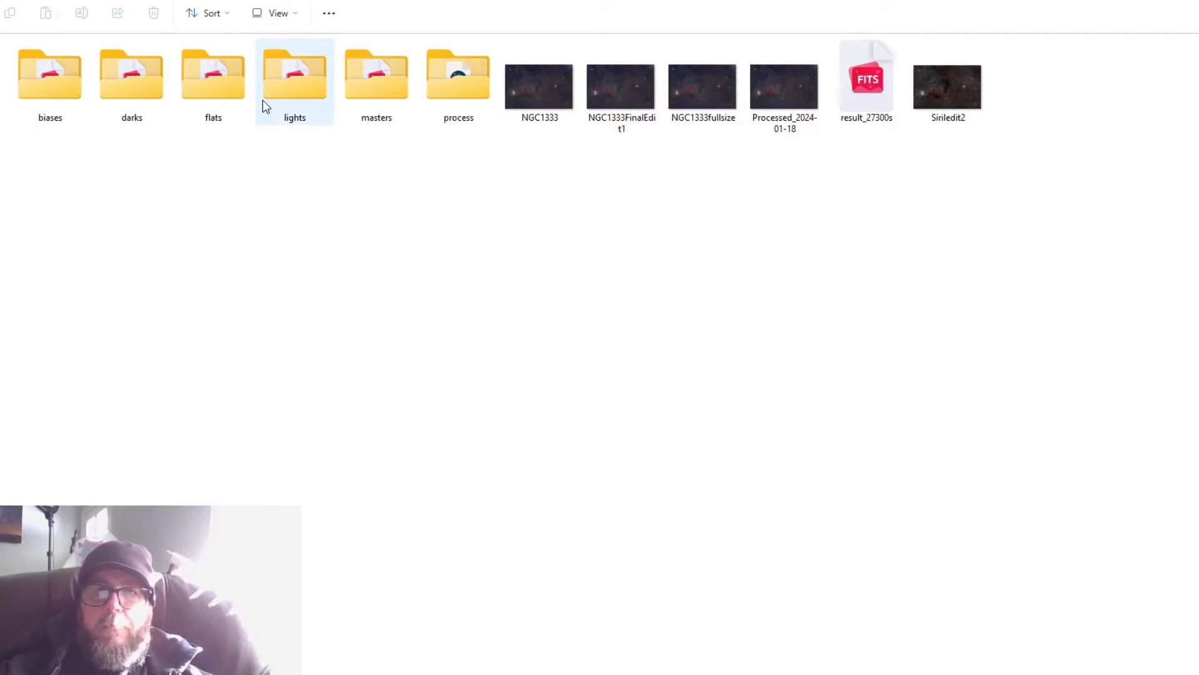
{"action": "mouse_move", "coordinate": [301, 107]}
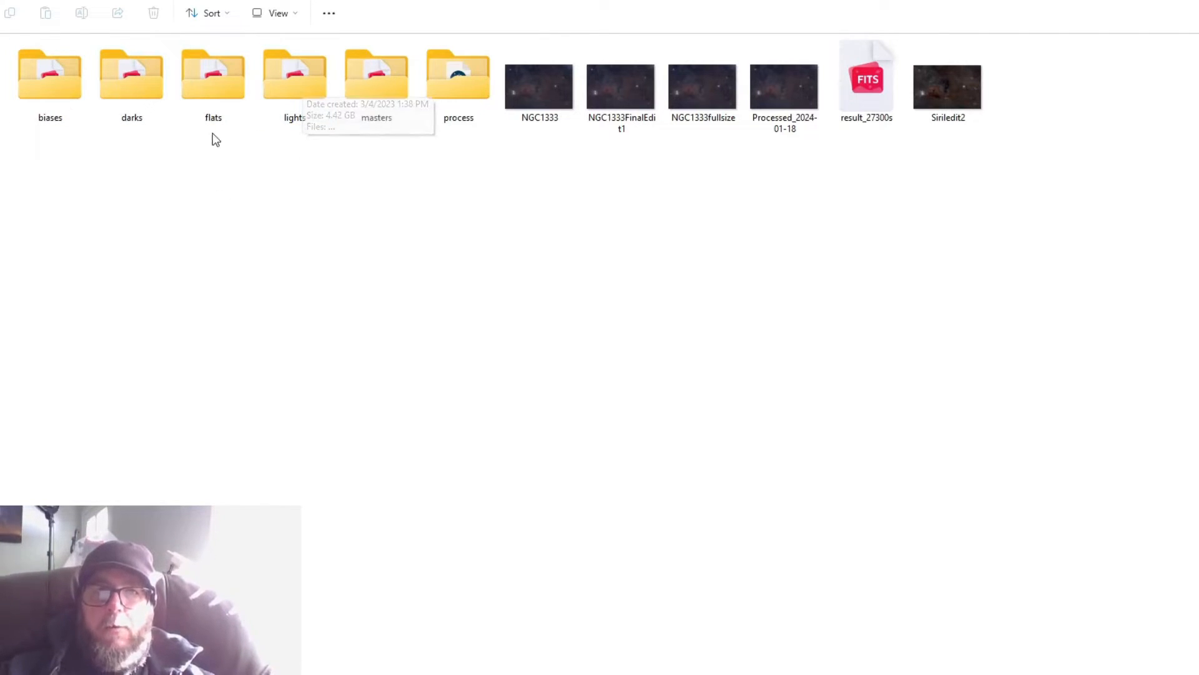
{"action": "mouse_move", "coordinate": [136, 177]}
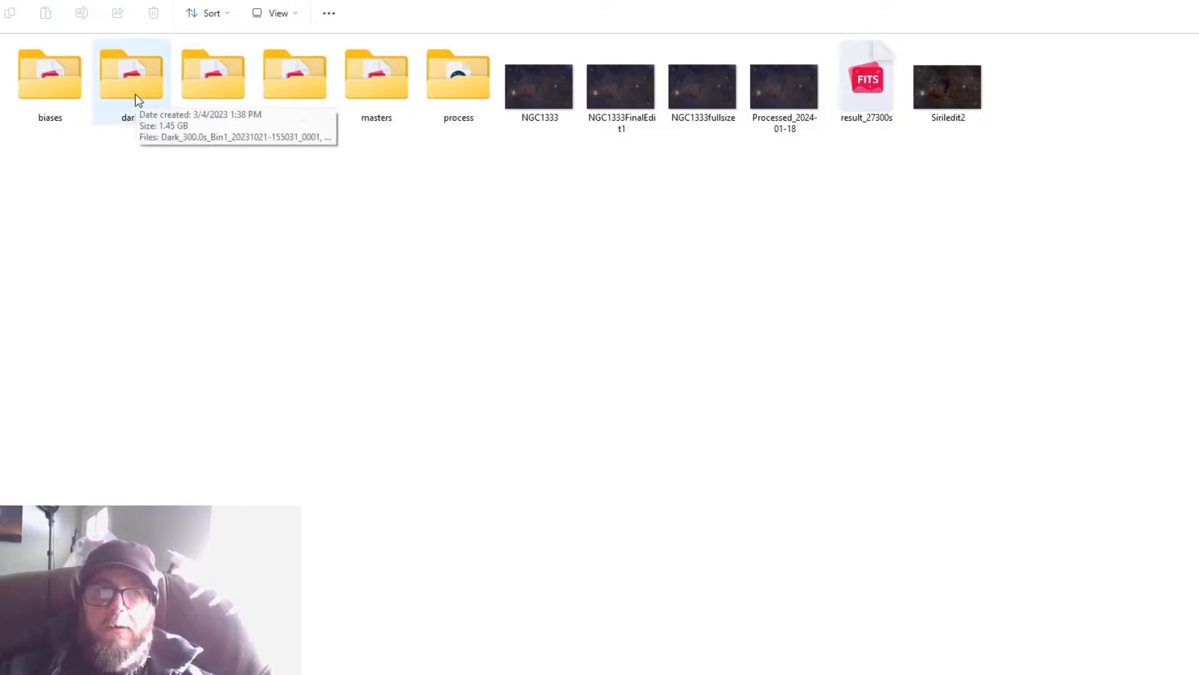
{"action": "mouse_move", "coordinate": [60, 100]}
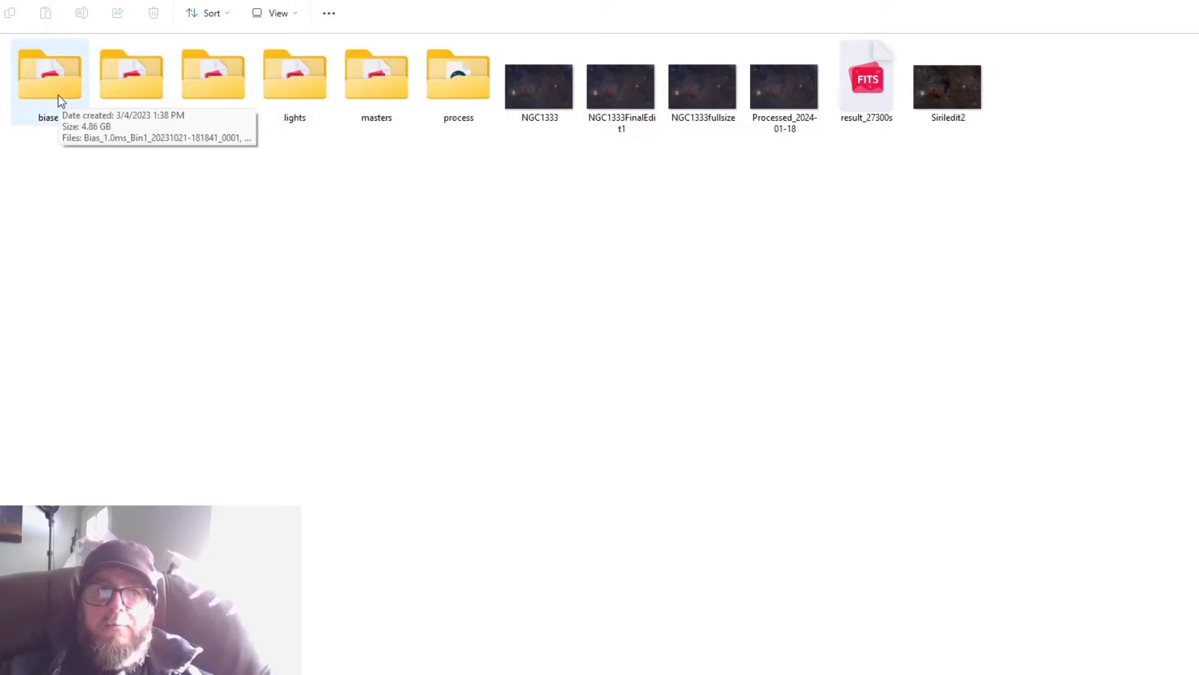
{"action": "mouse_move", "coordinate": [376, 143]}
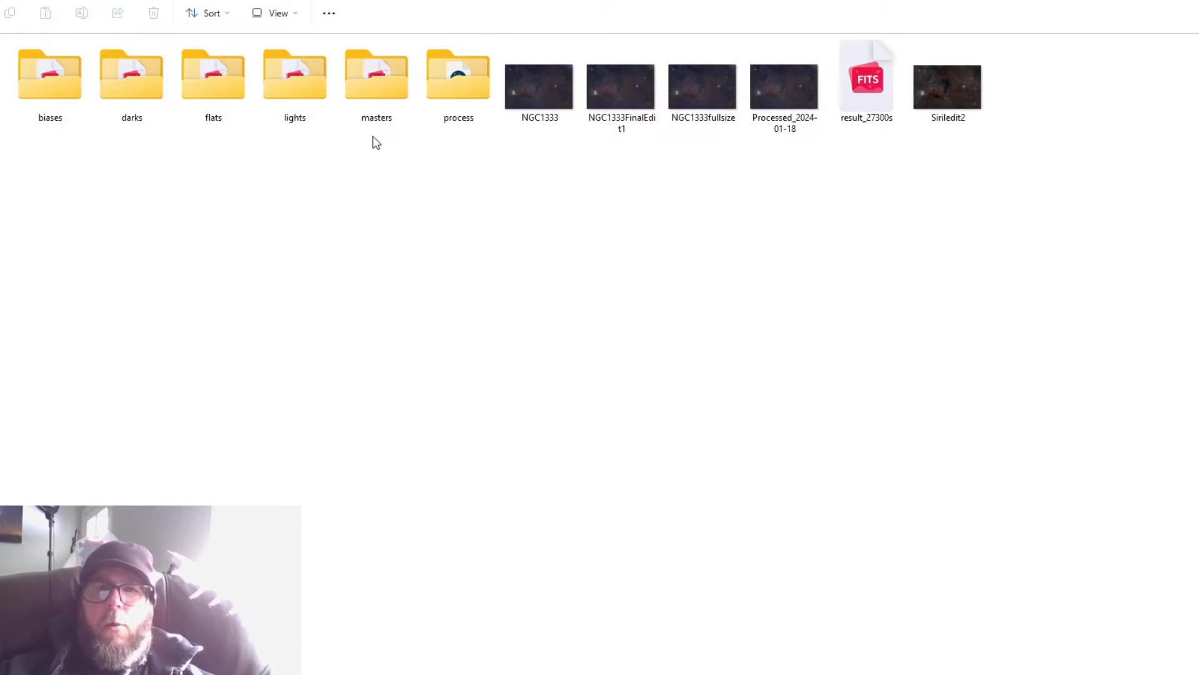
{"action": "mouse_move", "coordinate": [316, 149]}
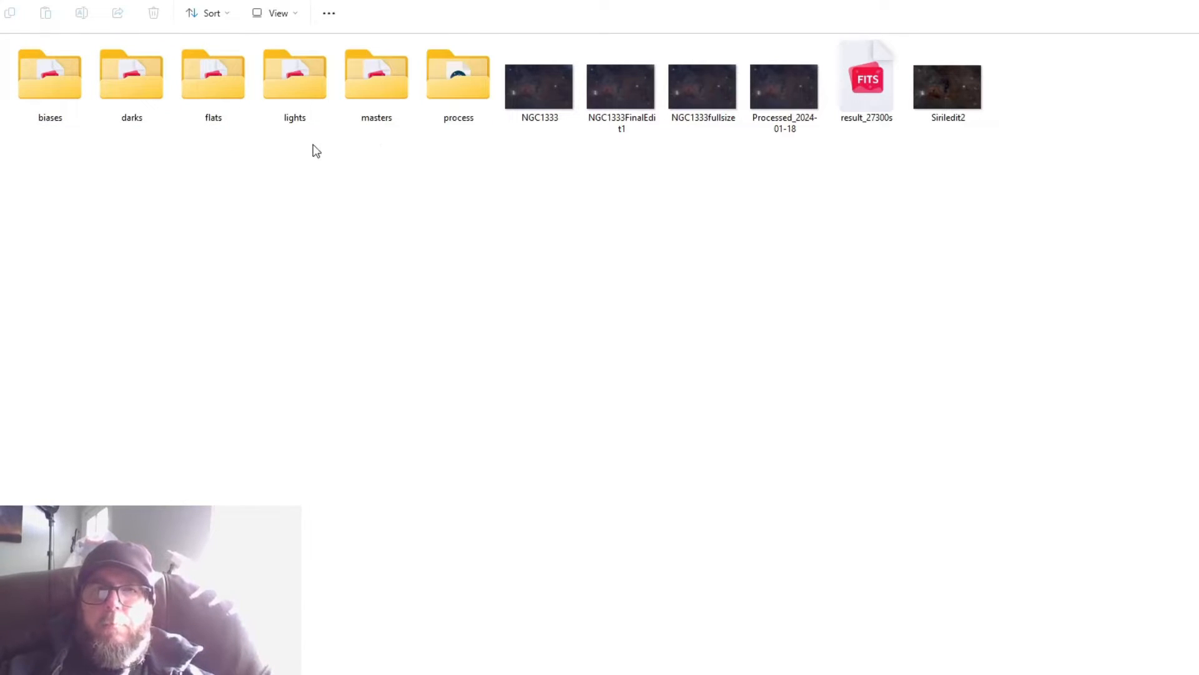
{"action": "mouse_move", "coordinate": [436, 136]}
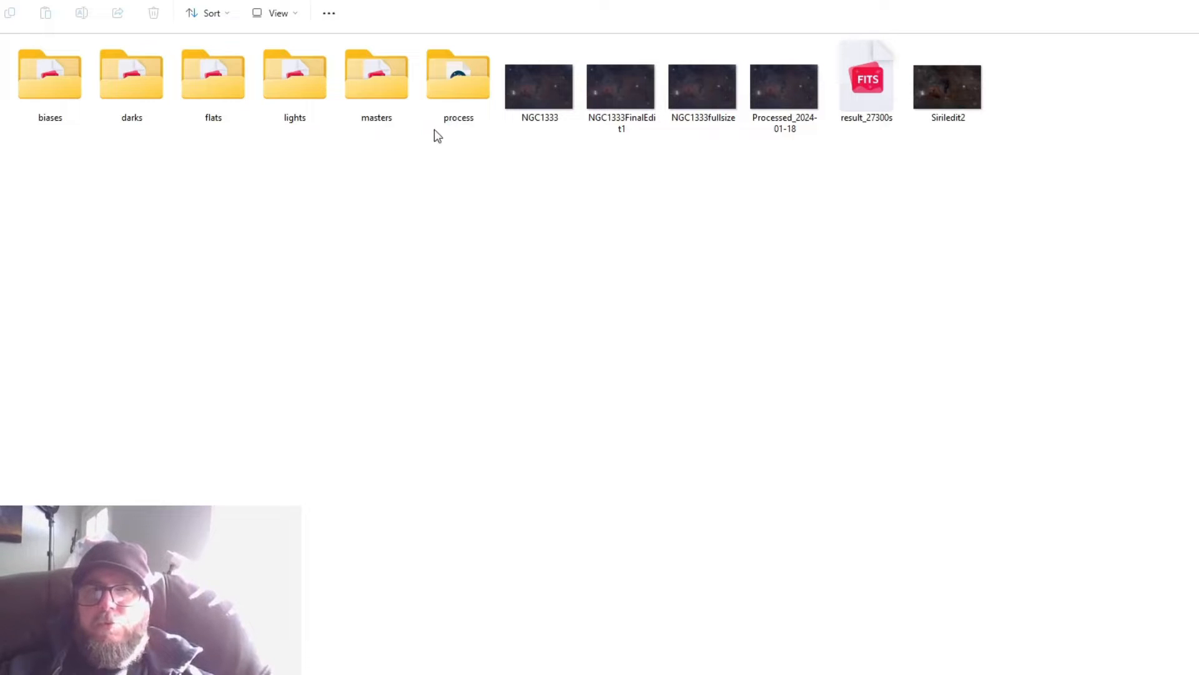
Step: Look at the Processed_2024-01-18 image and return to the Siril project folder
{"action": "left_click", "coordinate": [784, 86]}
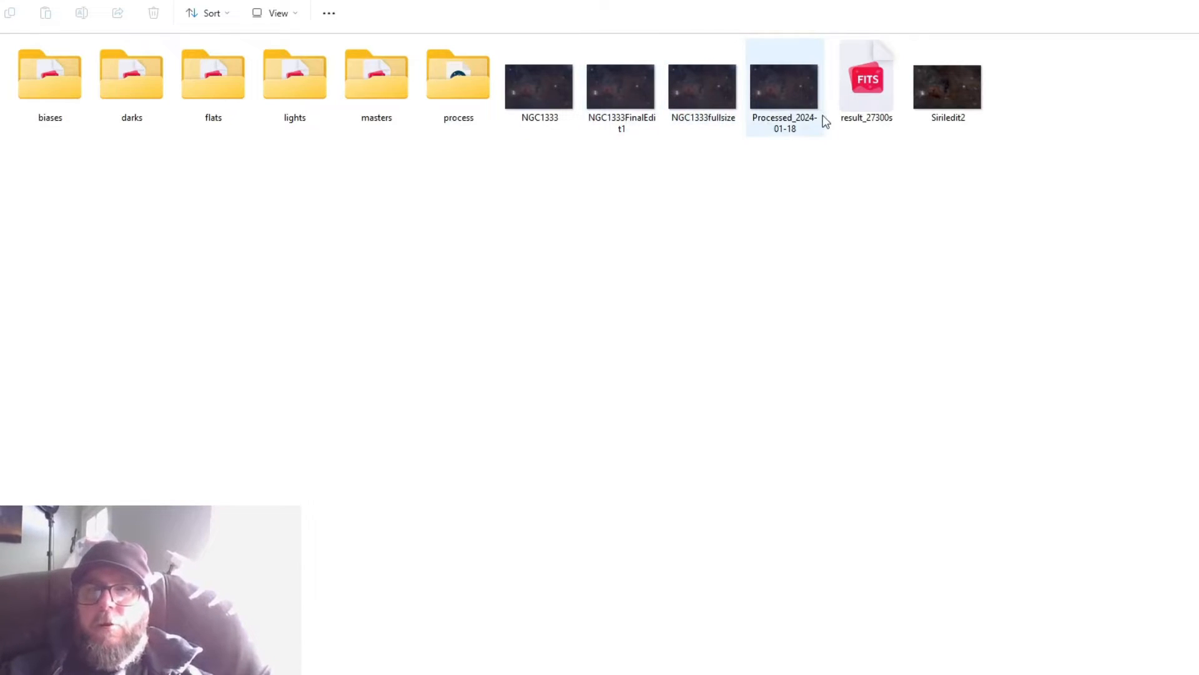
{"action": "left_click", "coordinate": [575, 298]}
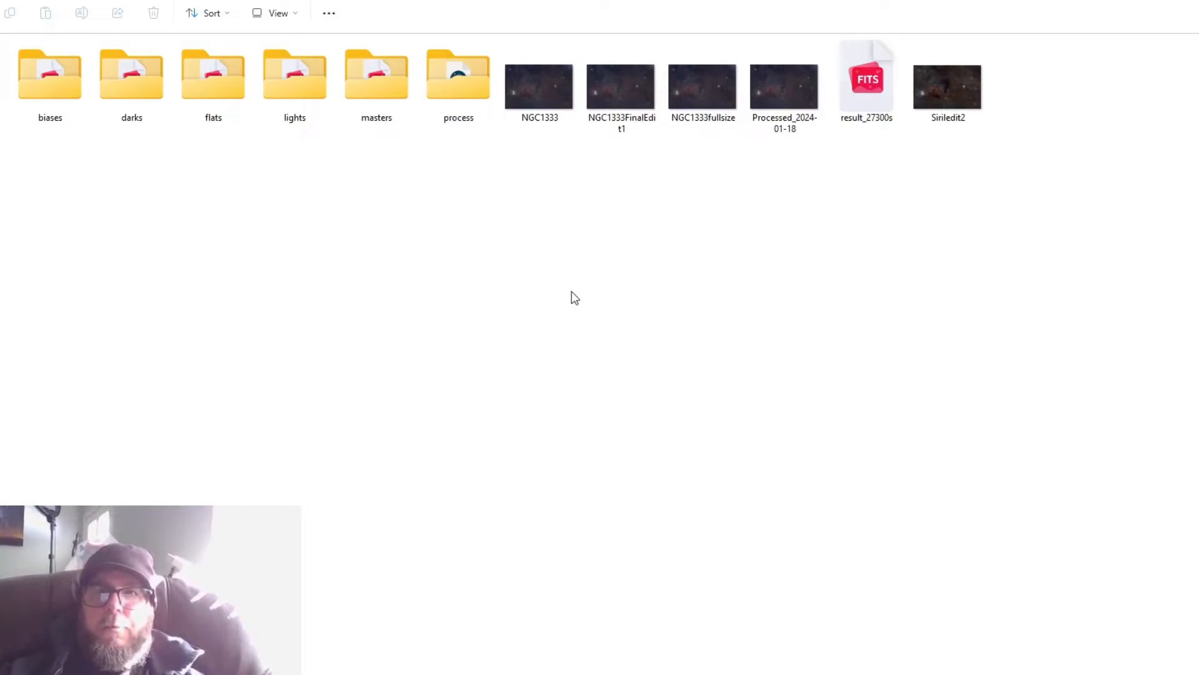
{"action": "mouse_move", "coordinate": [506, 297]}
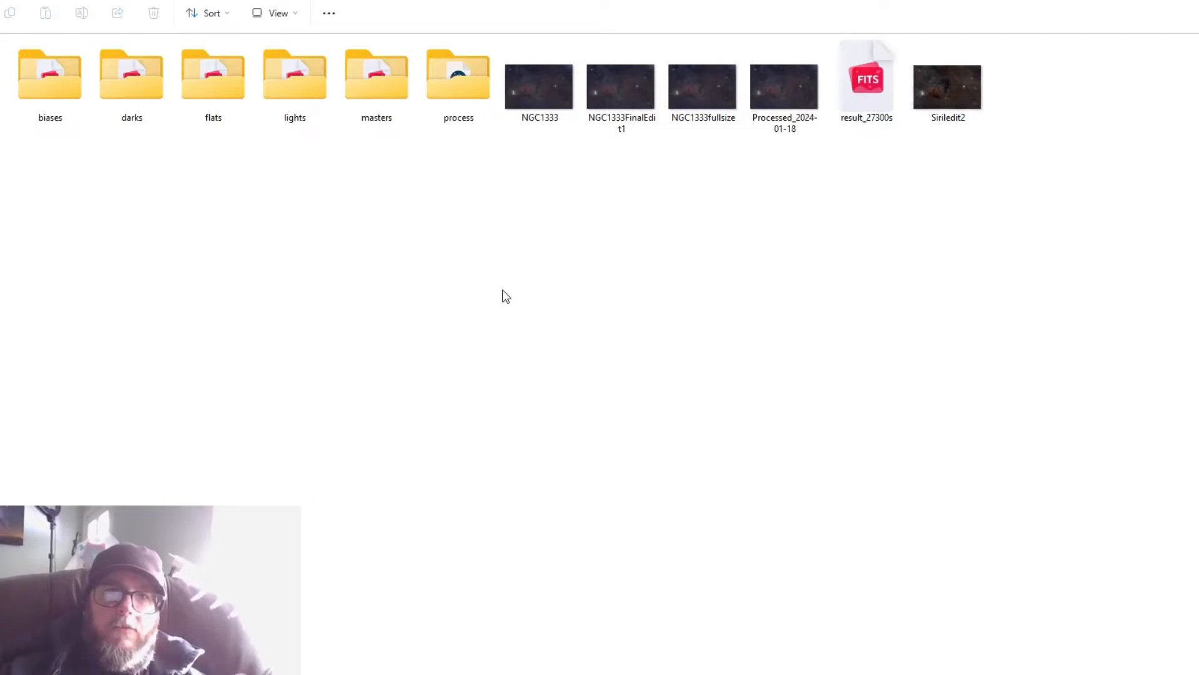
{"action": "mouse_move", "coordinate": [282, 136]}
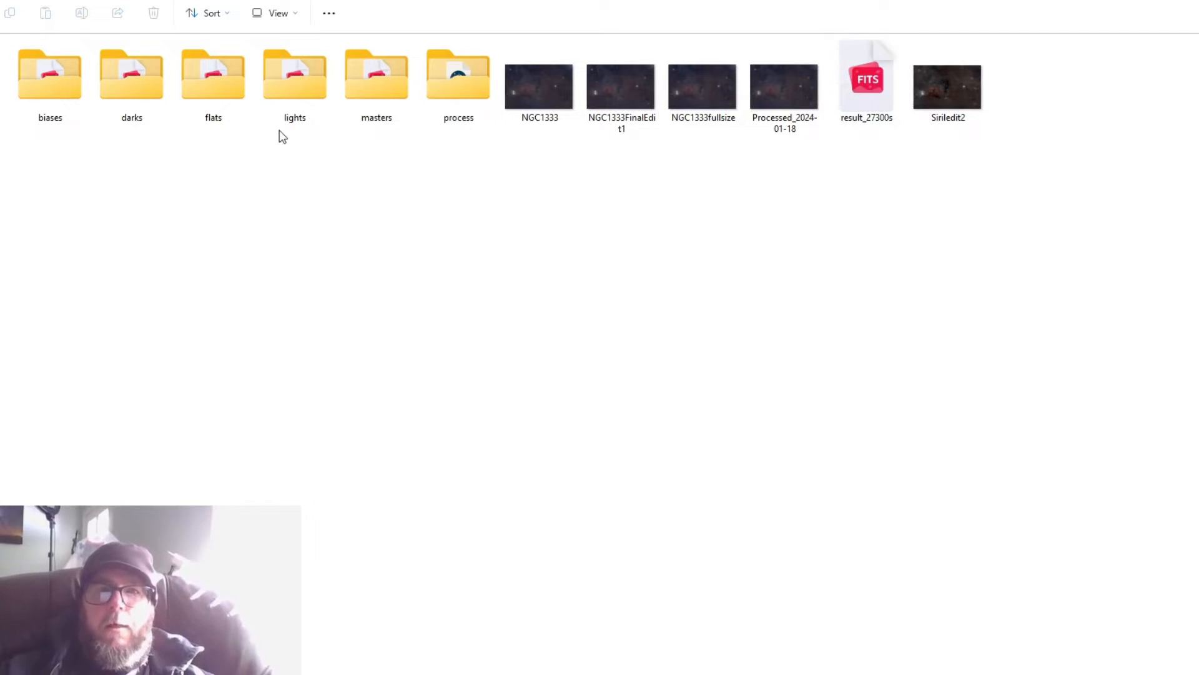
{"action": "left_click", "coordinate": [50, 76]}
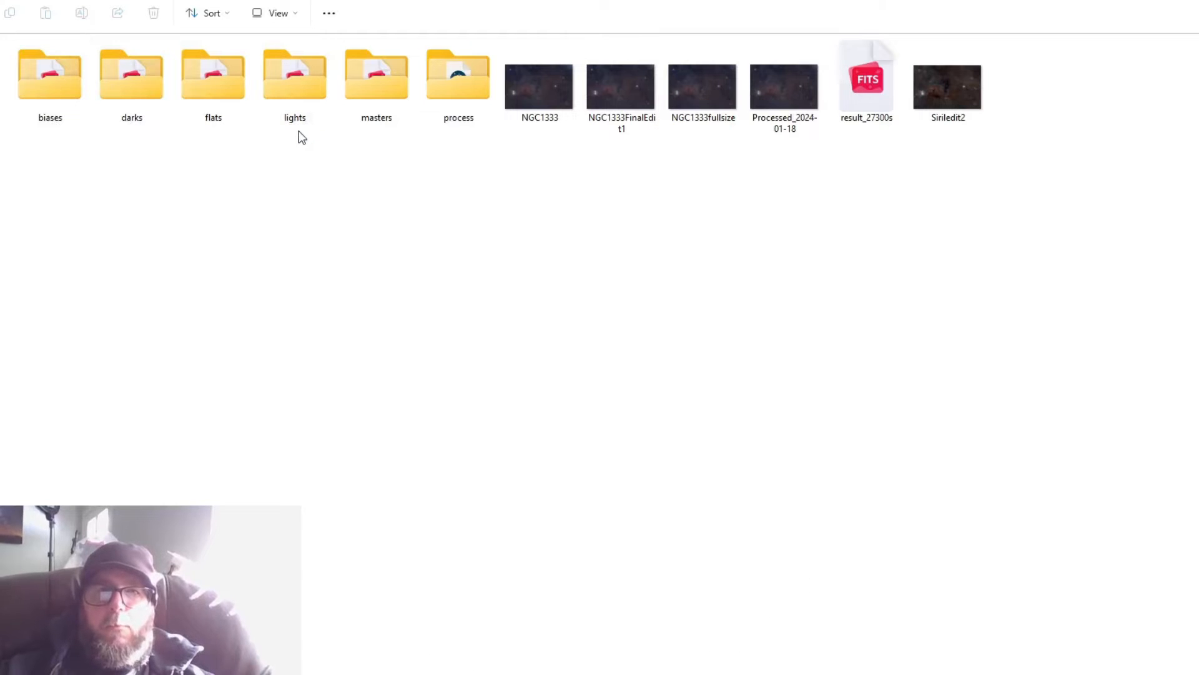
{"action": "left_click", "coordinate": [295, 76]}
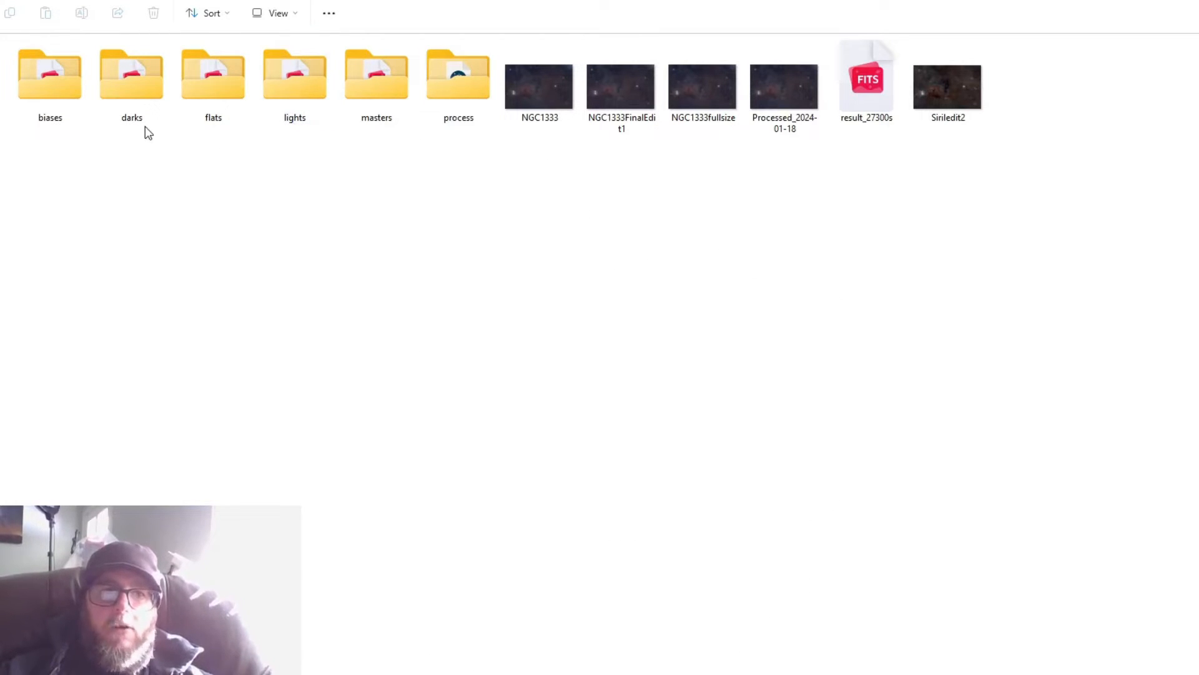
{"action": "mouse_move", "coordinate": [67, 158]}
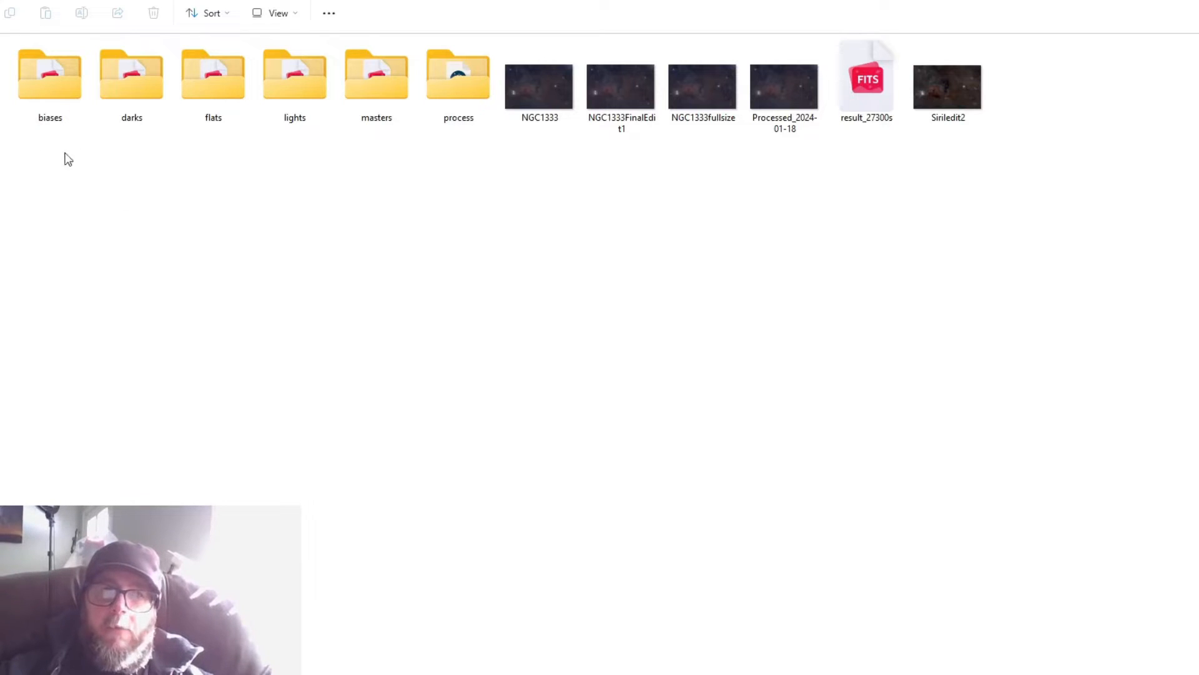
{"action": "mouse_move", "coordinate": [278, 257]}
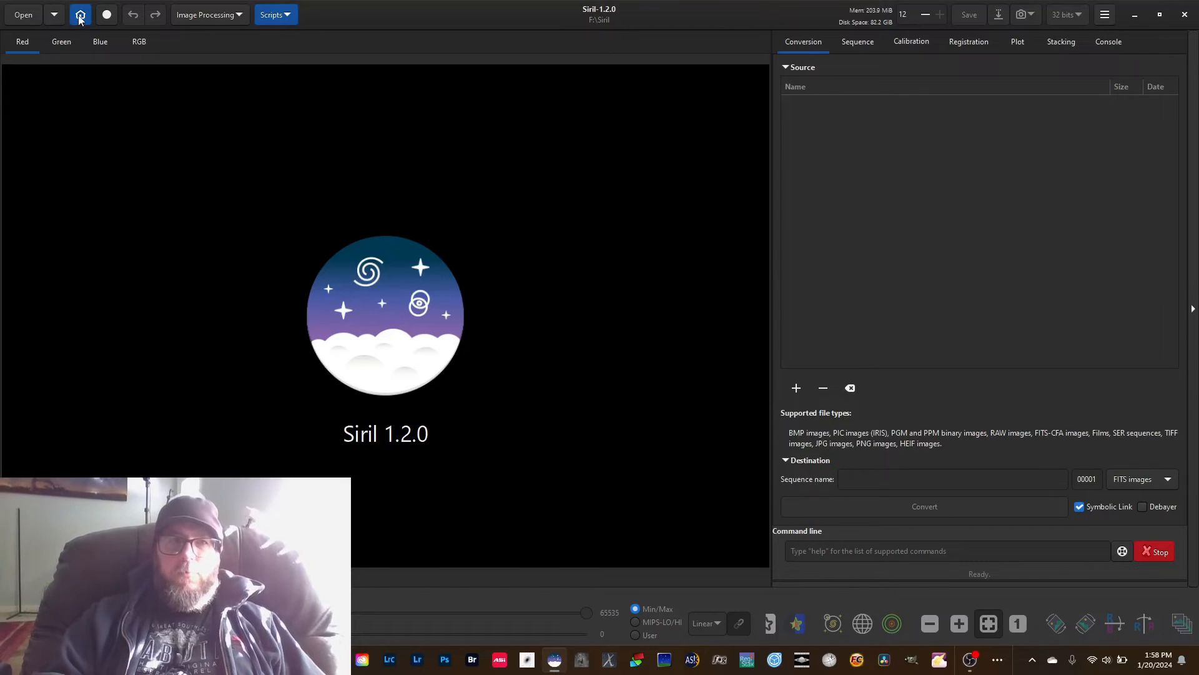
{"action": "mouse_move", "coordinate": [80, 15]}
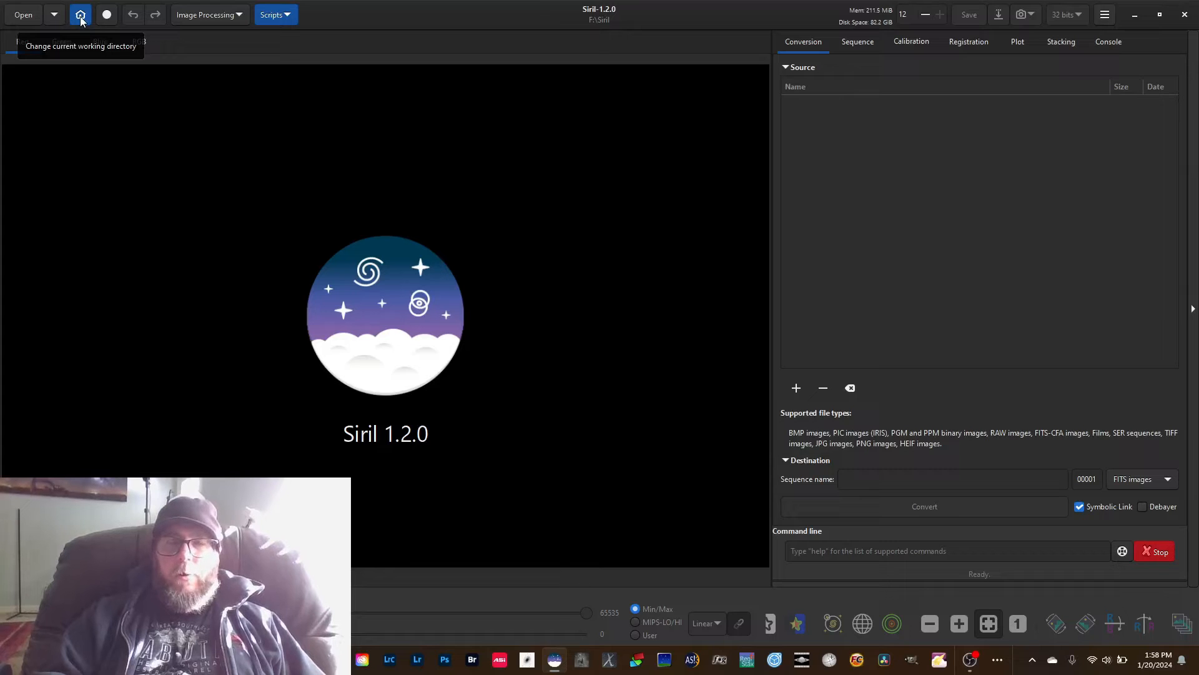
Step: Choose the Siril folder on drive F as Siril's working directory
{"action": "left_click", "coordinate": [80, 15]}
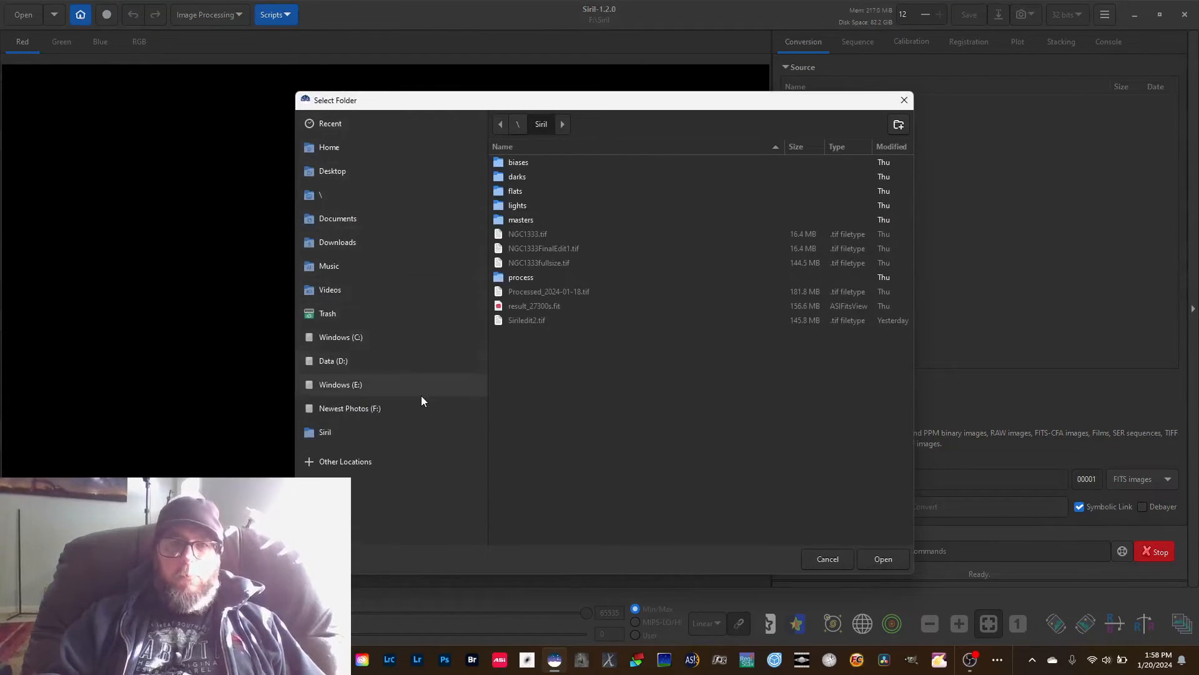
{"action": "mouse_move", "coordinate": [373, 408]}
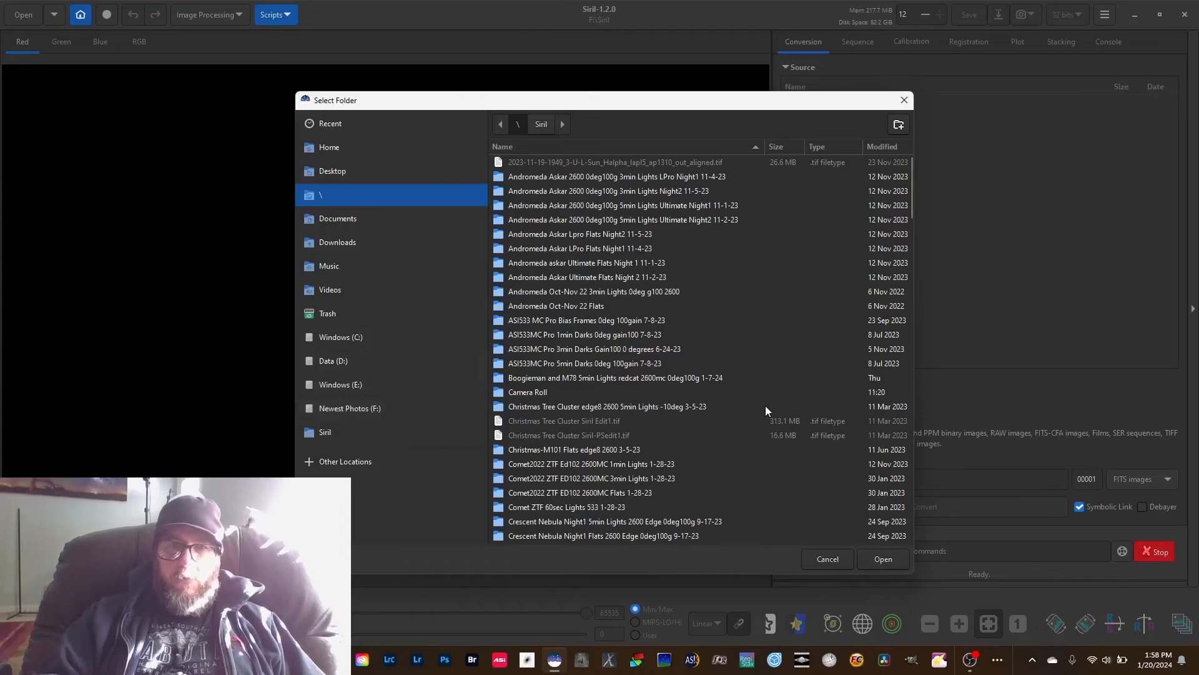
{"action": "scroll", "scroll_direction": "down", "scroll_amount": 3}
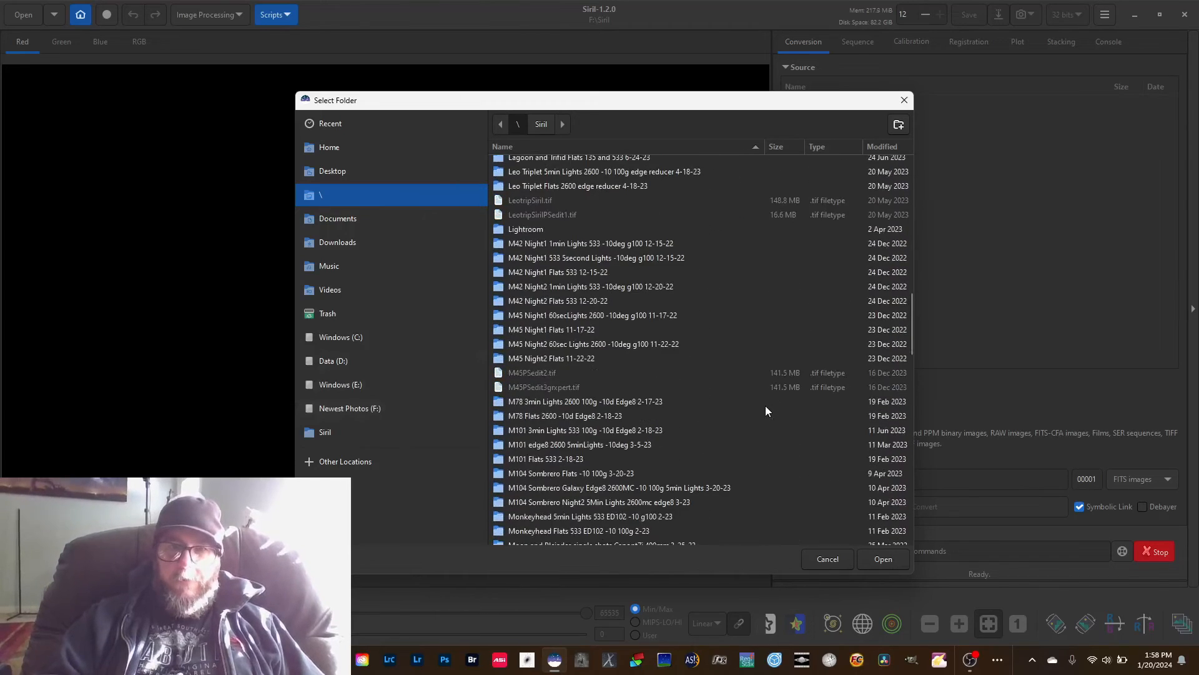
{"action": "scroll", "scroll_direction": "down", "scroll_amount": 3}
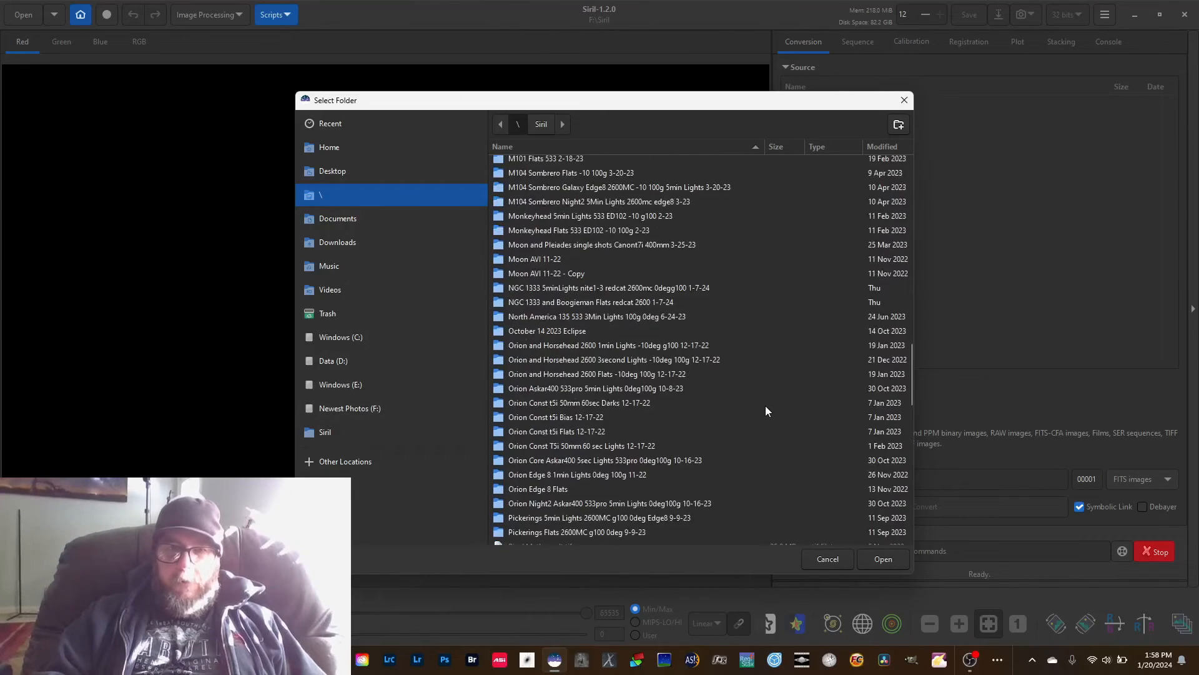
{"action": "scroll", "scroll_direction": "down", "scroll_amount": 3}
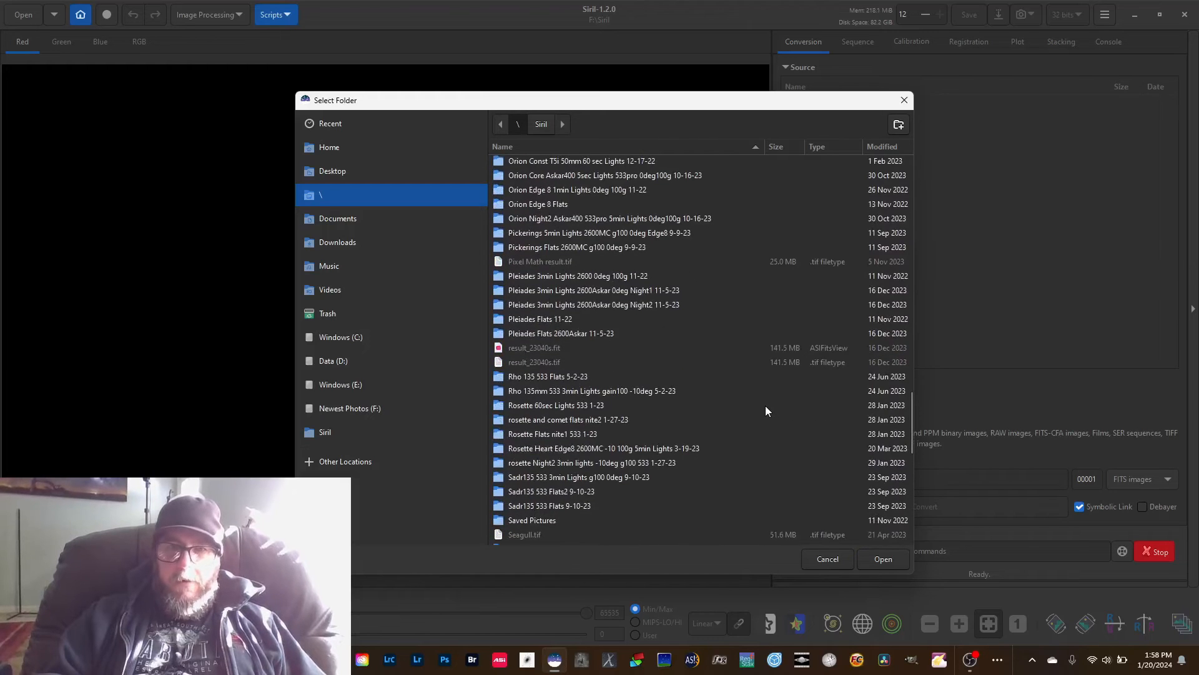
{"action": "scroll", "scroll_direction": "down", "scroll_amount": 3}
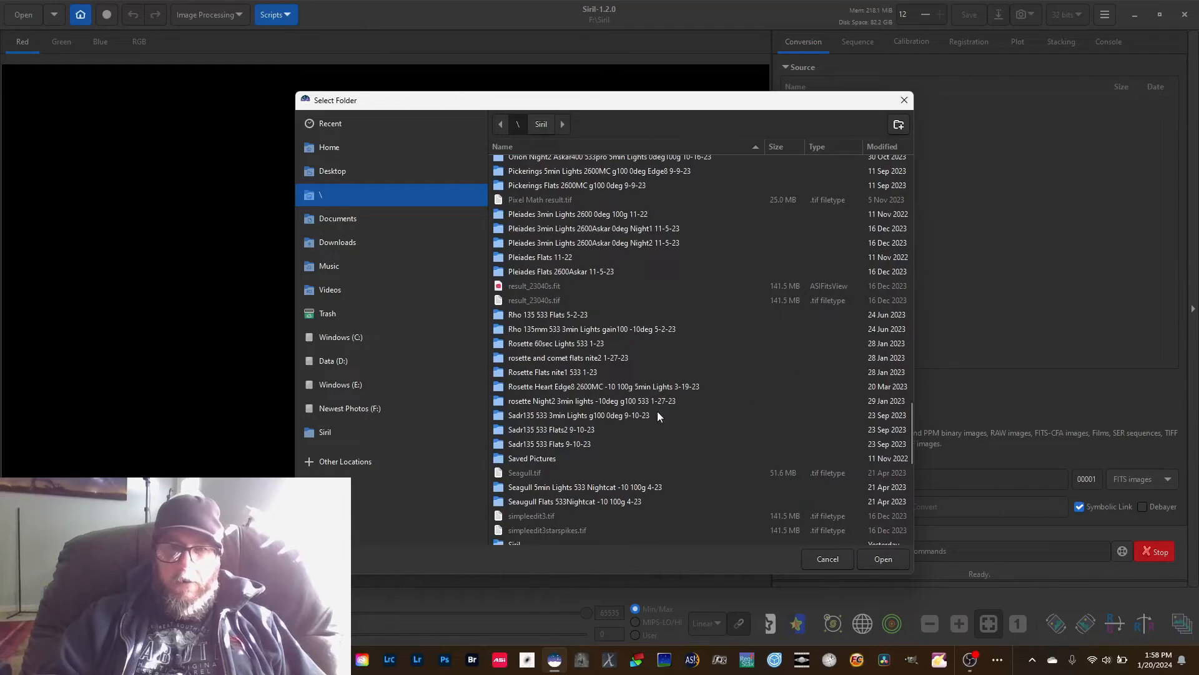
{"action": "scroll", "scroll_direction": "down", "scroll_amount": 3}
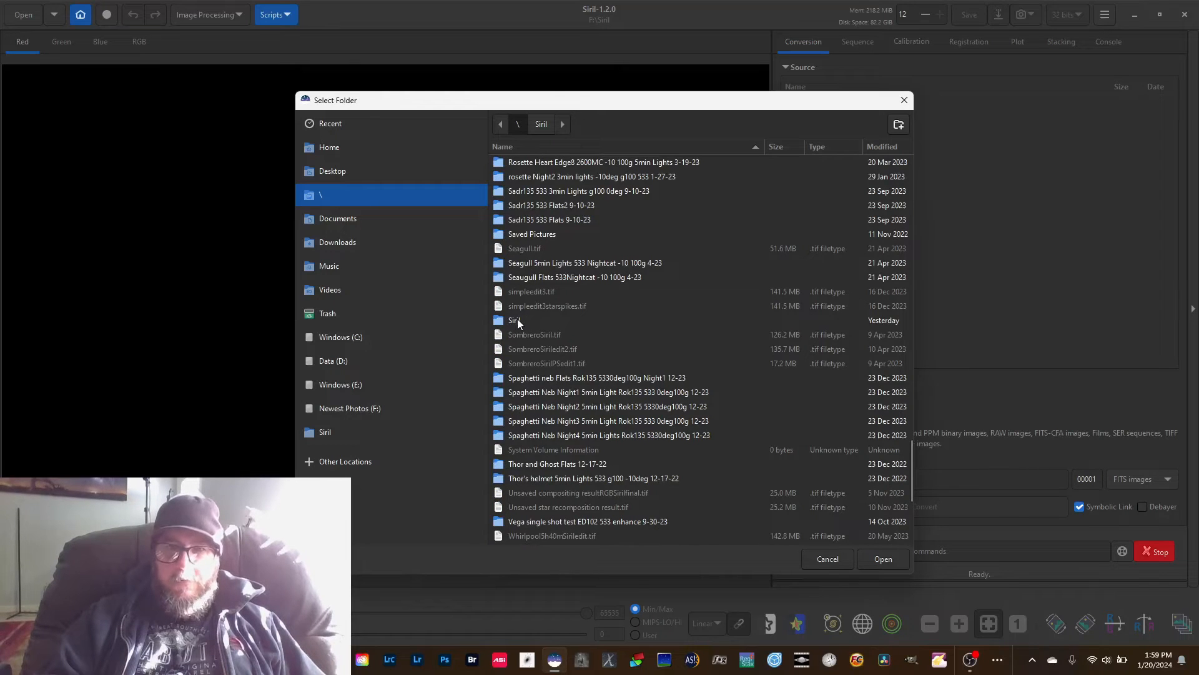
{"action": "left_click", "coordinate": [513, 320]}
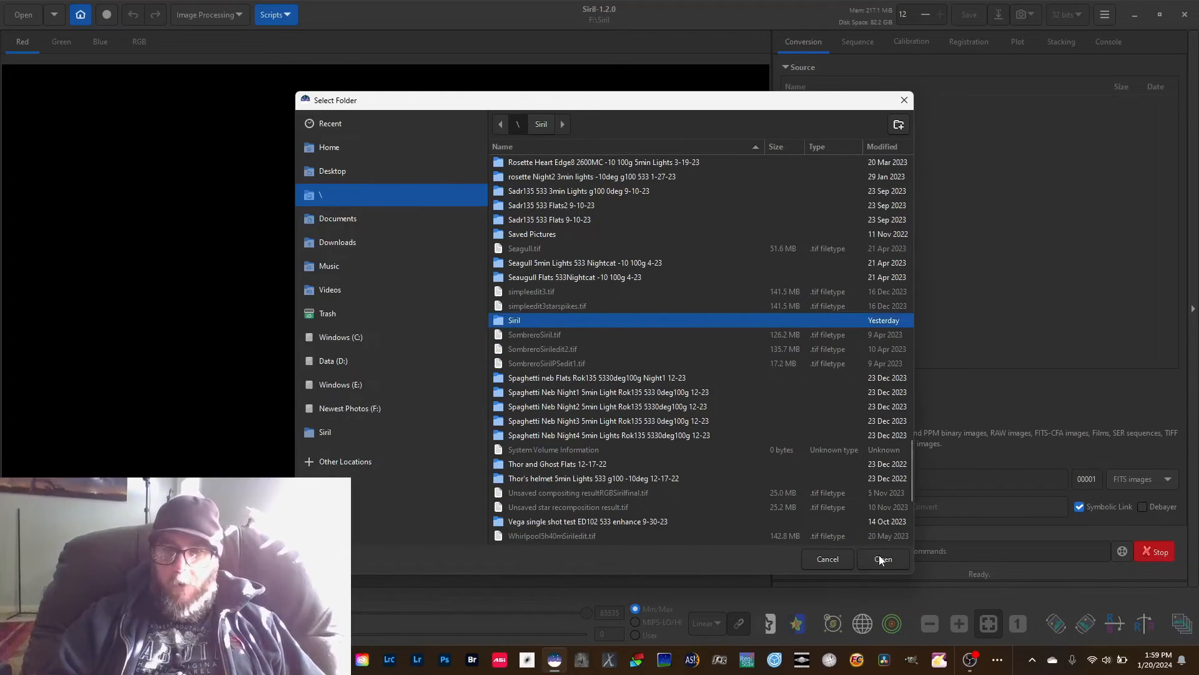
{"action": "left_click", "coordinate": [882, 558]}
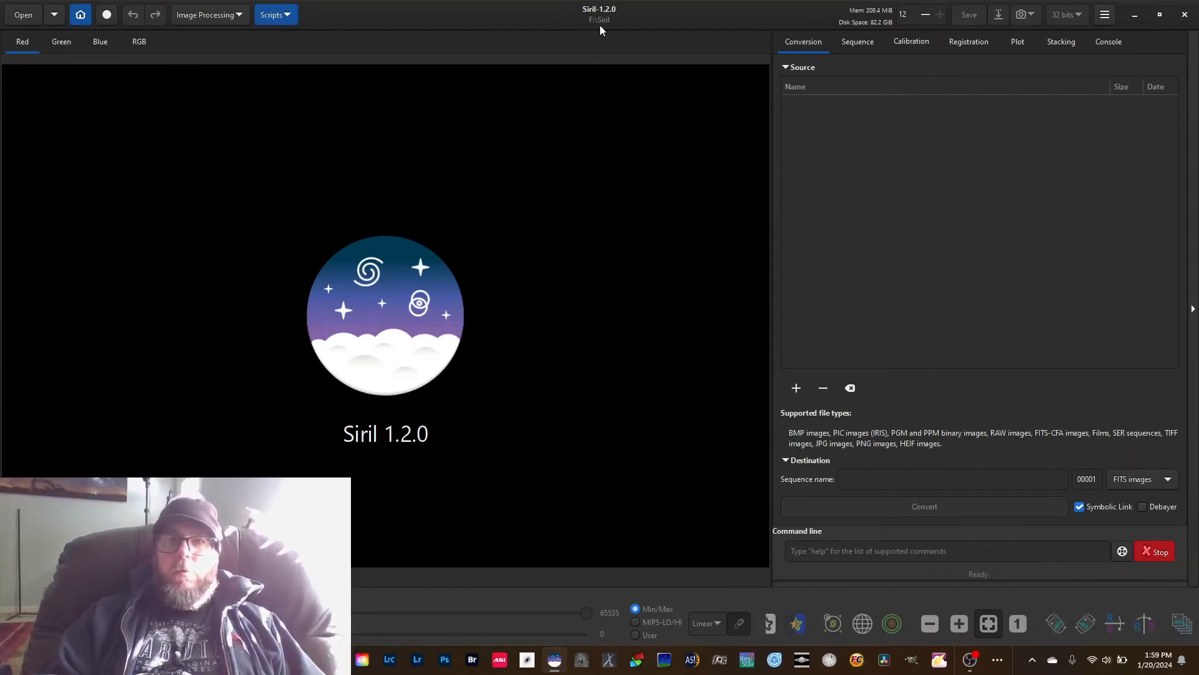
{"action": "mouse_move", "coordinate": [598, 30]}
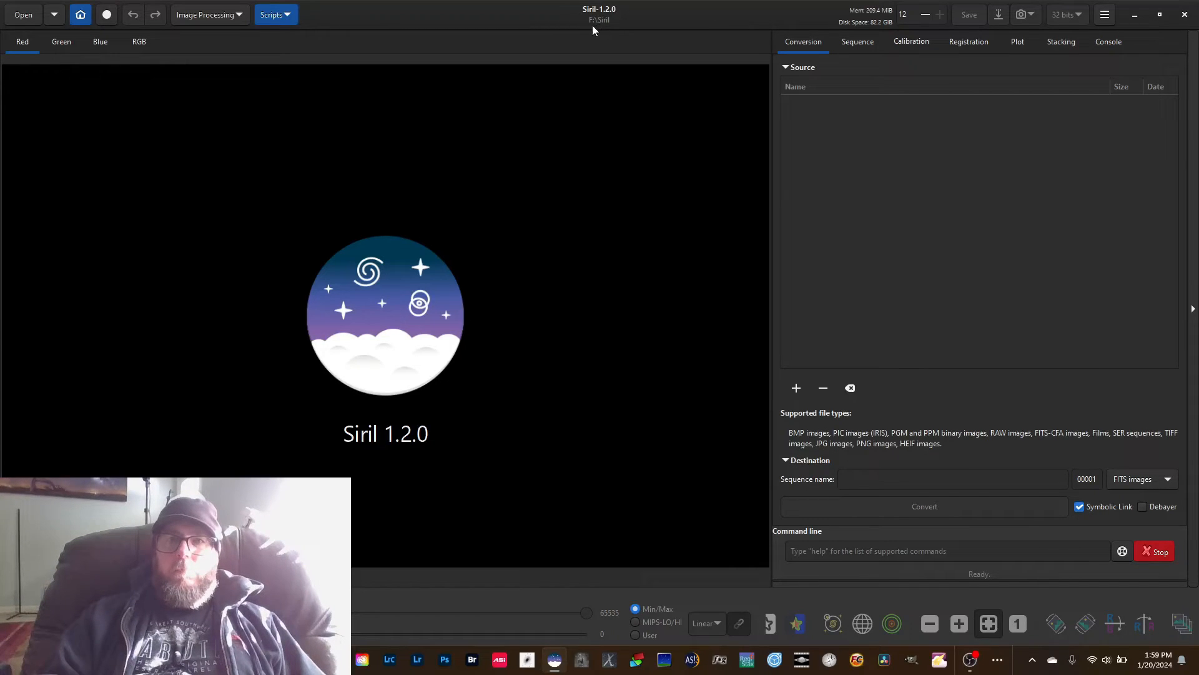
{"action": "mouse_move", "coordinate": [618, 25]}
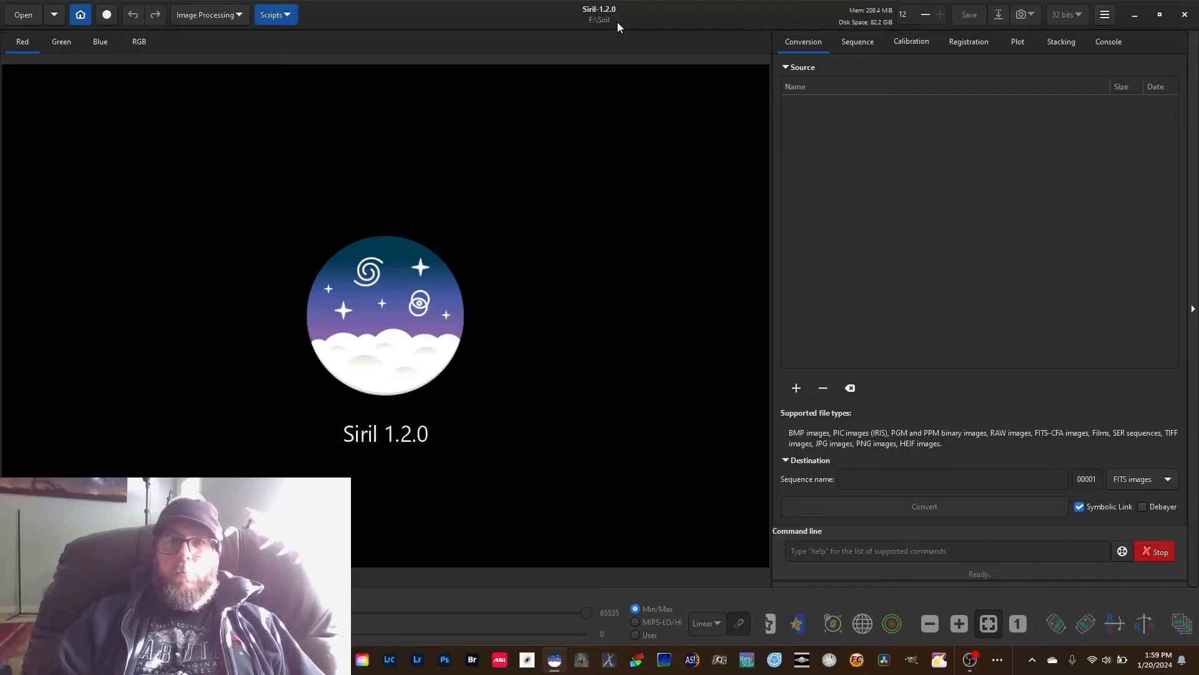
{"action": "mouse_move", "coordinate": [438, 36]}
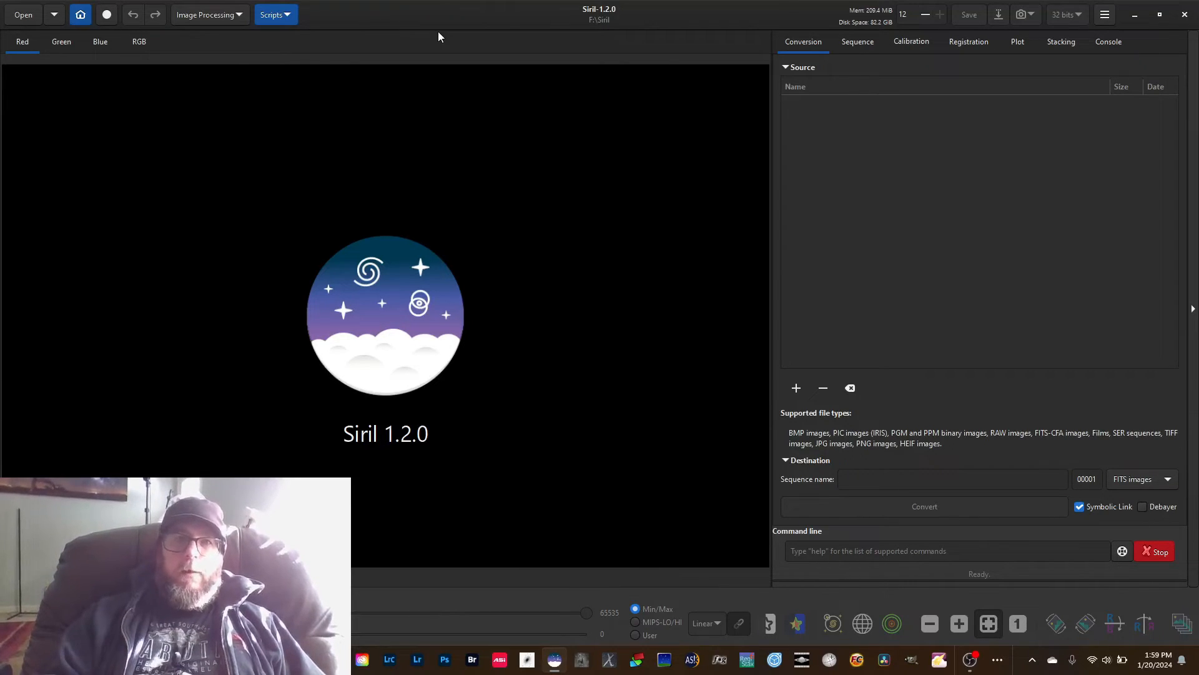
{"action": "mouse_move", "coordinate": [349, 50]}
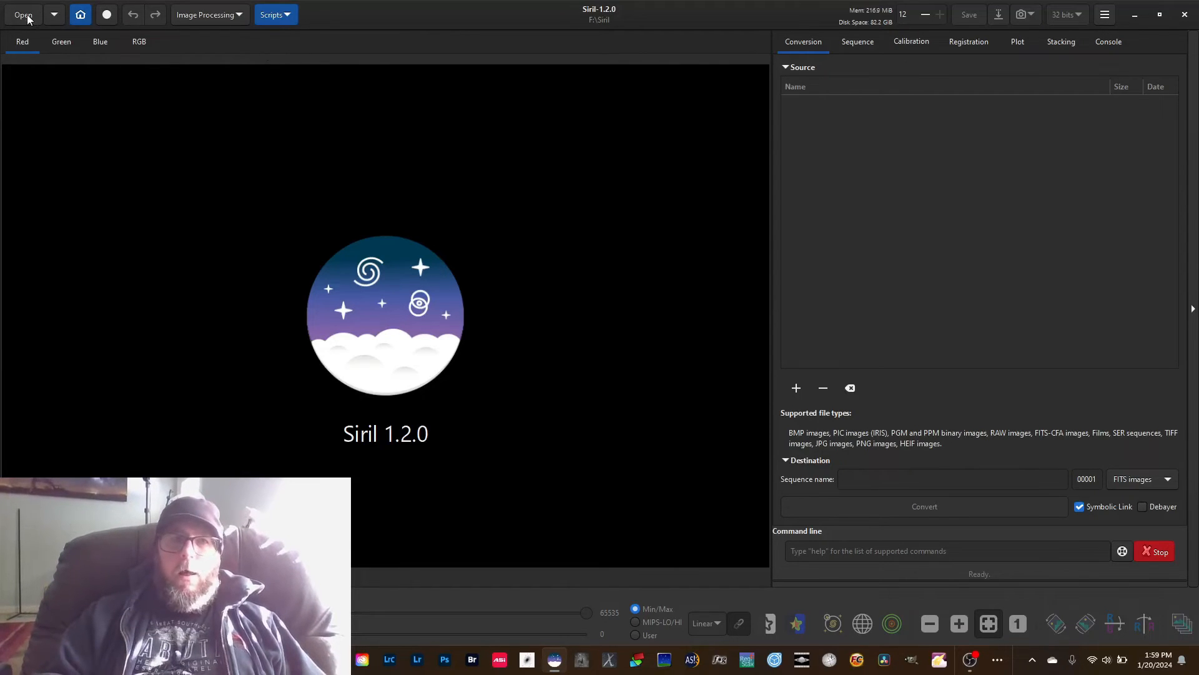
{"action": "left_click", "coordinate": [22, 15]}
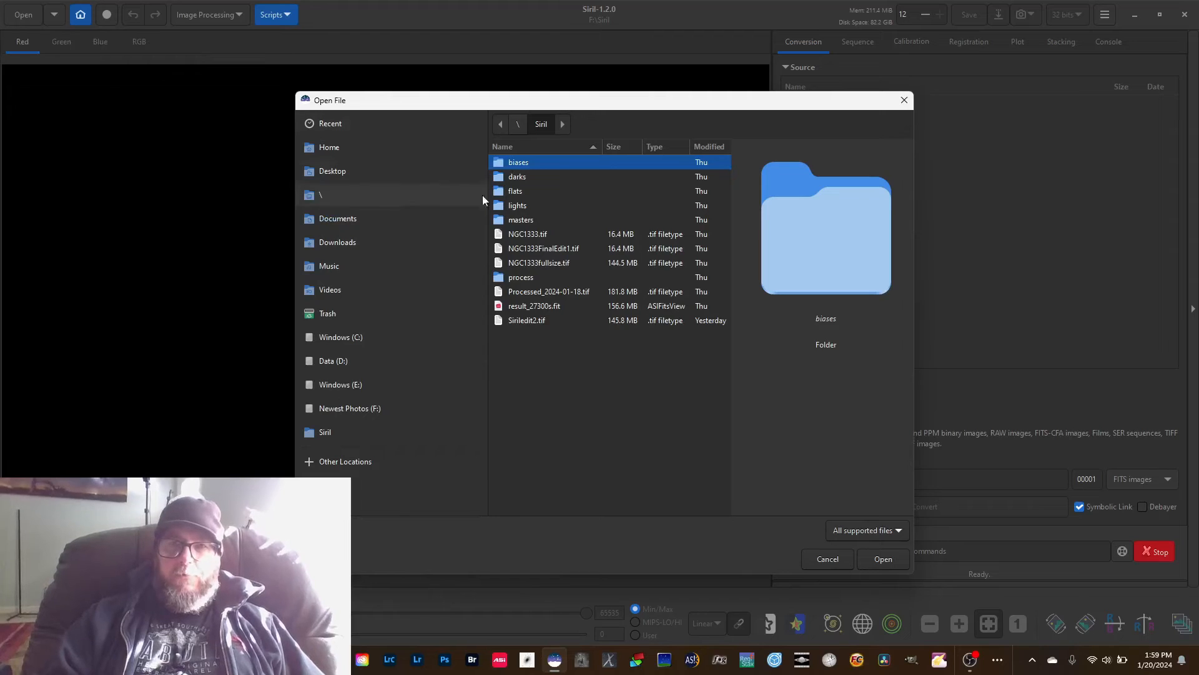
{"action": "mouse_move", "coordinate": [544, 196]}
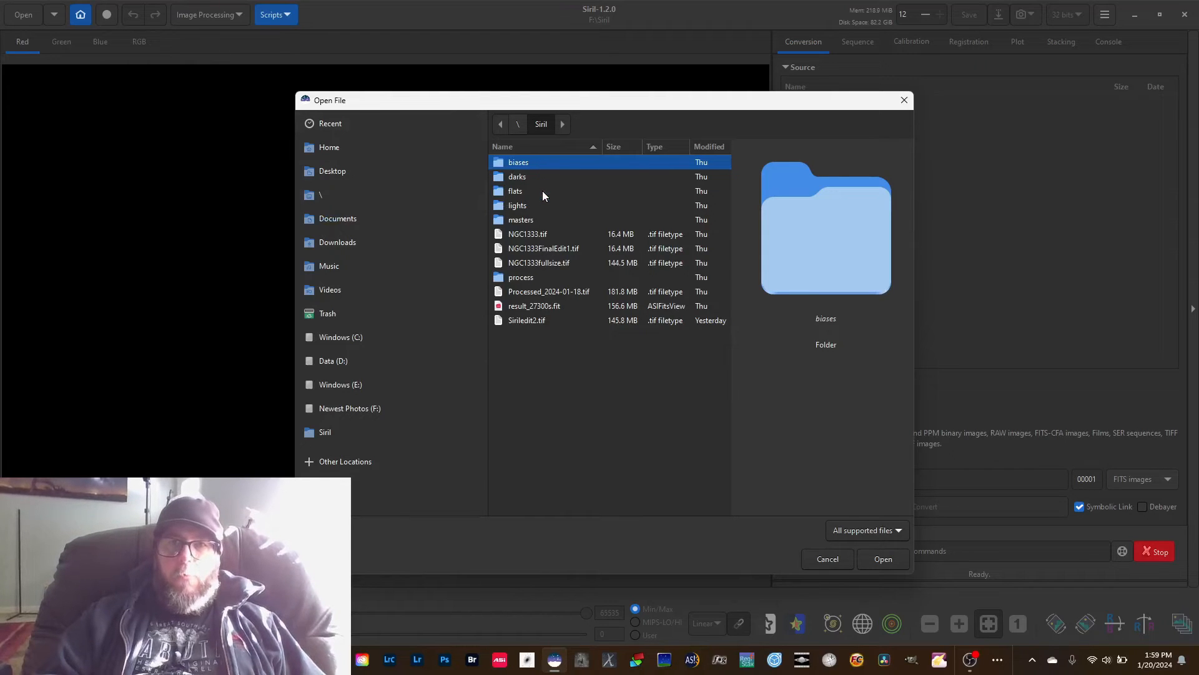
{"action": "mouse_move", "coordinate": [550, 200]}
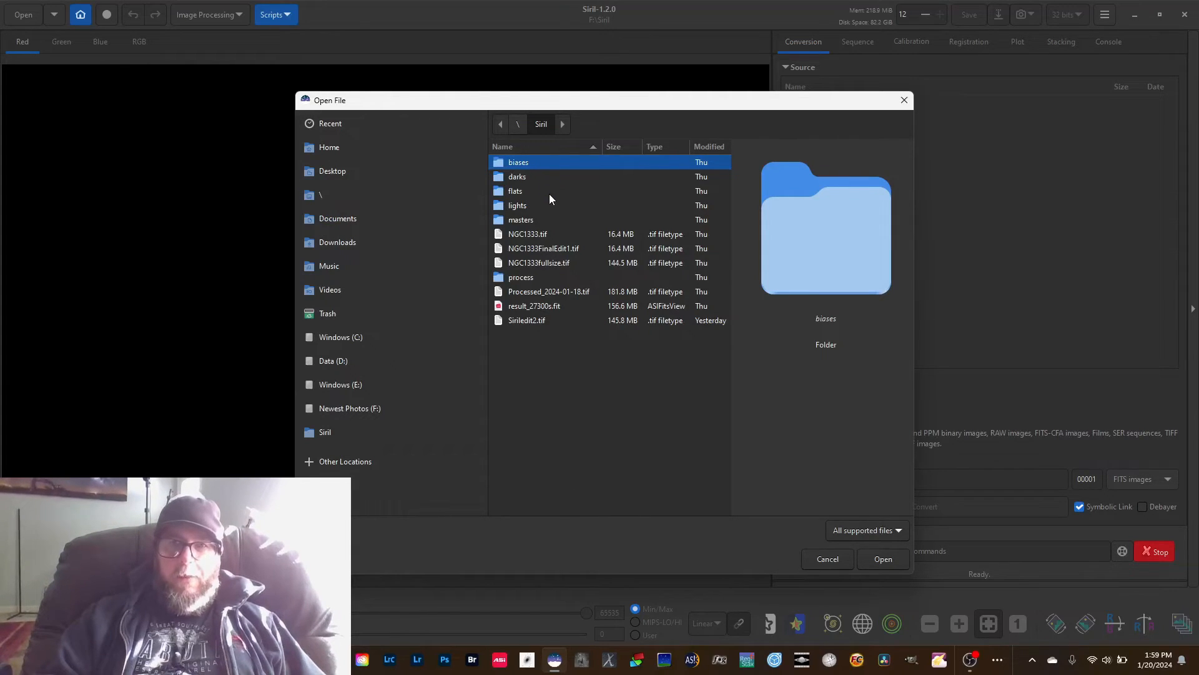
{"action": "mouse_move", "coordinate": [543, 224]}
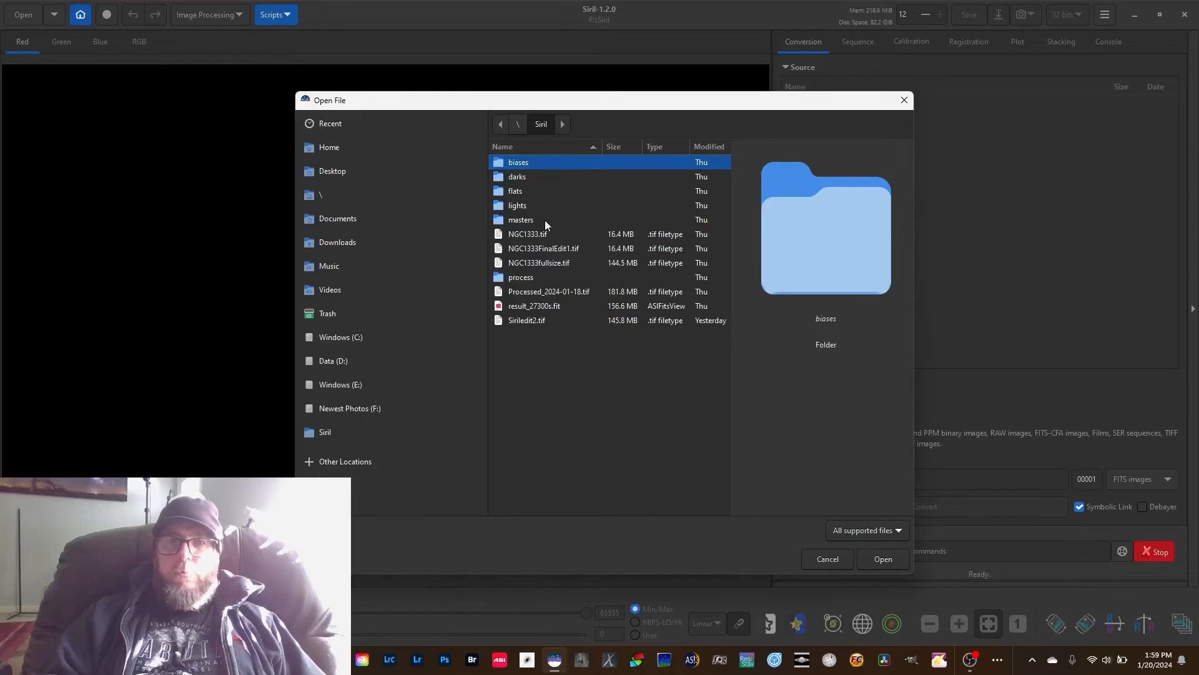
{"action": "mouse_move", "coordinate": [558, 224]}
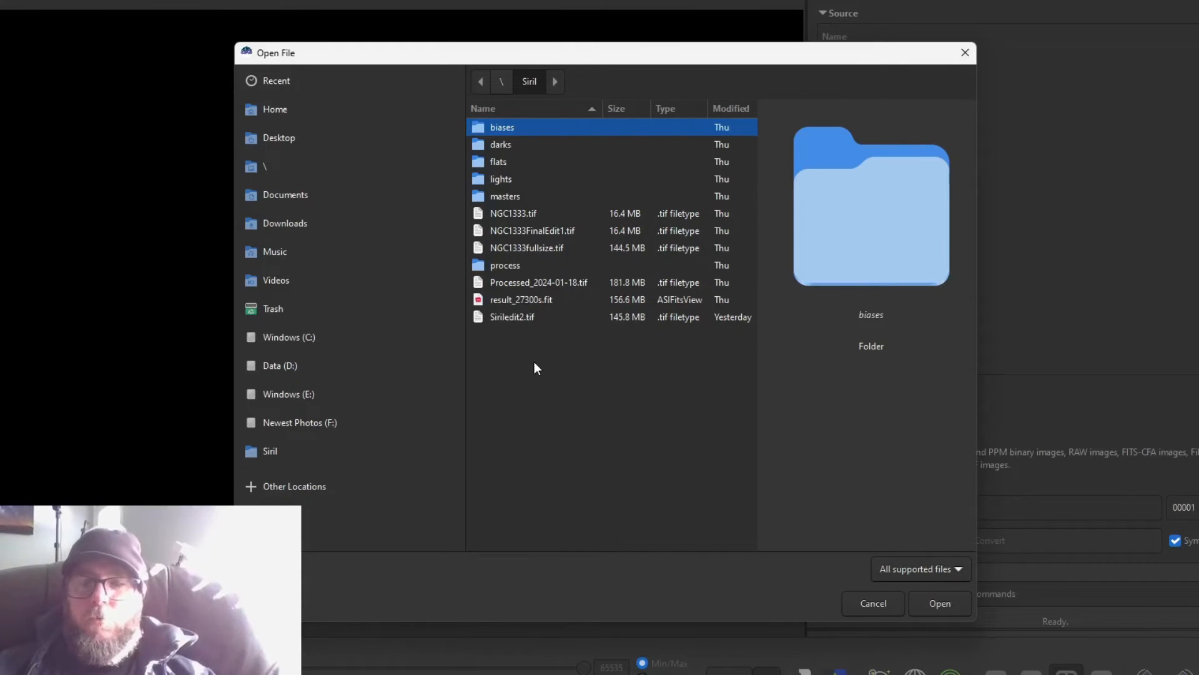
{"action": "mouse_move", "coordinate": [505, 312]}
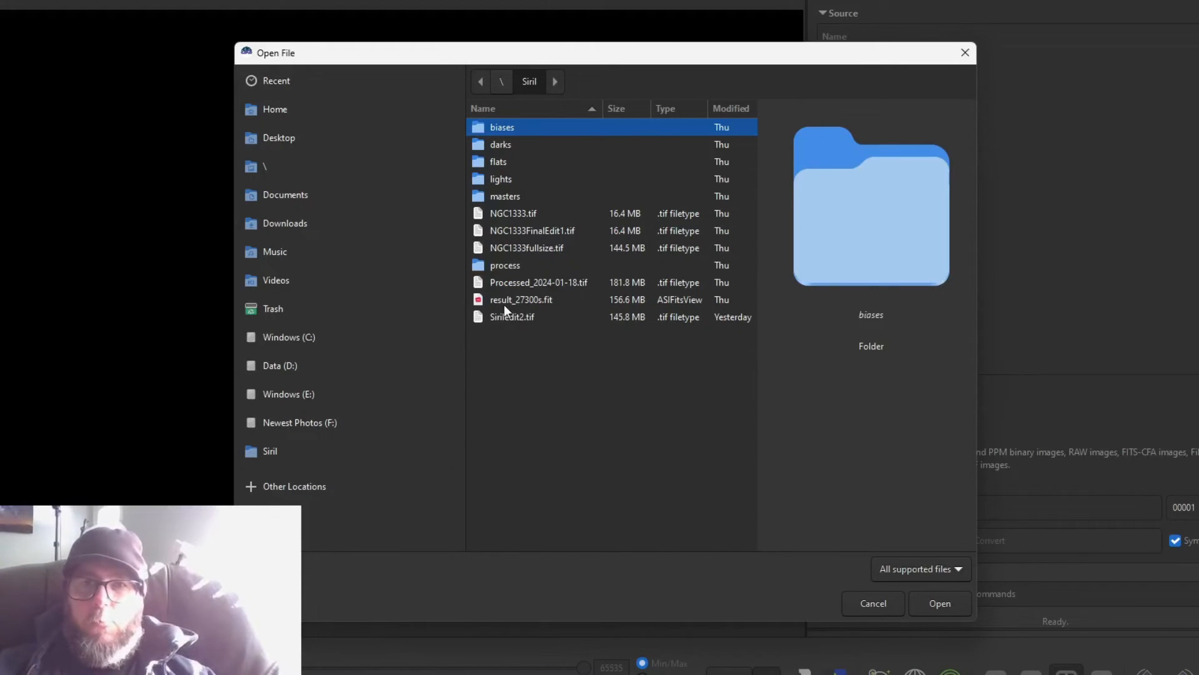
{"action": "mouse_move", "coordinate": [524, 312]}
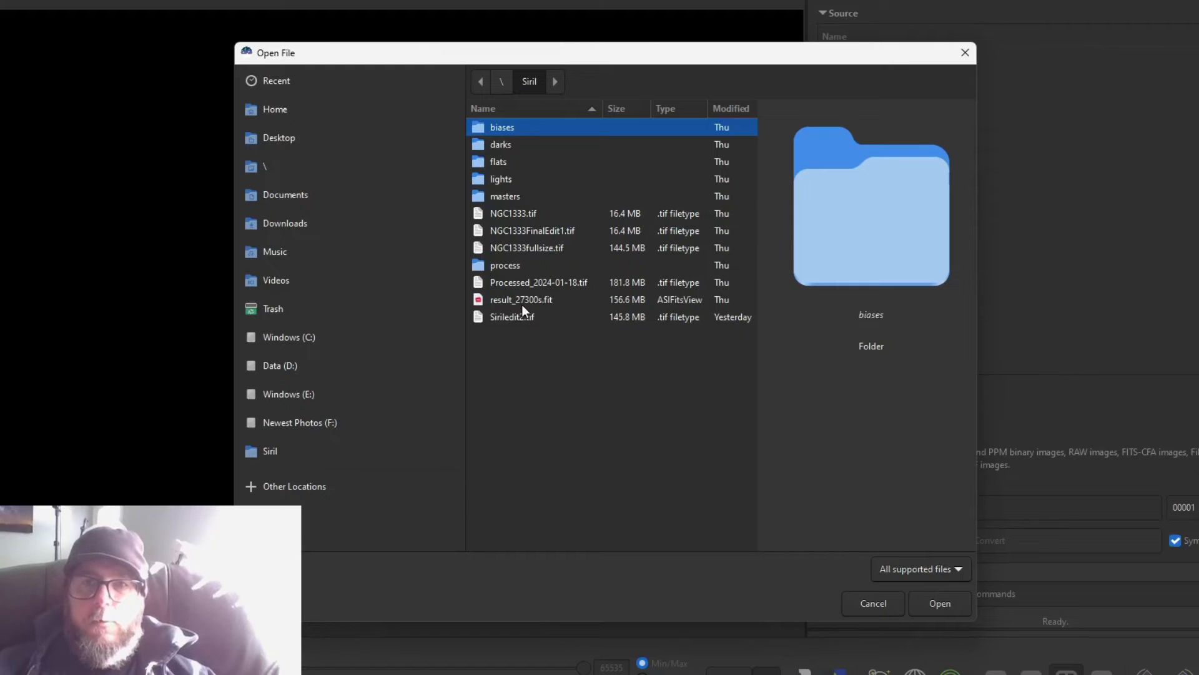
{"action": "left_click", "coordinate": [872, 602]}
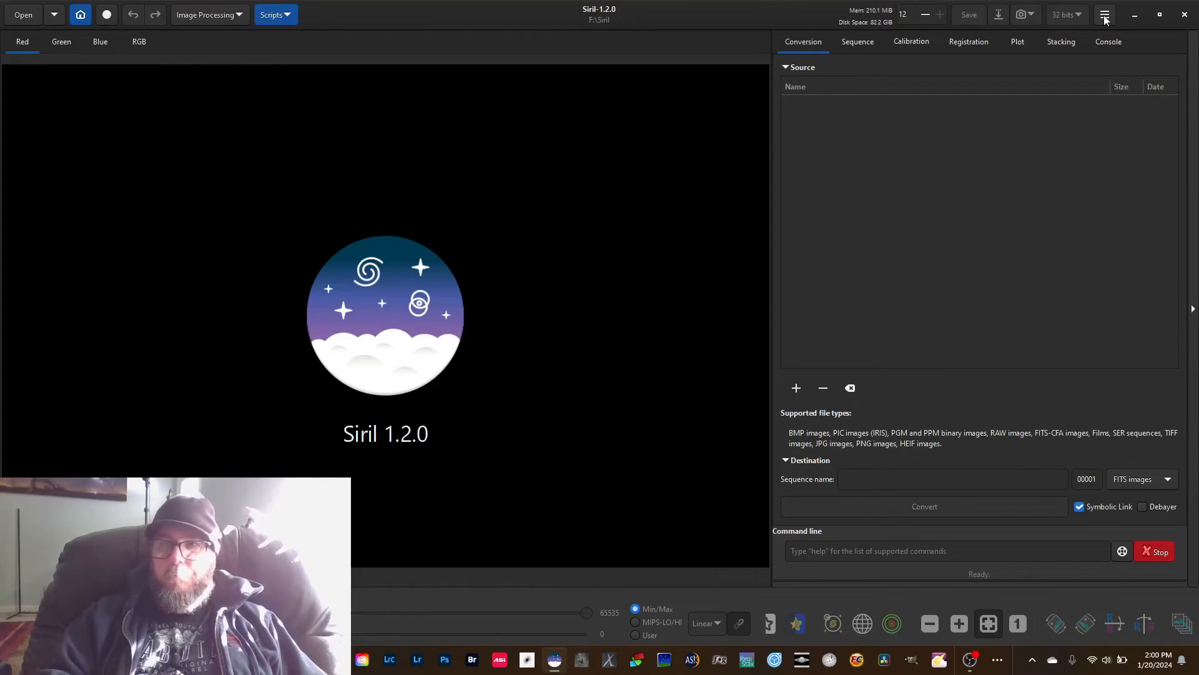
Step: Reach Siril Preferences via the hamburger menu, glancing at FITS/SER Debayer before Miscellaneous
{"action": "left_click", "coordinate": [1103, 14]}
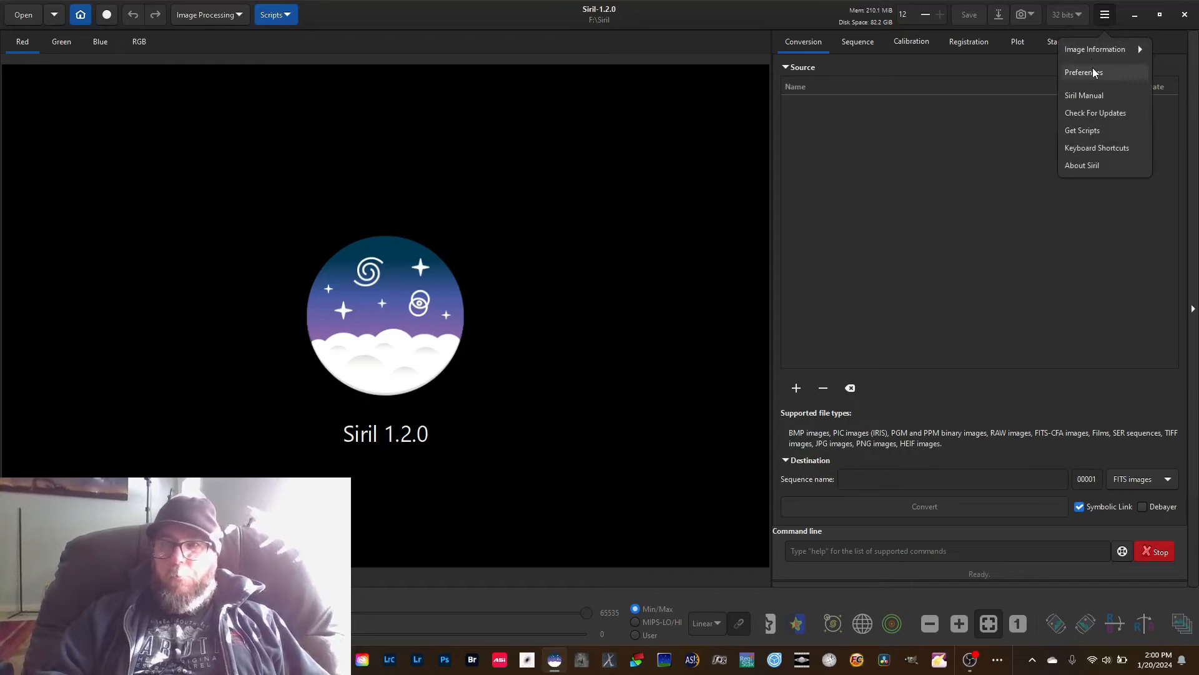
{"action": "left_click", "coordinate": [1083, 72]}
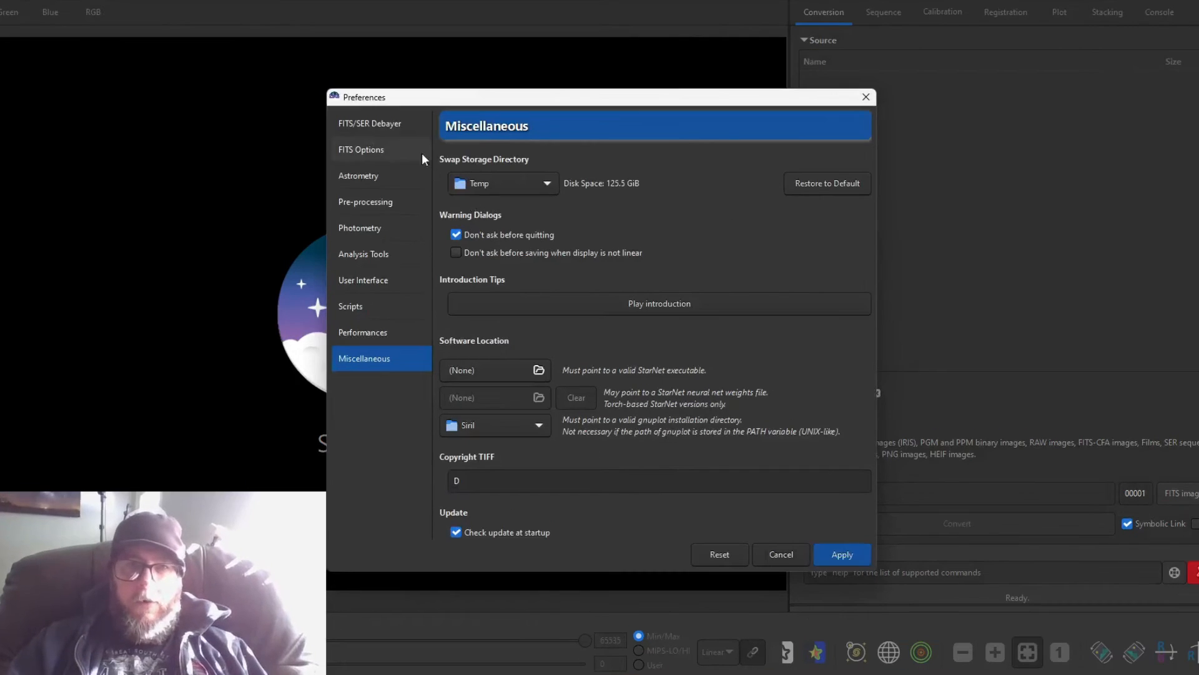
{"action": "left_click", "coordinate": [370, 123]}
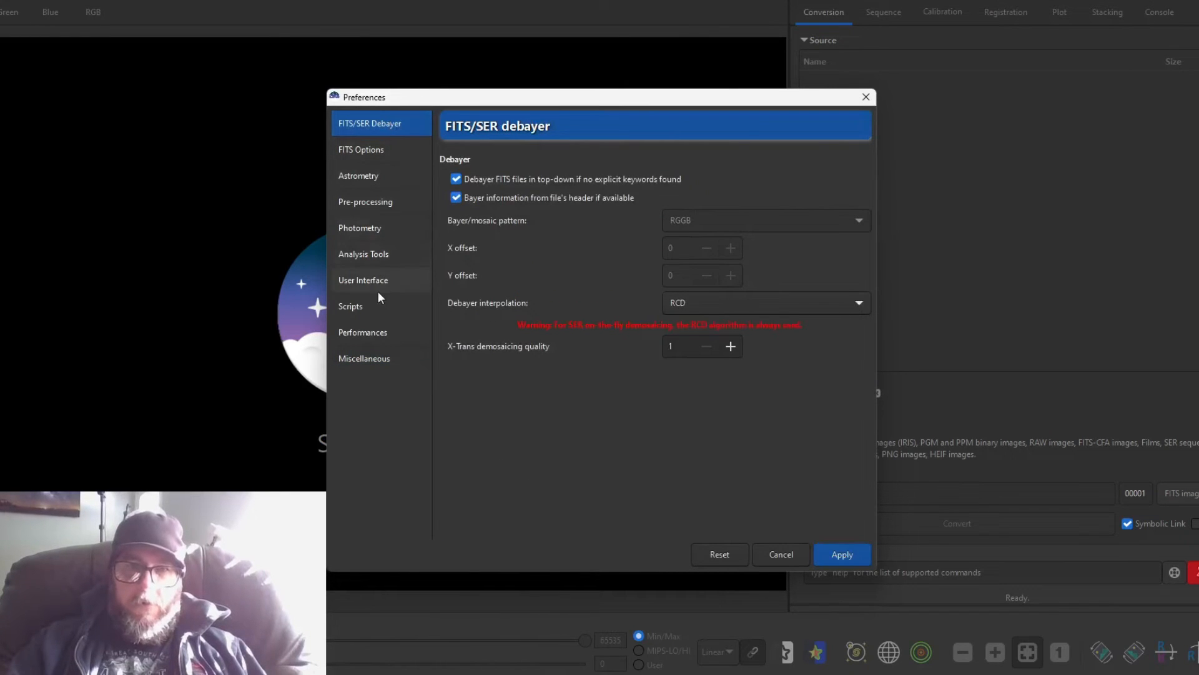
{"action": "mouse_move", "coordinate": [367, 358]}
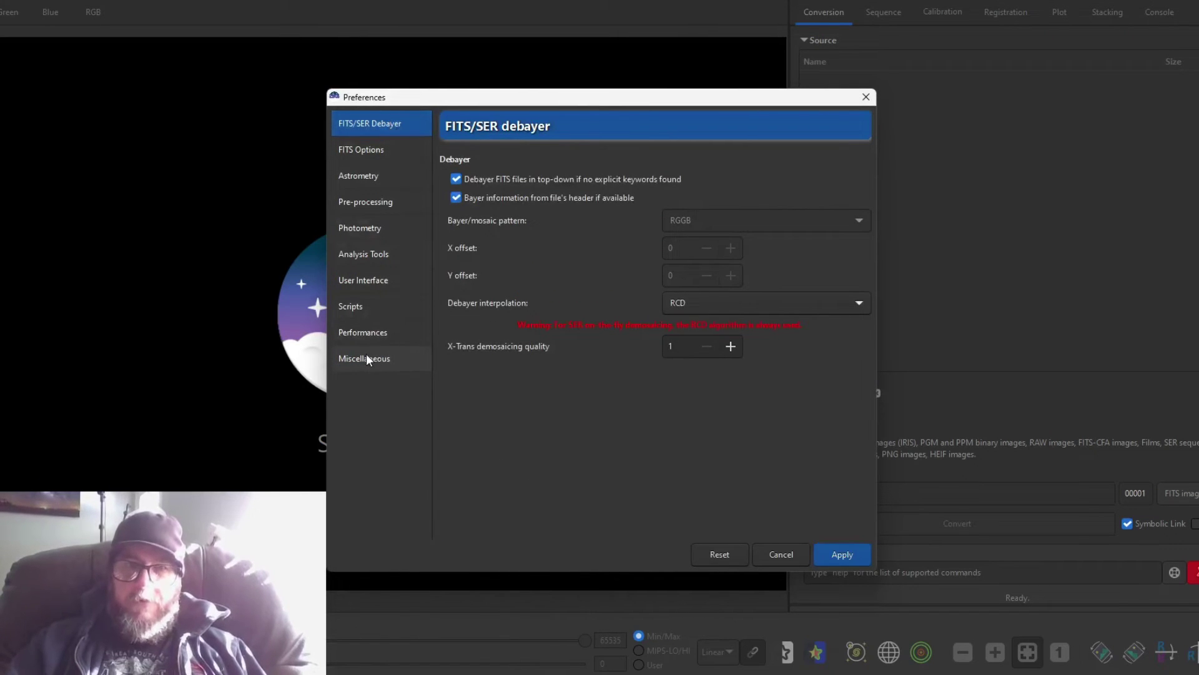
{"action": "left_click", "coordinate": [365, 358]}
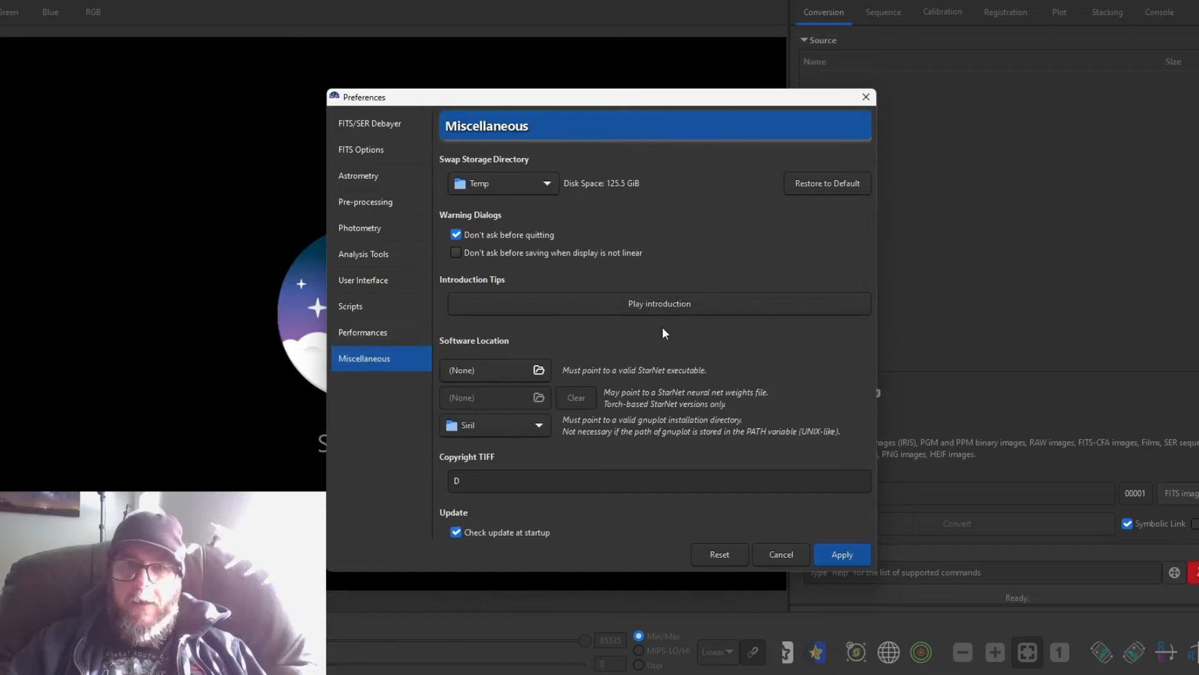
{"action": "mouse_move", "coordinate": [583, 341]}
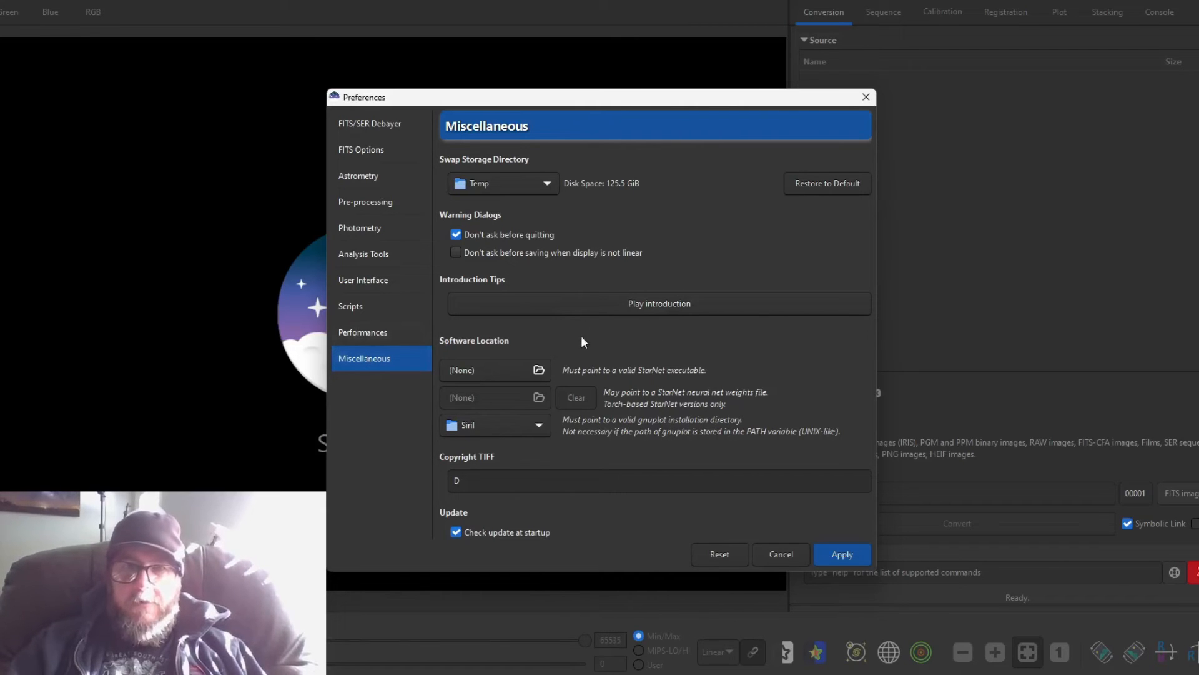
{"action": "mouse_move", "coordinate": [640, 339]}
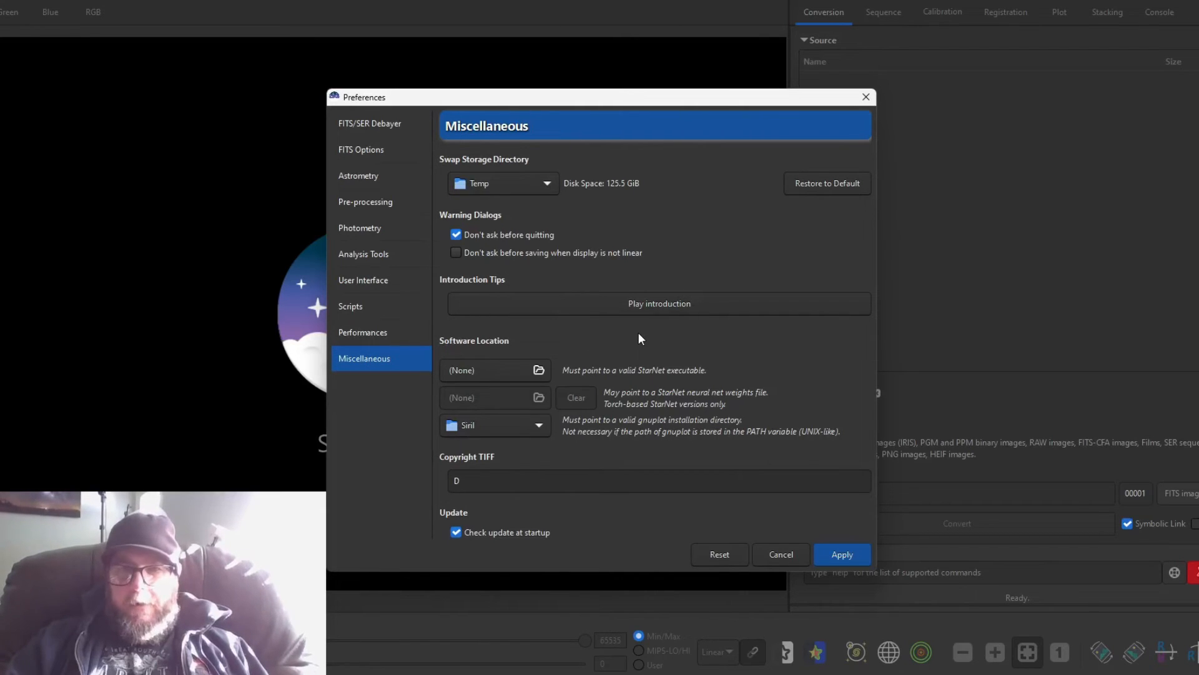
{"action": "mouse_move", "coordinate": [656, 381]}
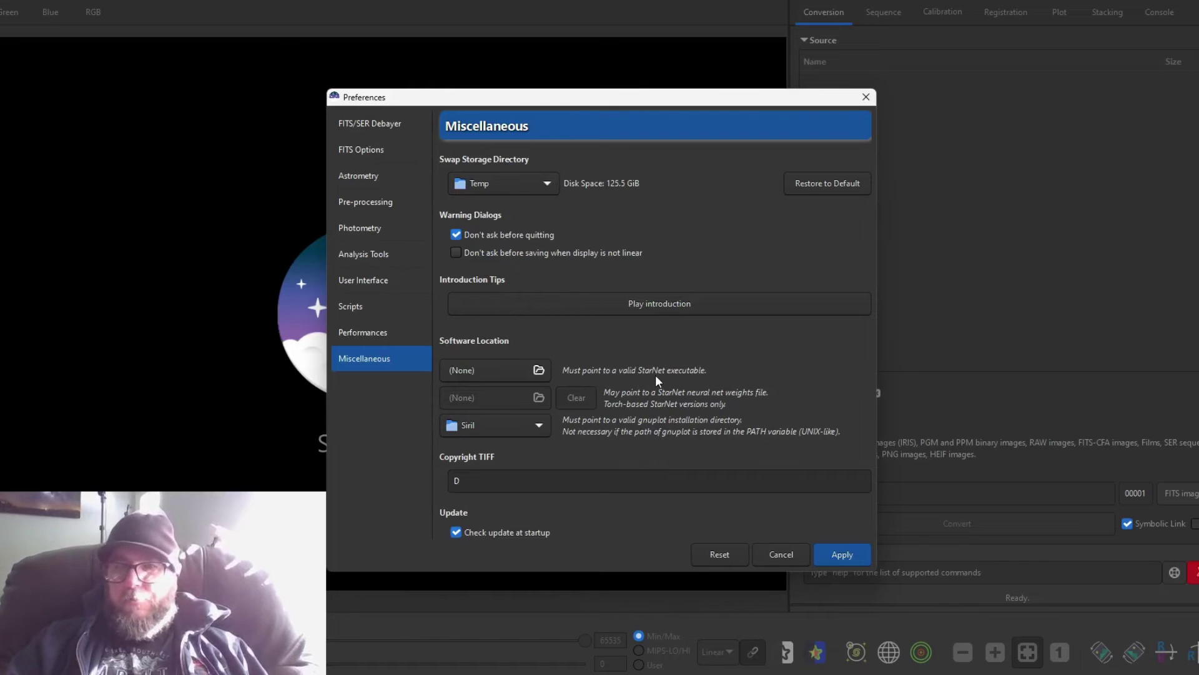
{"action": "mouse_move", "coordinate": [696, 380]}
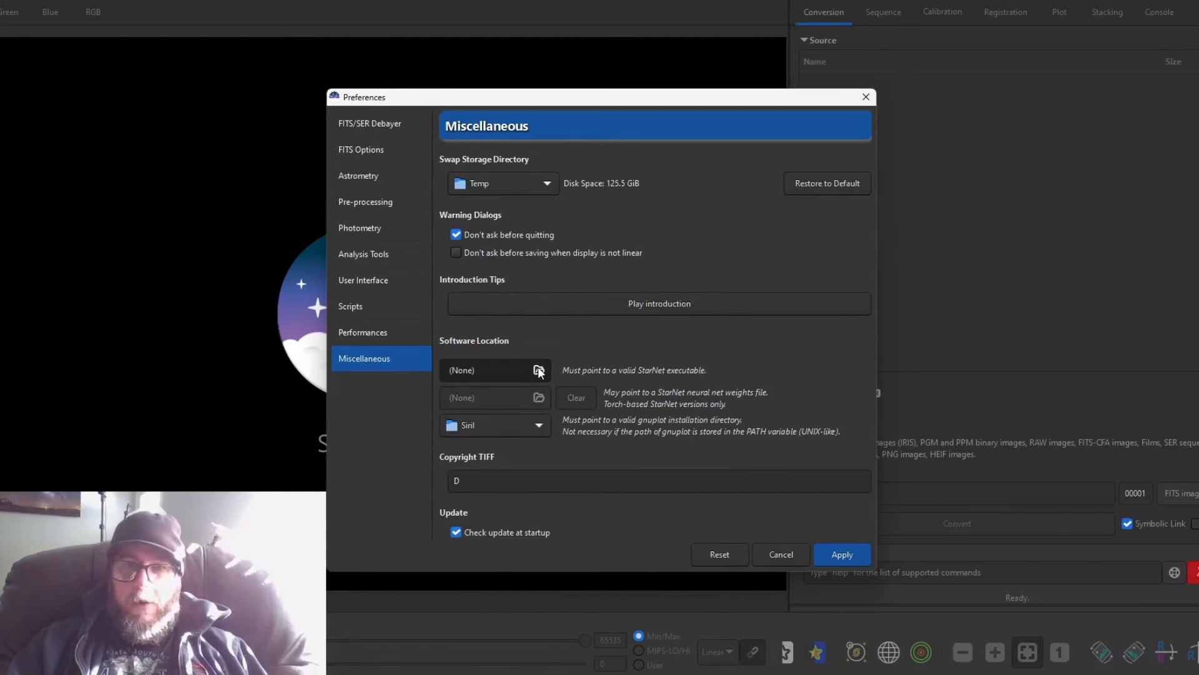
Step: Browse the StarNet executable chooser into C:\Astrophotography Programs\StarNetv2CLI_Win (1)
{"action": "left_click", "coordinate": [538, 370]}
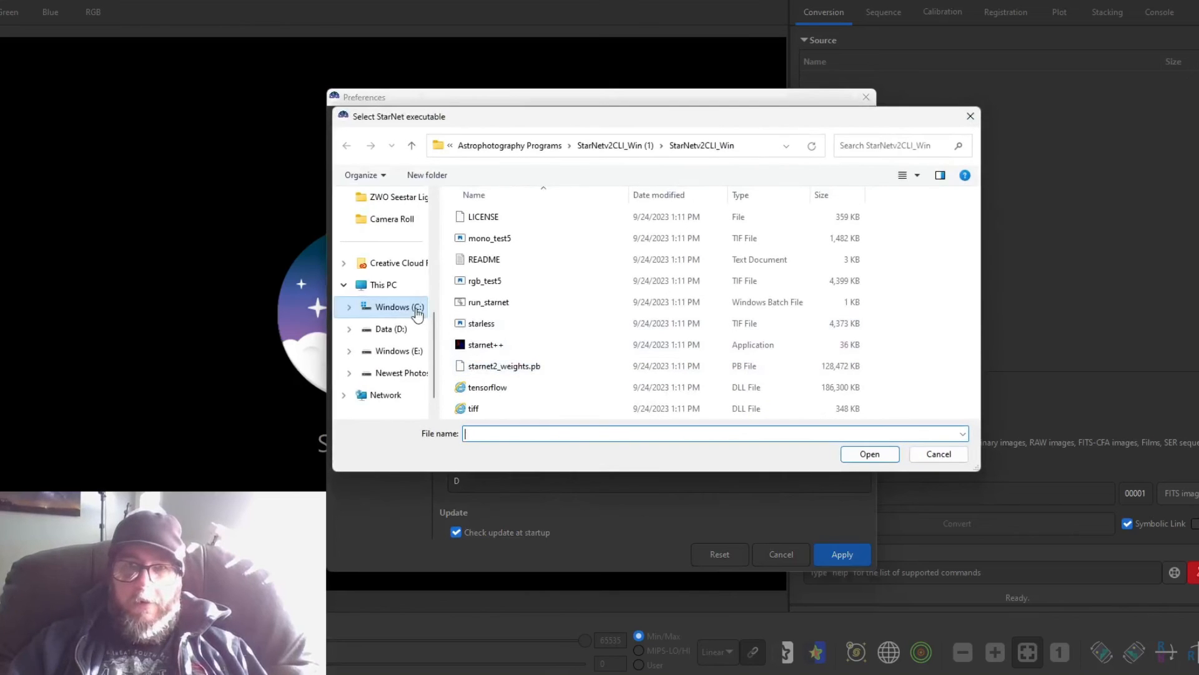
{"action": "left_click", "coordinate": [392, 308]}
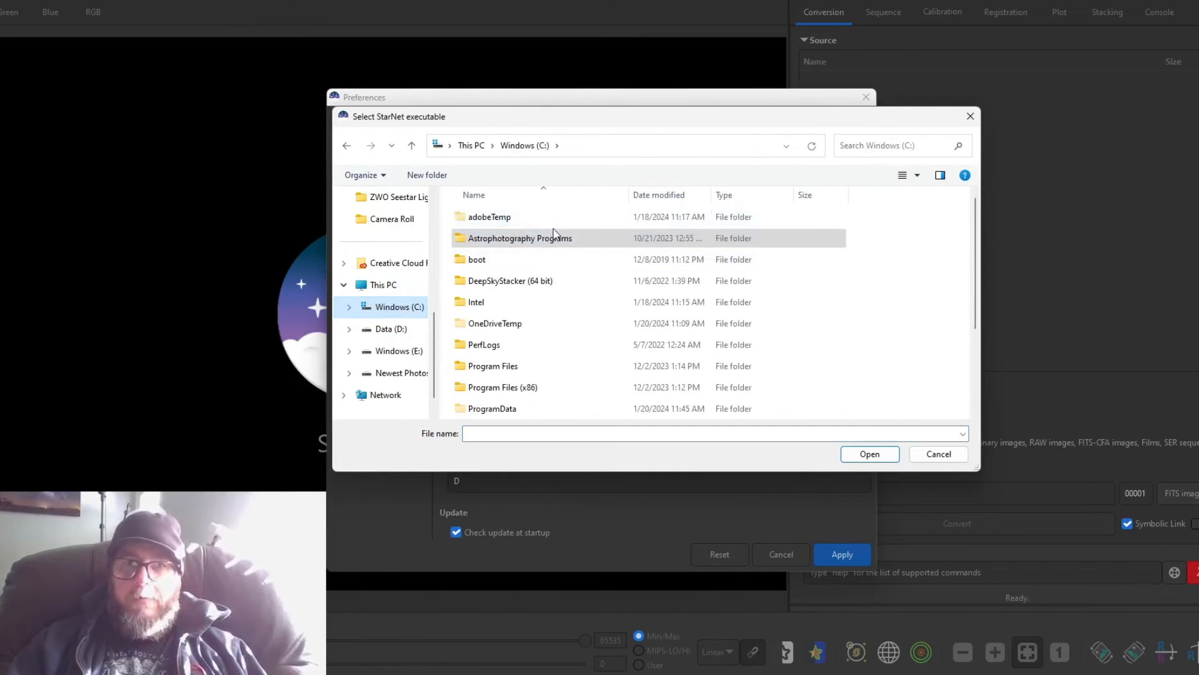
{"action": "mouse_move", "coordinate": [520, 243]}
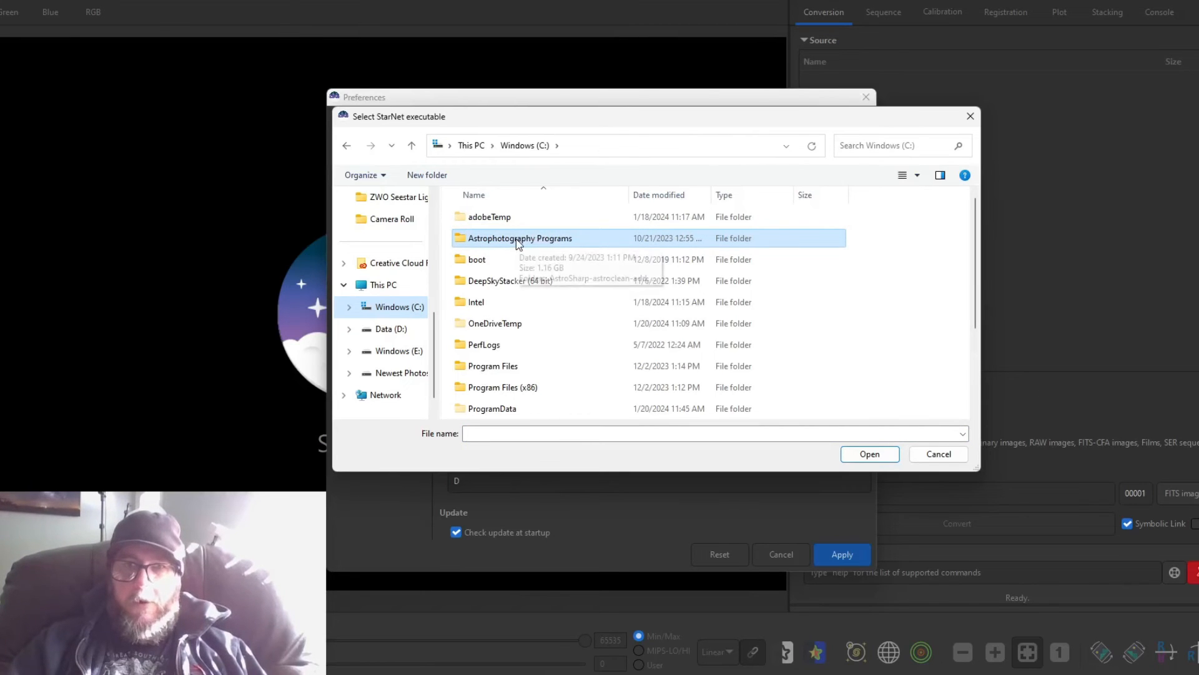
{"action": "double_click", "coordinate": [521, 238]}
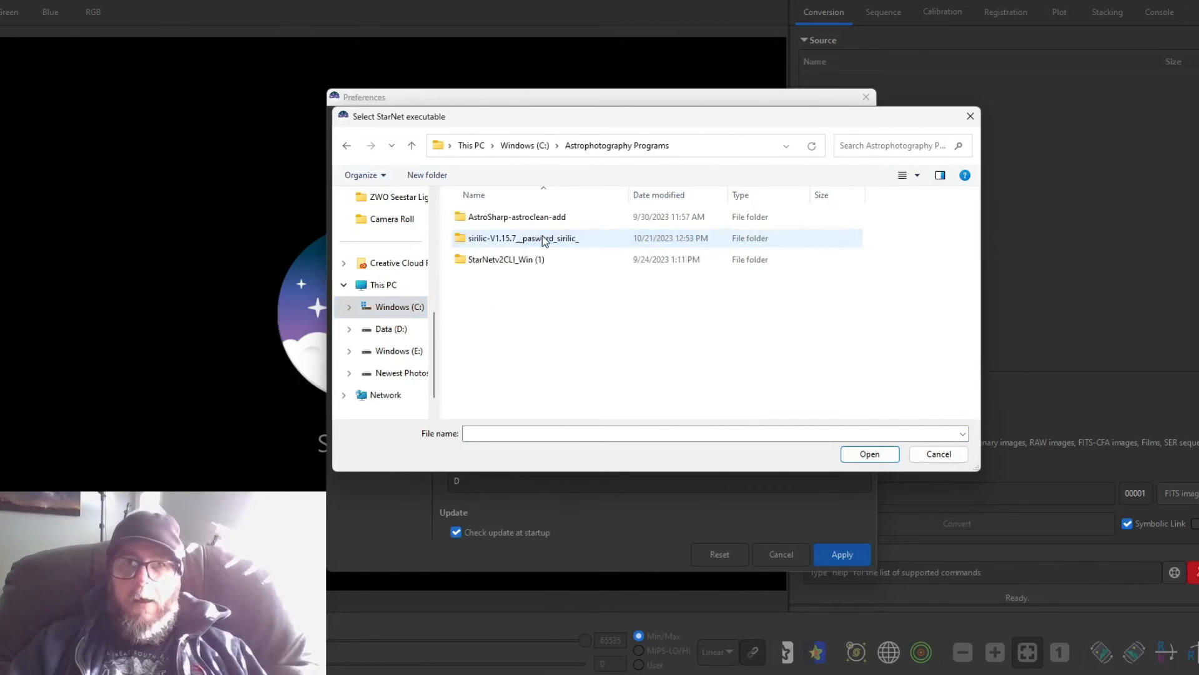
{"action": "left_click", "coordinate": [505, 260]}
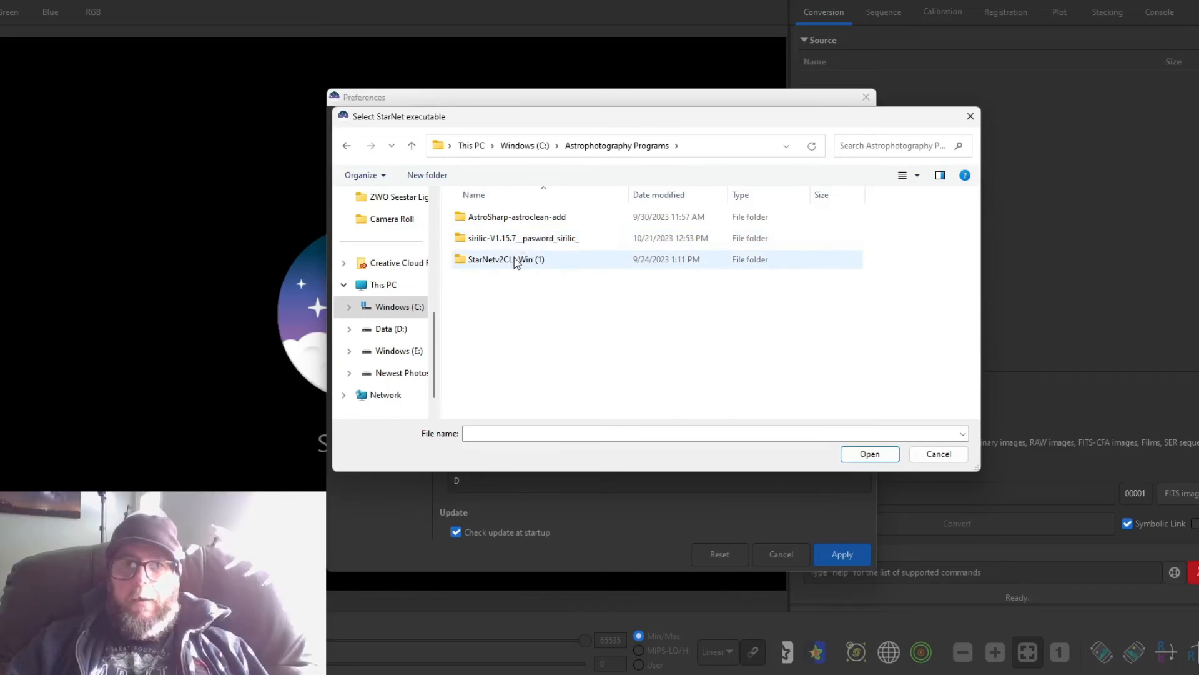
{"action": "double_click", "coordinate": [505, 260]}
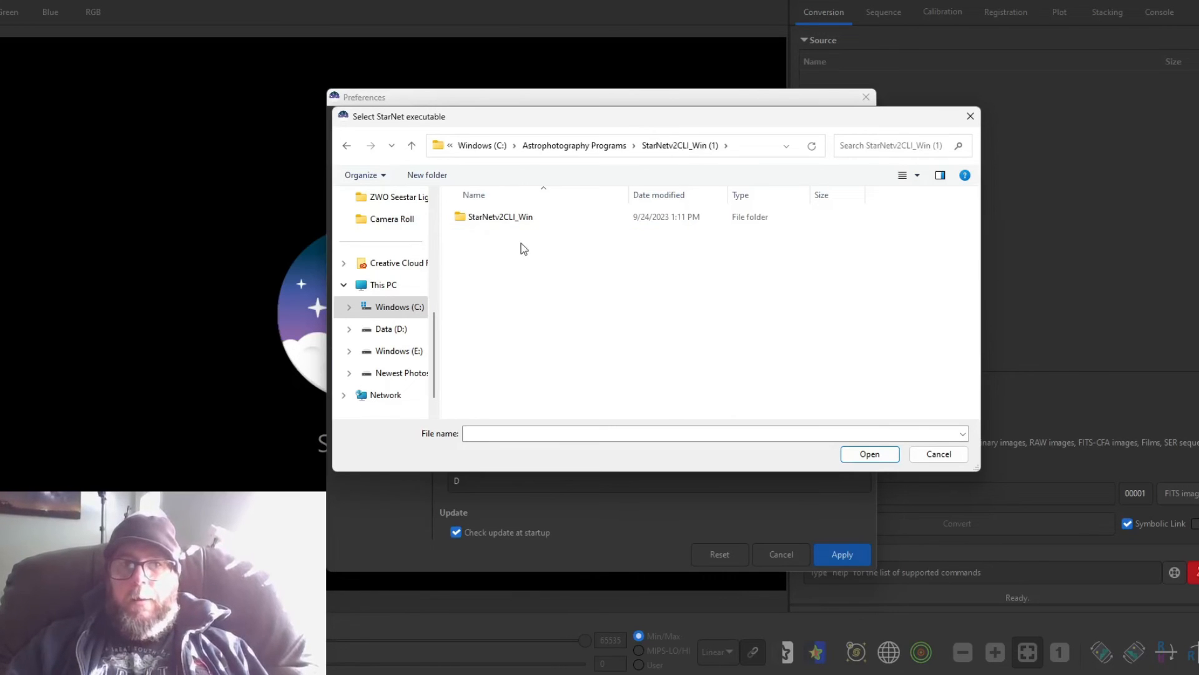
{"action": "mouse_move", "coordinate": [479, 231]}
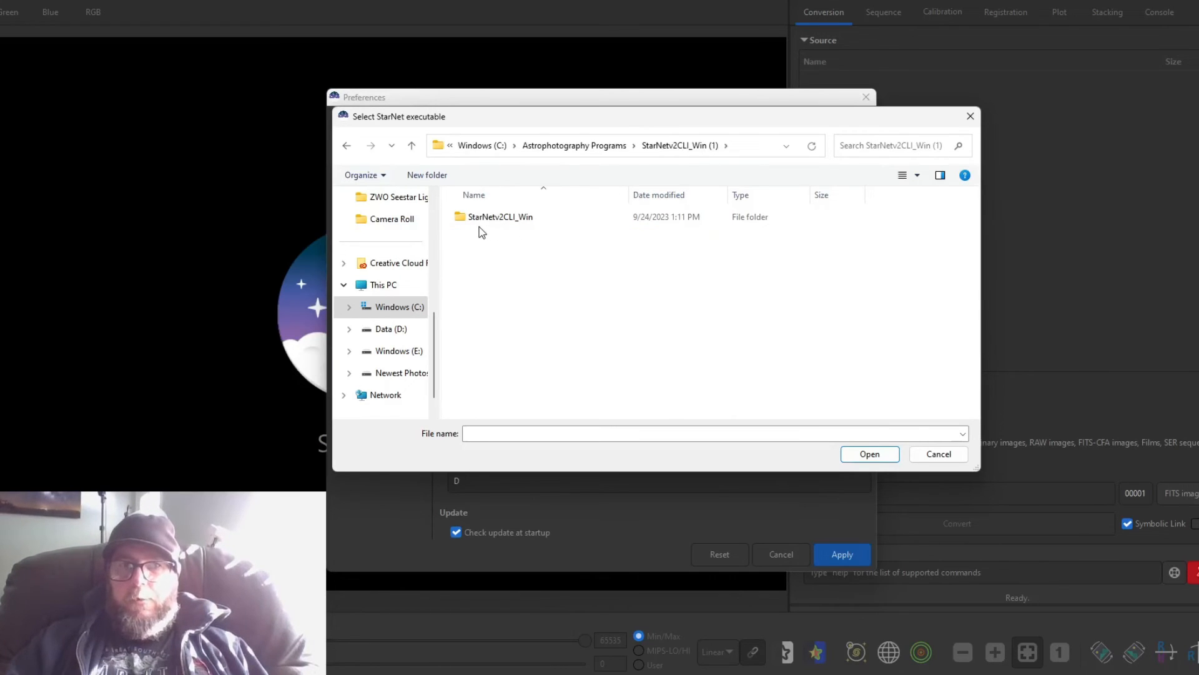
{"action": "mouse_move", "coordinate": [501, 216]}
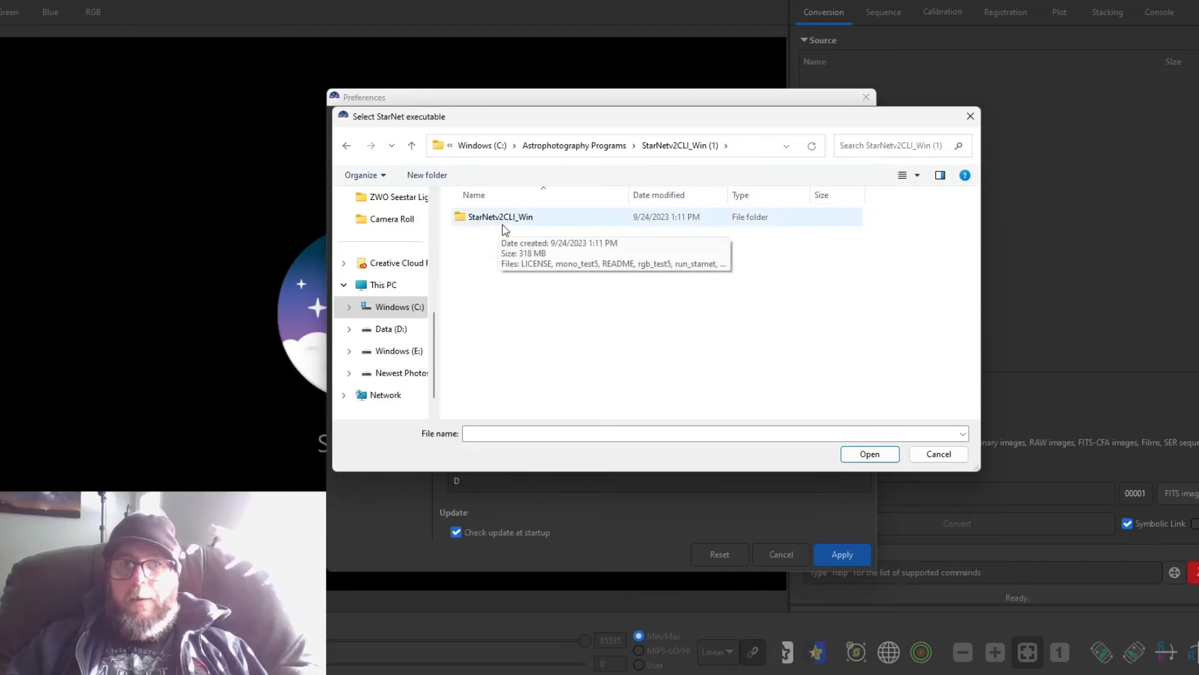
{"action": "mouse_move", "coordinate": [522, 230]}
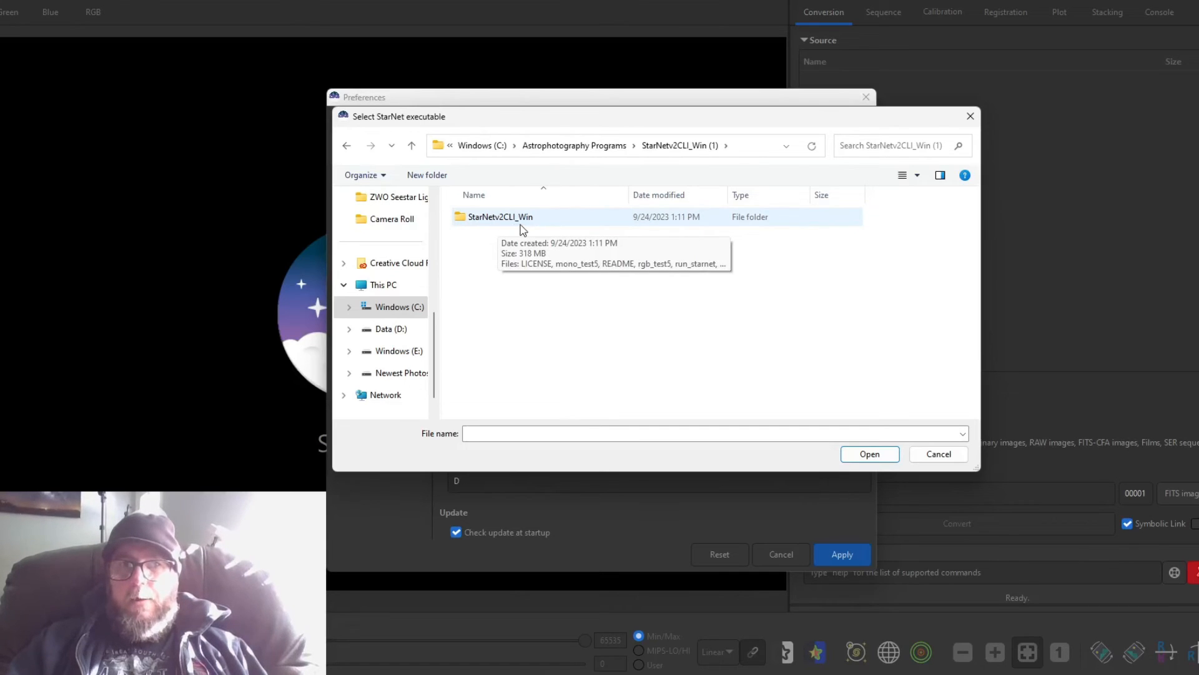
{"action": "mouse_move", "coordinate": [500, 220]}
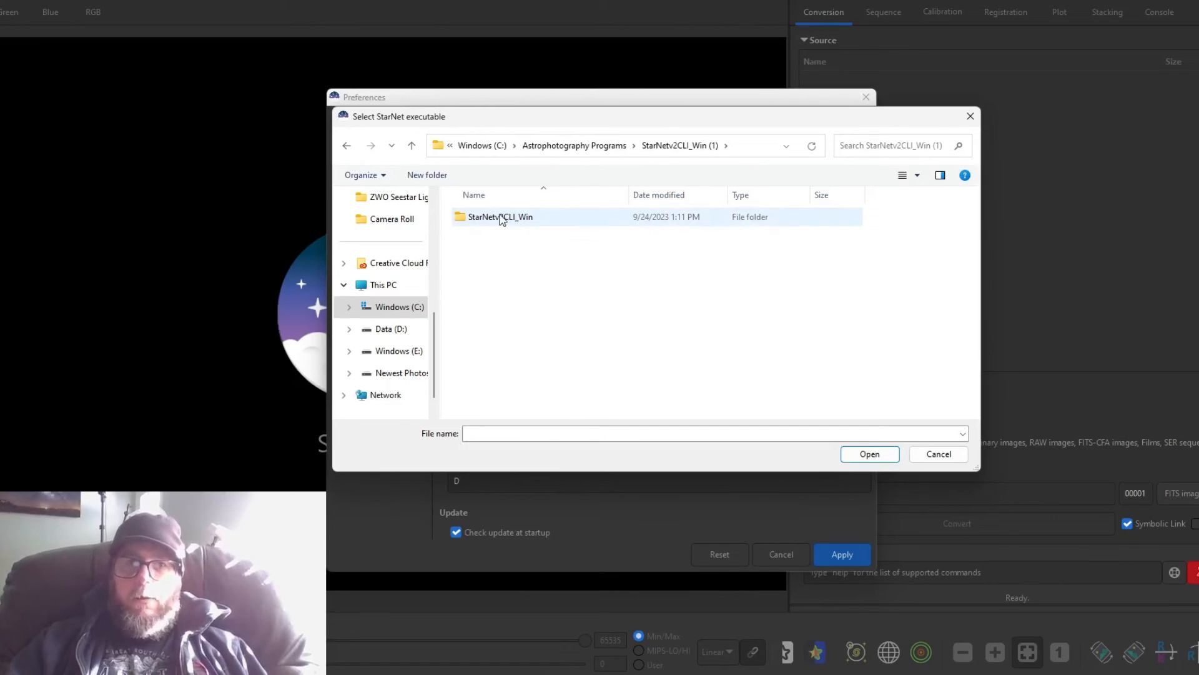
Step: Choose starnet++ inside the inner StarNetv2CLI_Win folder as the StarNet executable
{"action": "double_click", "coordinate": [500, 216]}
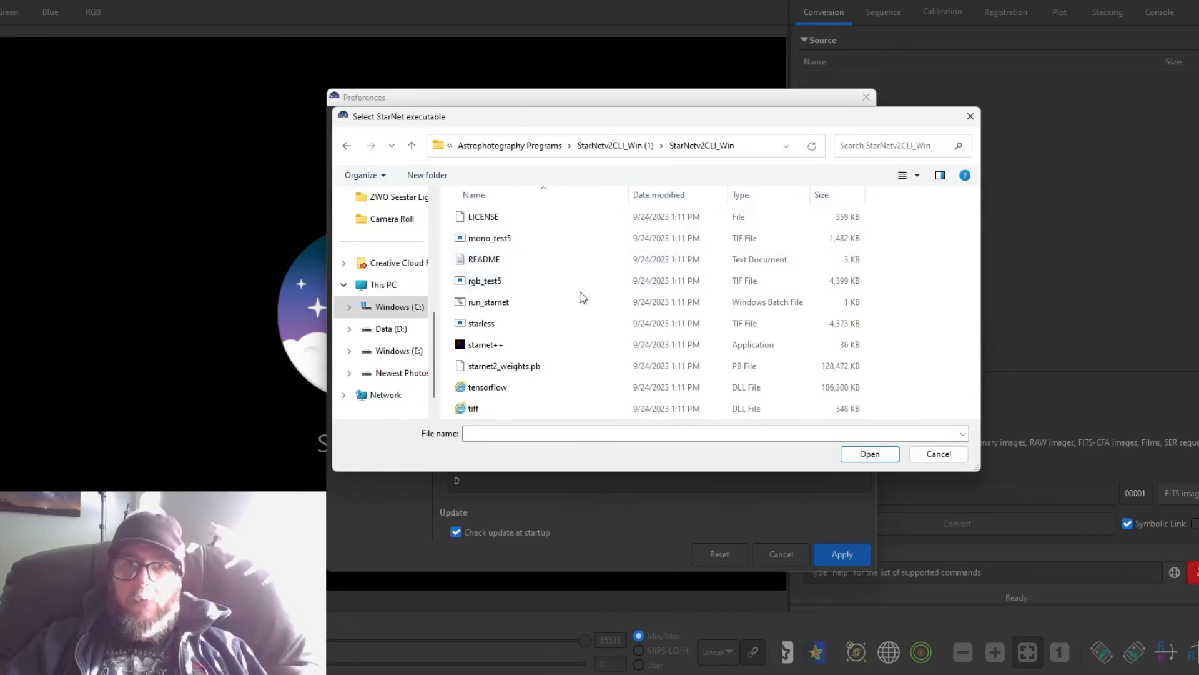
{"action": "left_click", "coordinate": [484, 344]}
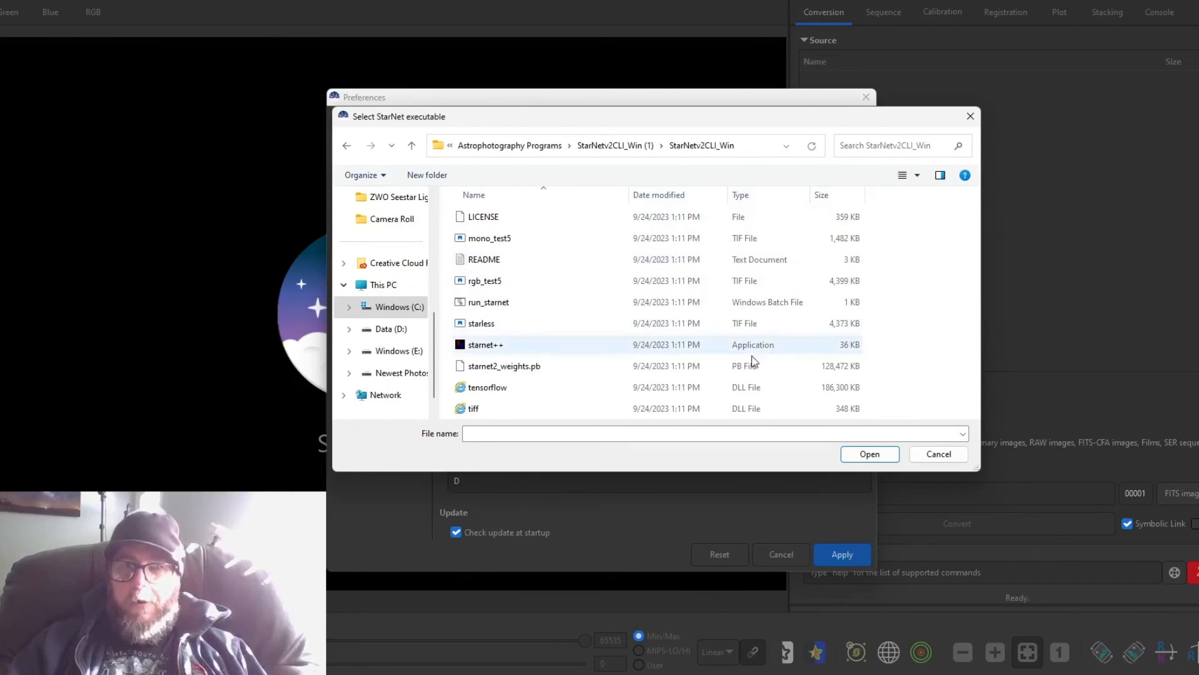
{"action": "mouse_move", "coordinate": [570, 342]}
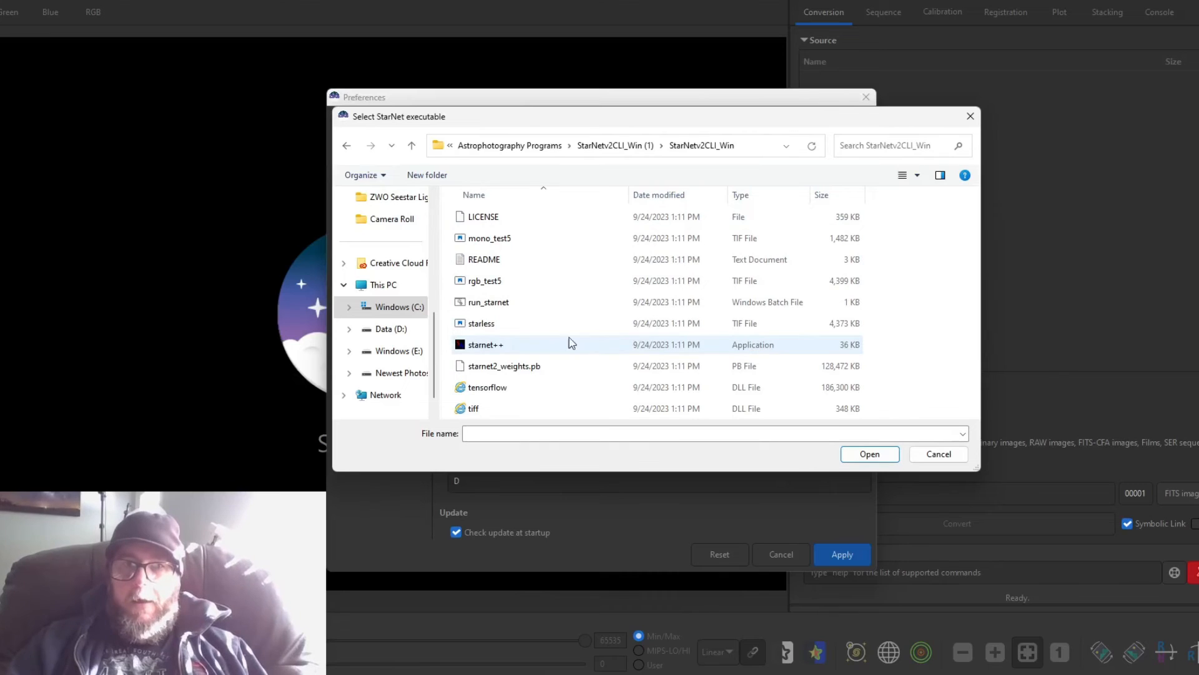
{"action": "mouse_move", "coordinate": [483, 352]}
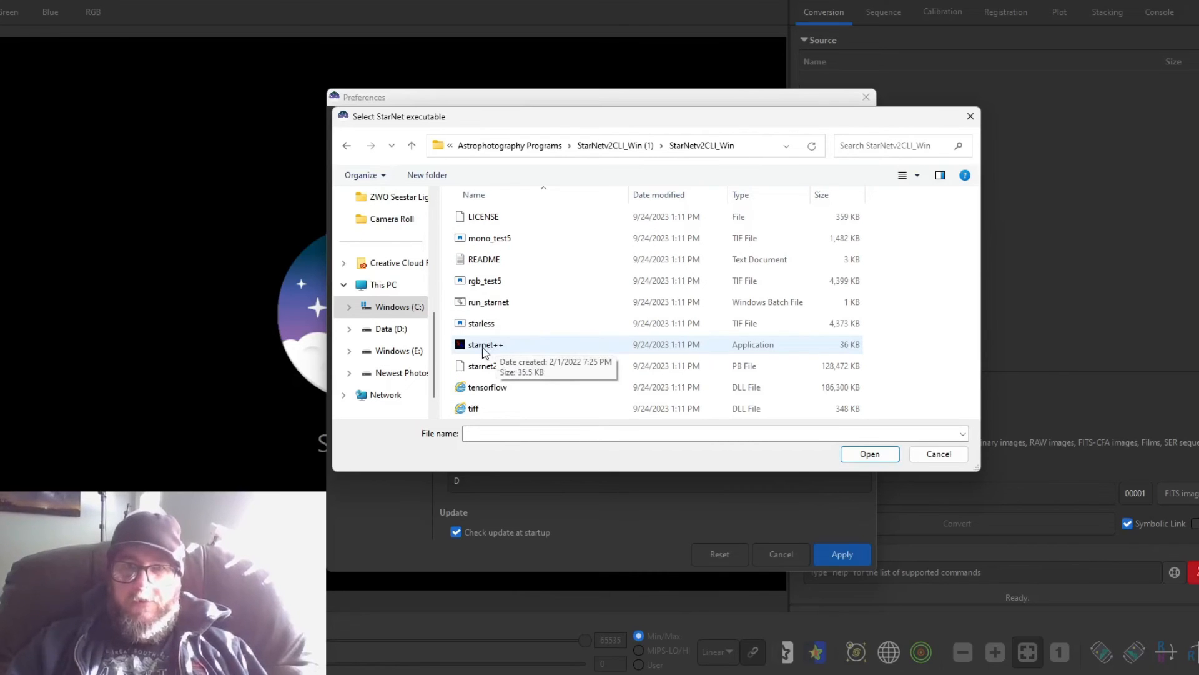
{"action": "mouse_move", "coordinate": [507, 351]}
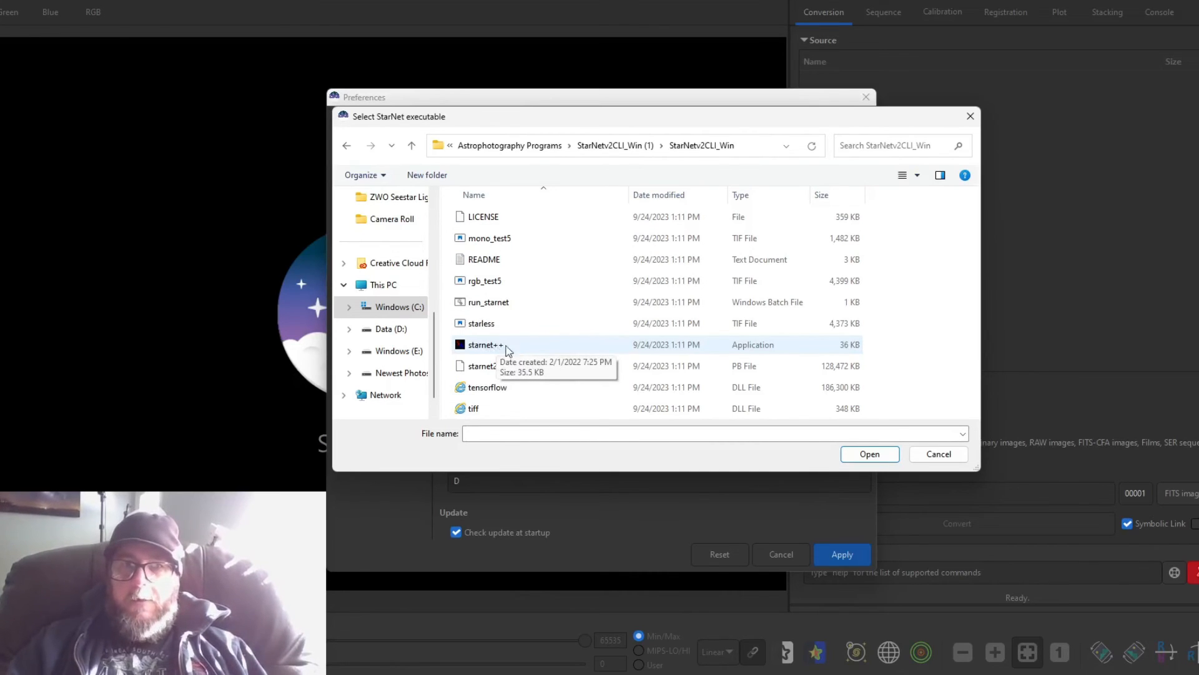
{"action": "left_click", "coordinate": [484, 345]}
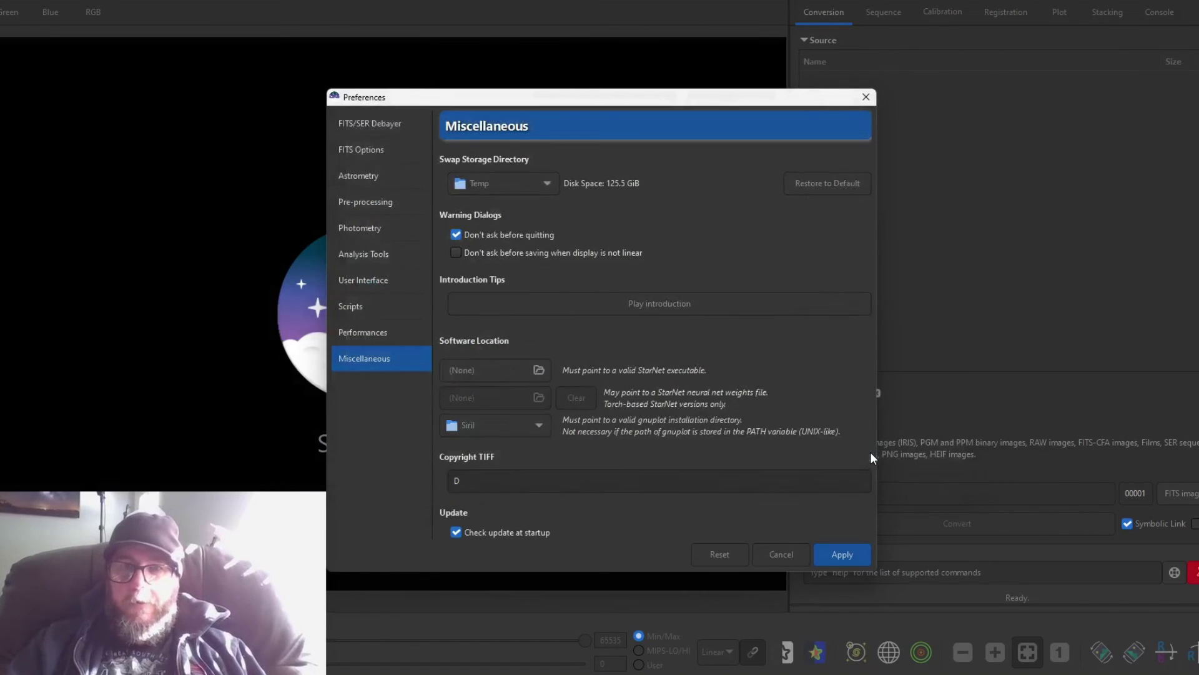
Step: Apply the preferences with starnet++.exe as the StarNet software location
{"action": "left_click", "coordinate": [538, 370]}
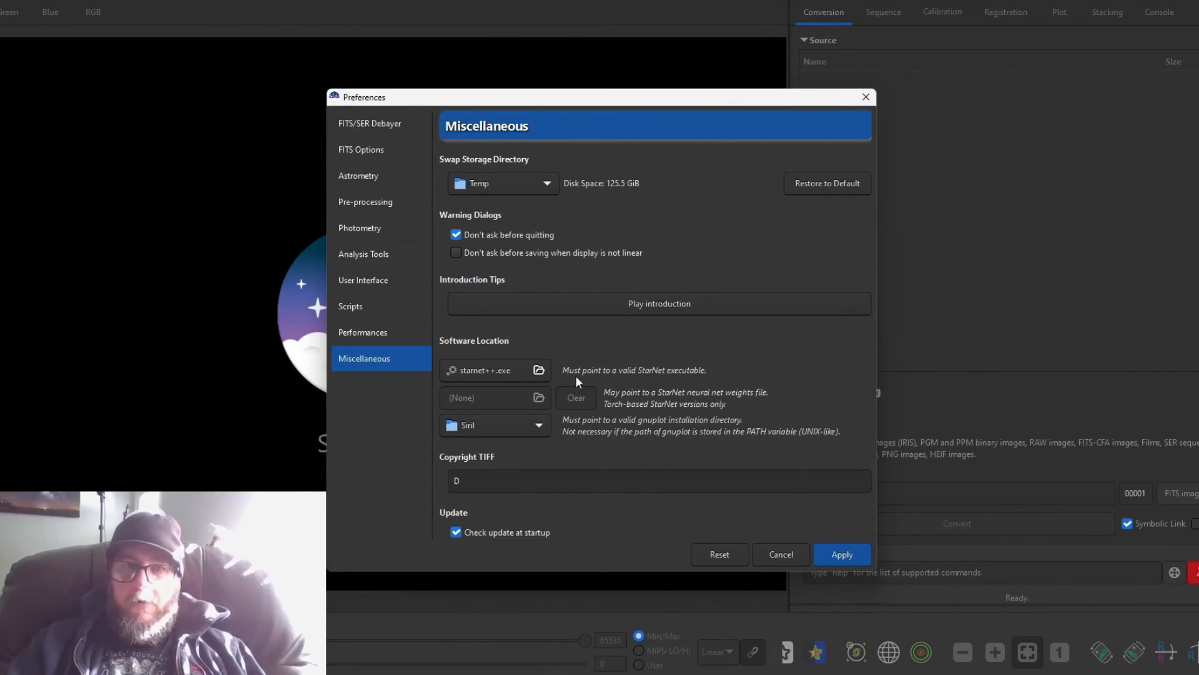
{"action": "mouse_move", "coordinate": [497, 375]}
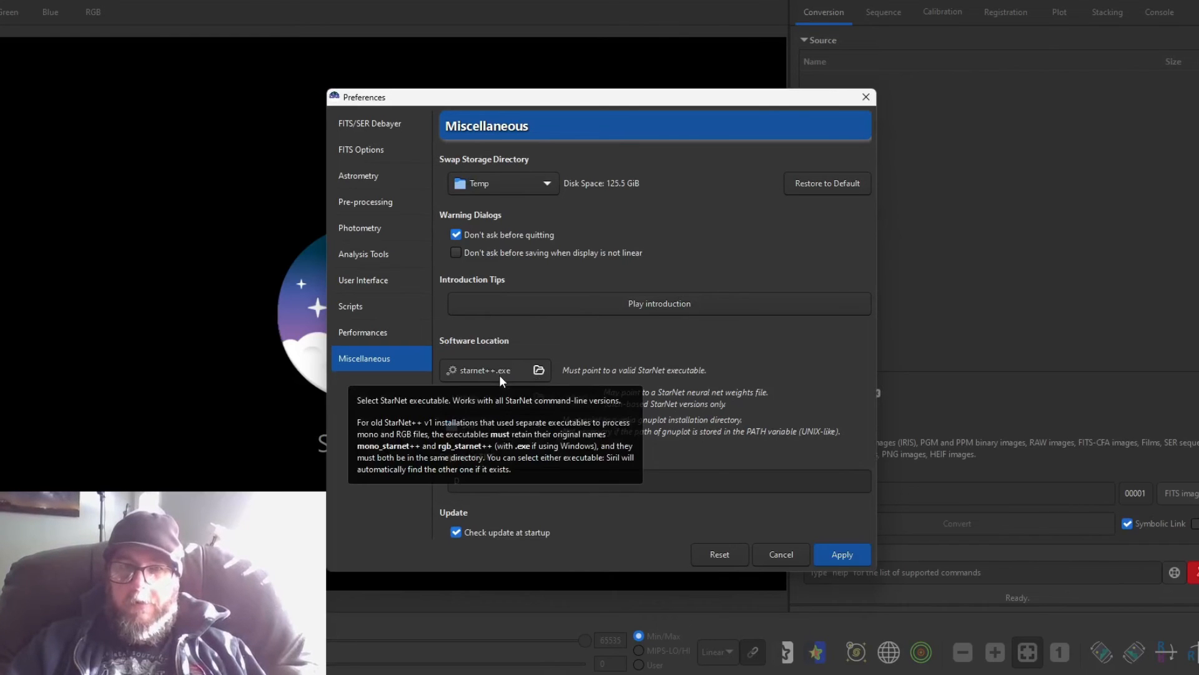
{"action": "mouse_move", "coordinate": [645, 373]}
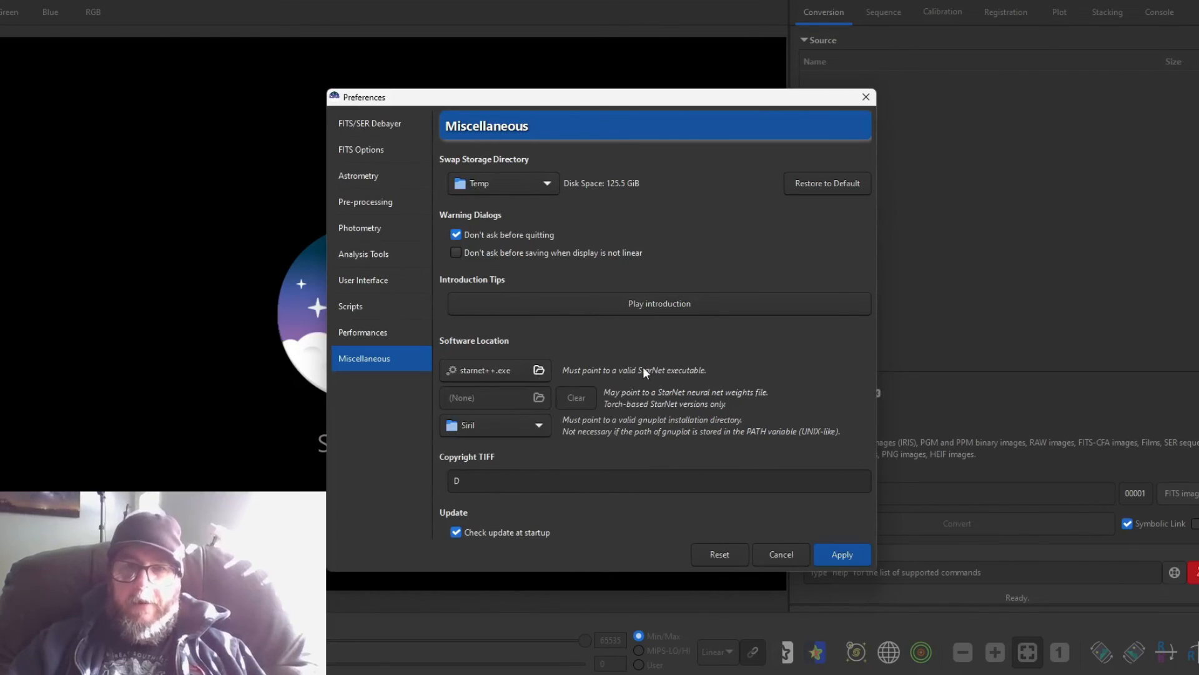
{"action": "mouse_move", "coordinate": [553, 363]}
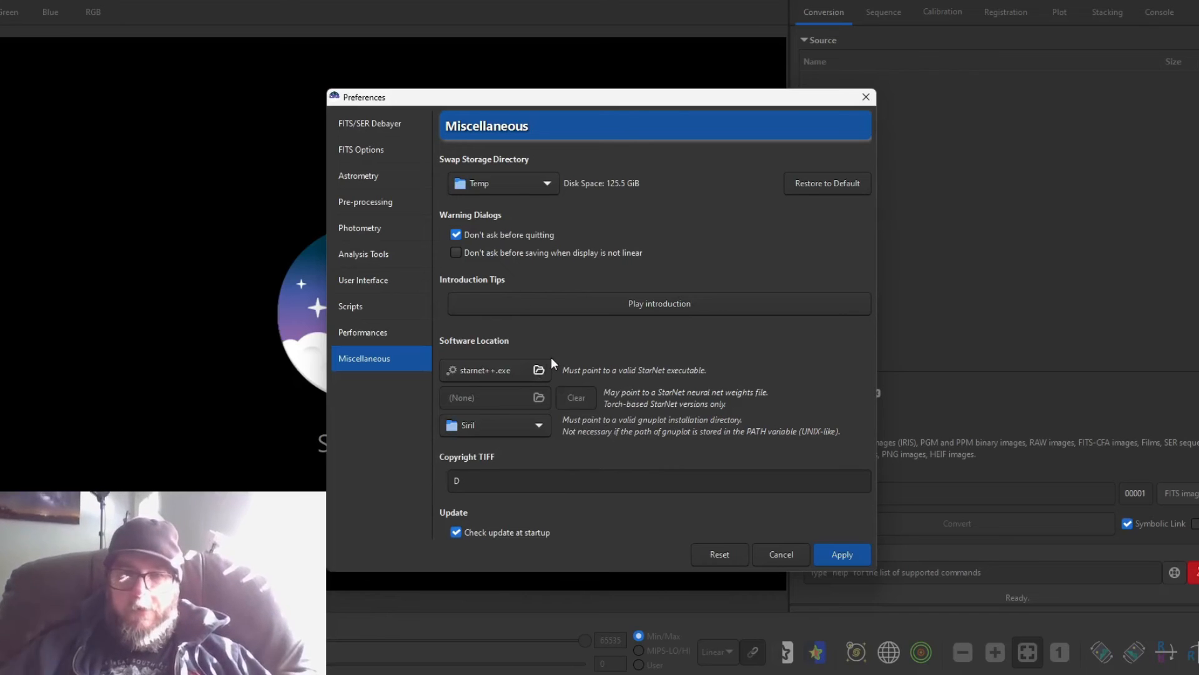
{"action": "mouse_move", "coordinate": [627, 364]}
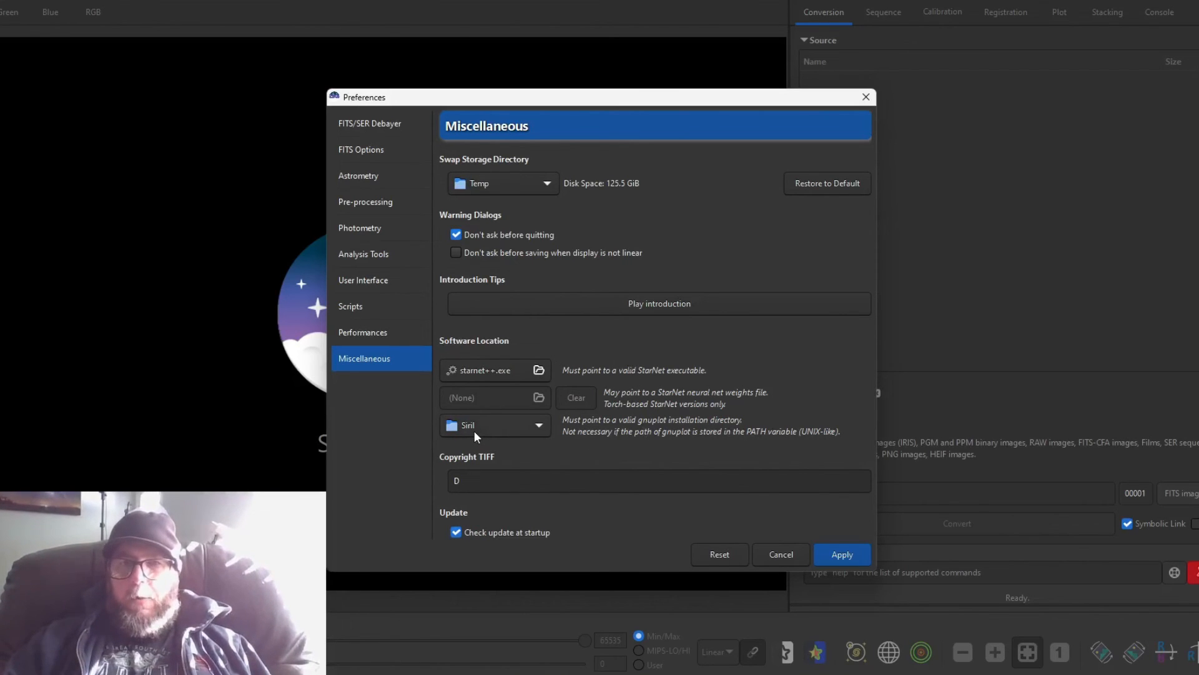
{"action": "mouse_move", "coordinate": [479, 433]}
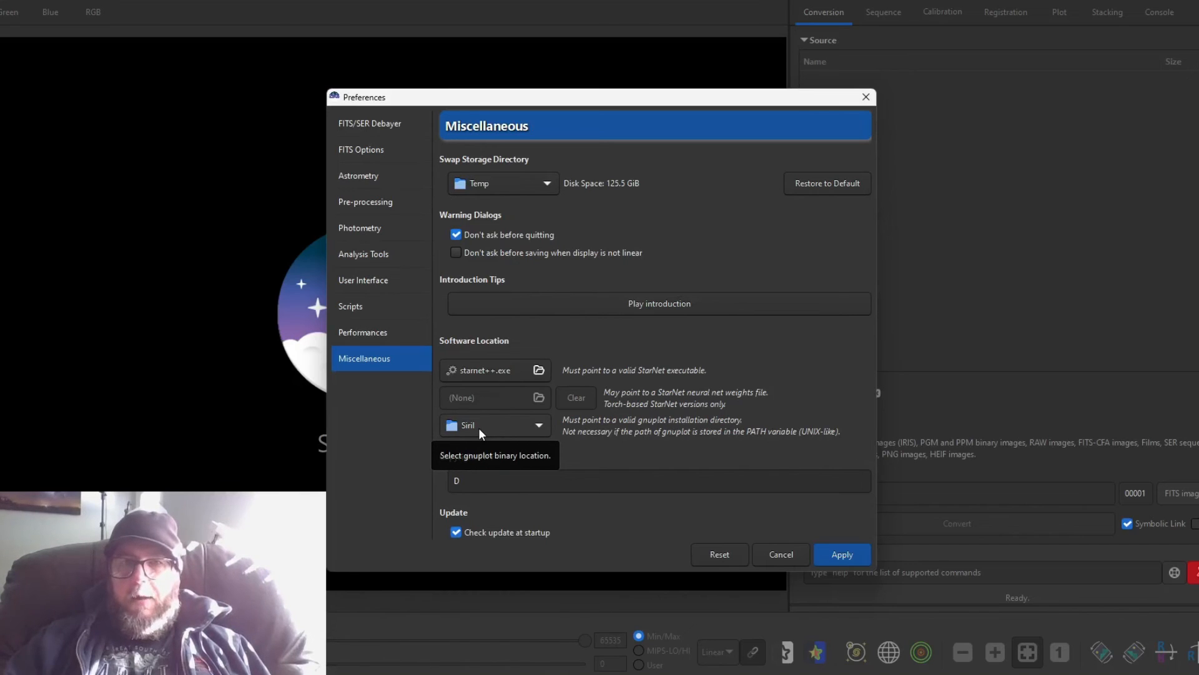
{"action": "mouse_move", "coordinate": [560, 439]}
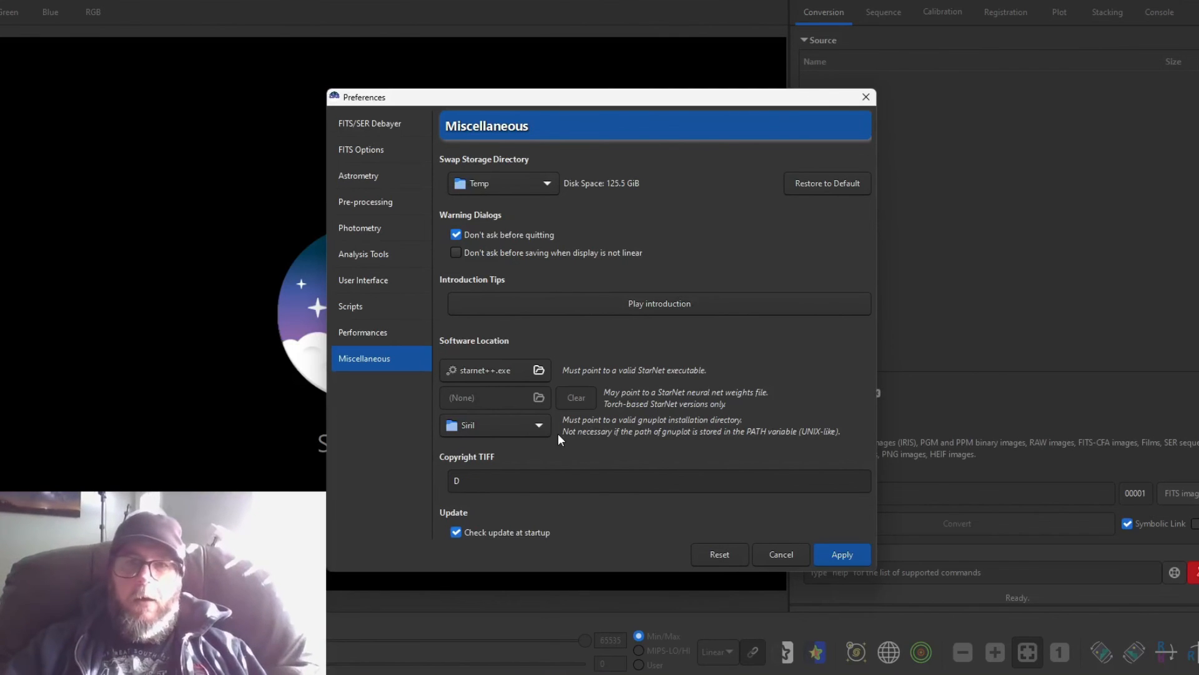
{"action": "mouse_move", "coordinate": [495, 436]}
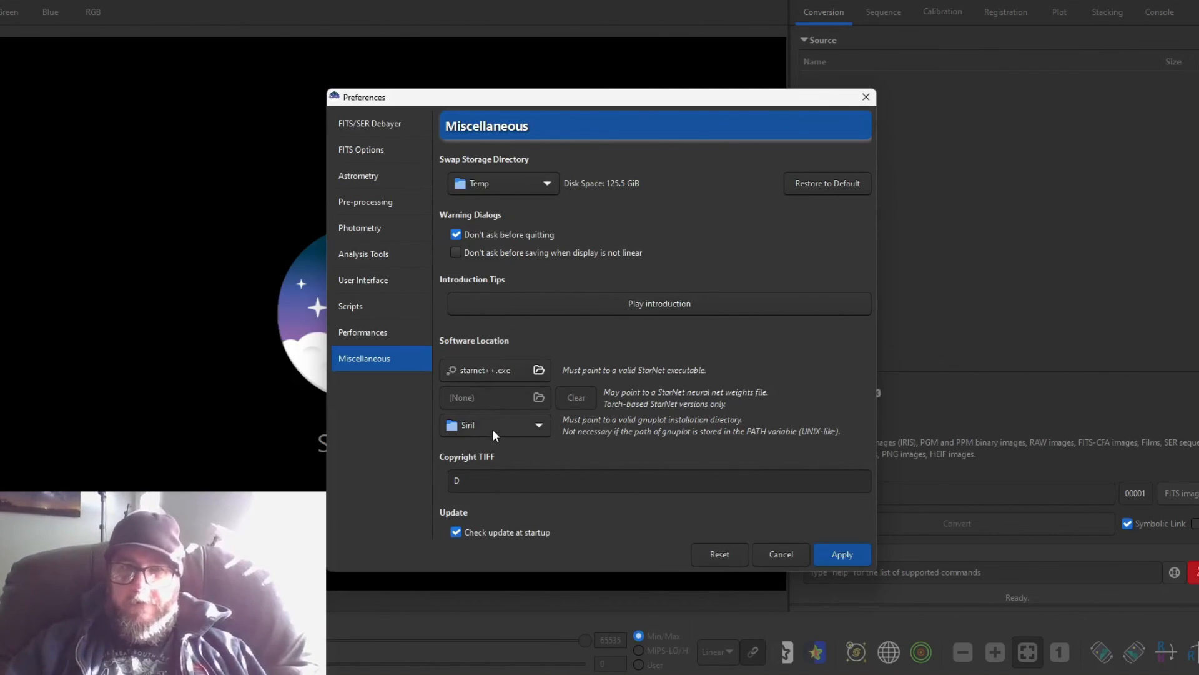
{"action": "mouse_move", "coordinate": [608, 570]}
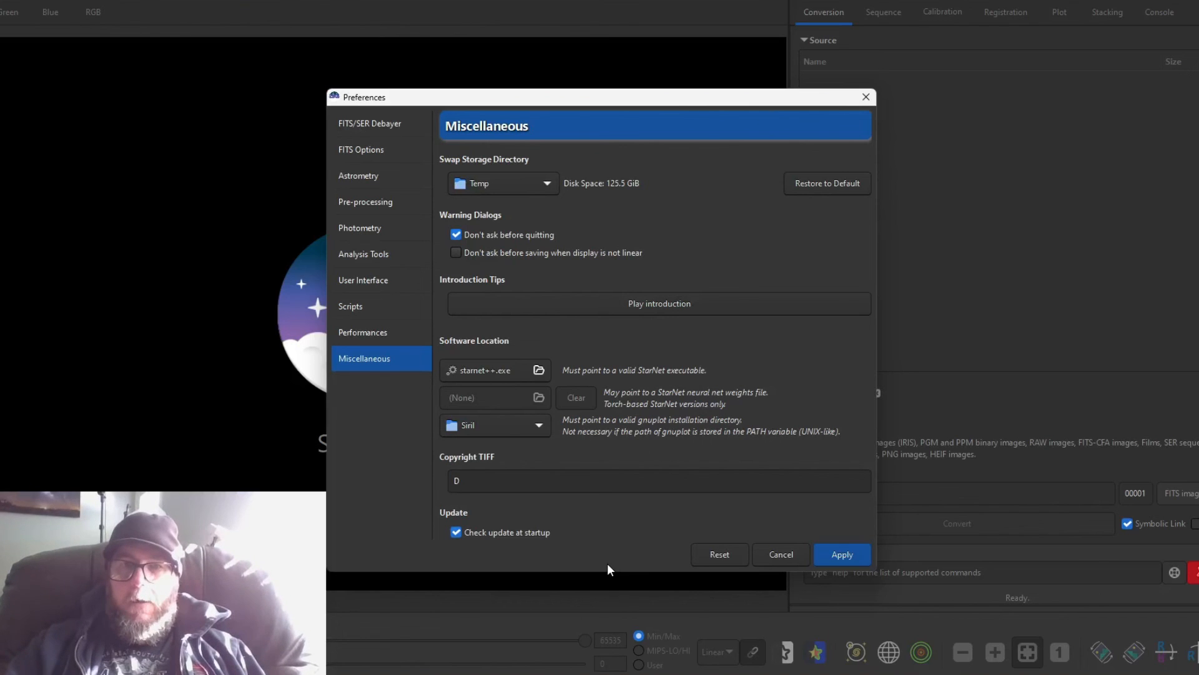
{"action": "left_click", "coordinate": [841, 553]}
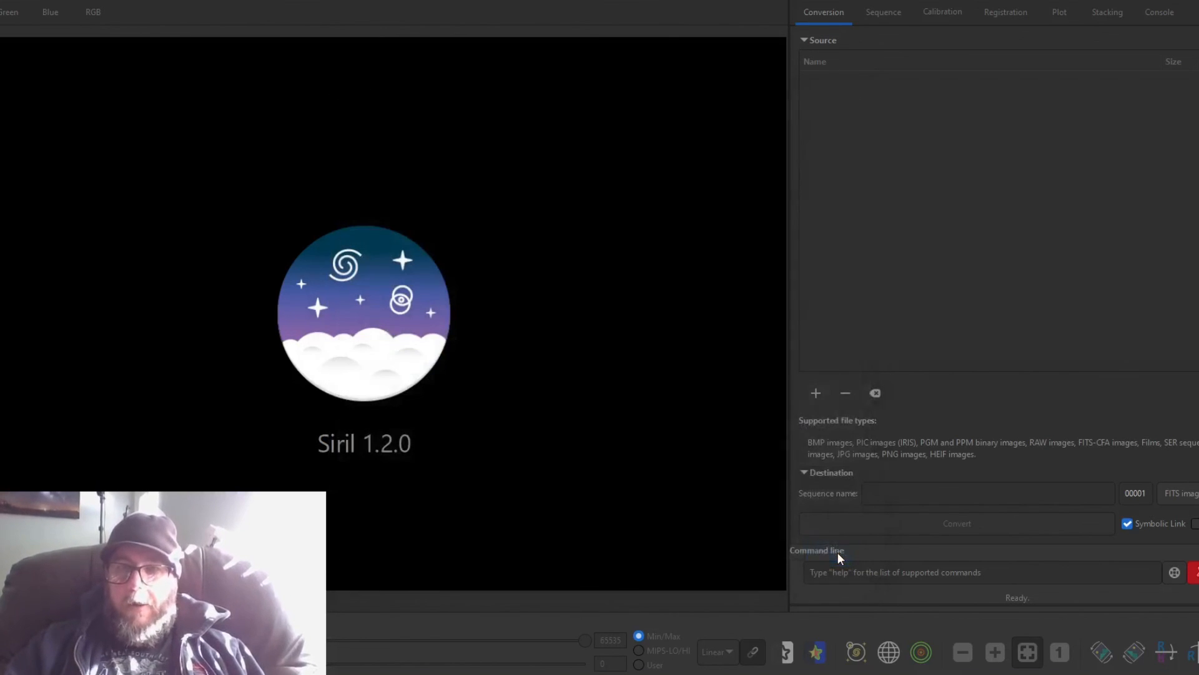
{"action": "mouse_move", "coordinate": [1094, 233]}
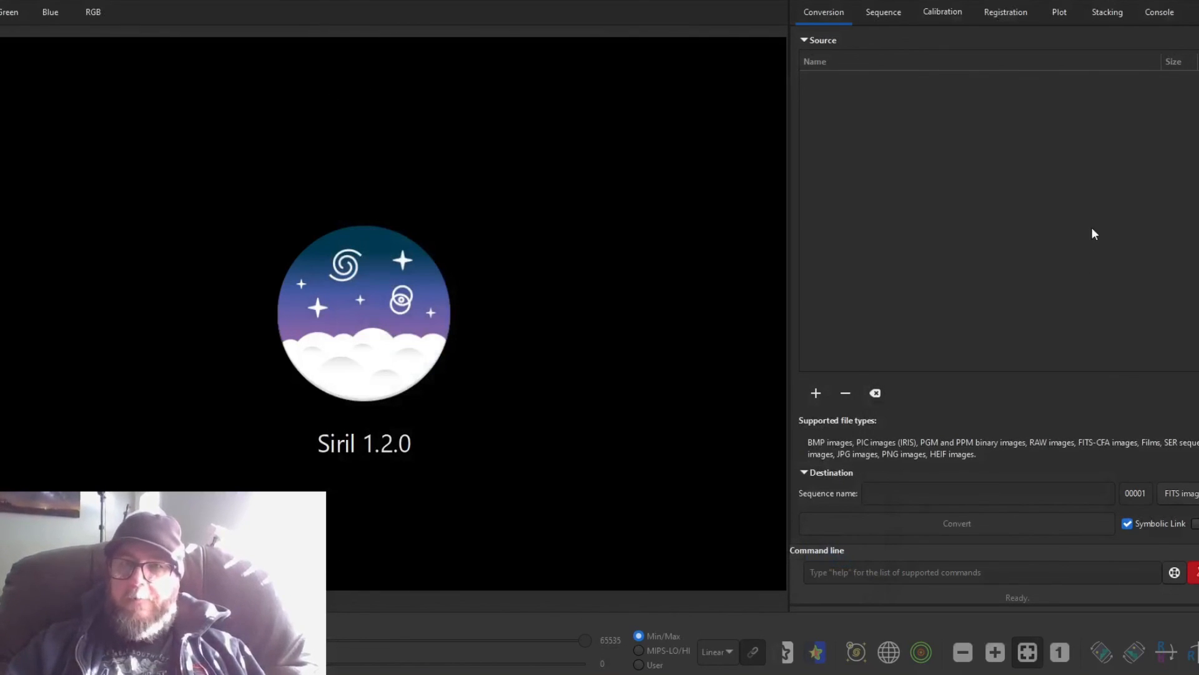